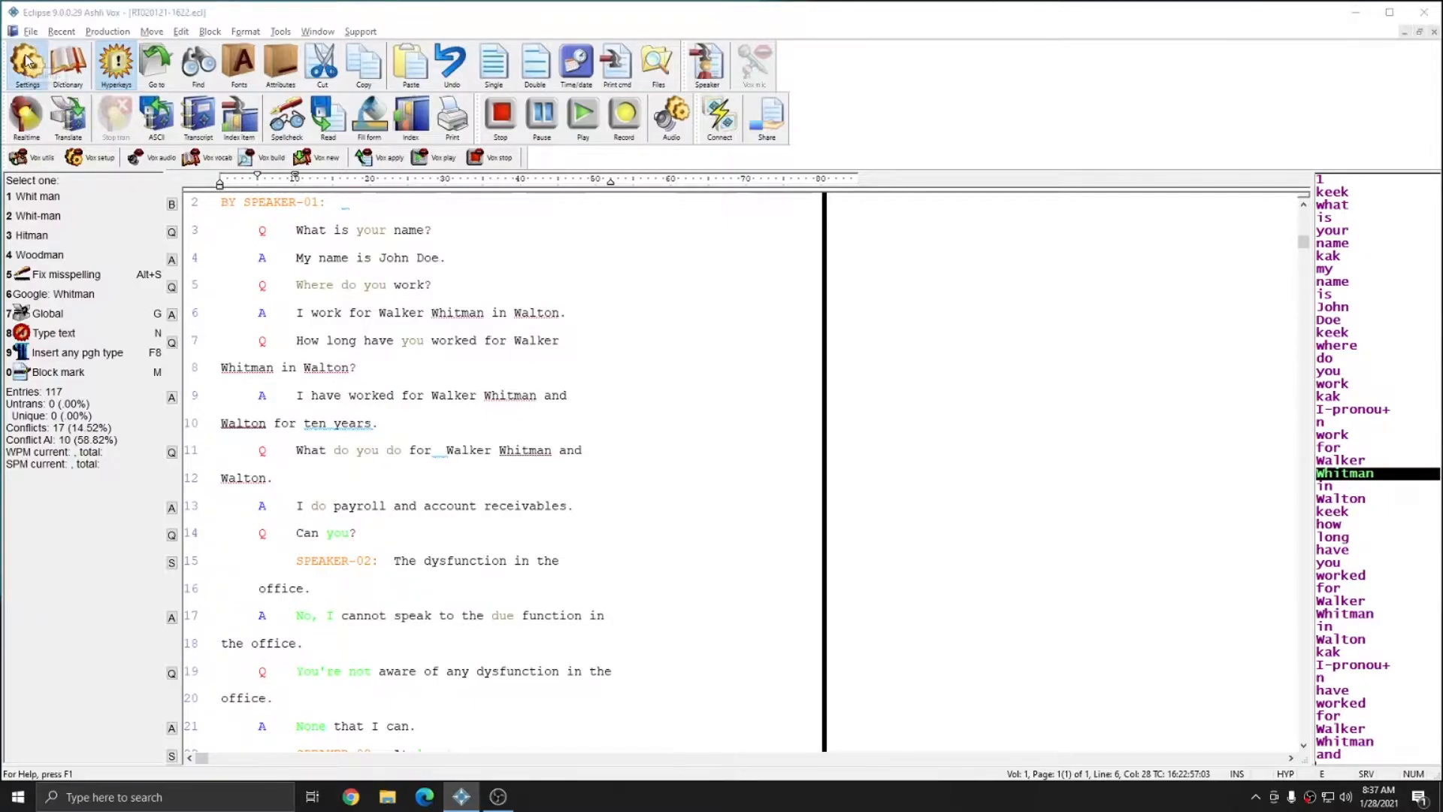
In user settings, leave automatic audio playback off and return to the transcript.
{"action": "left_click", "coordinate": [26, 64]}
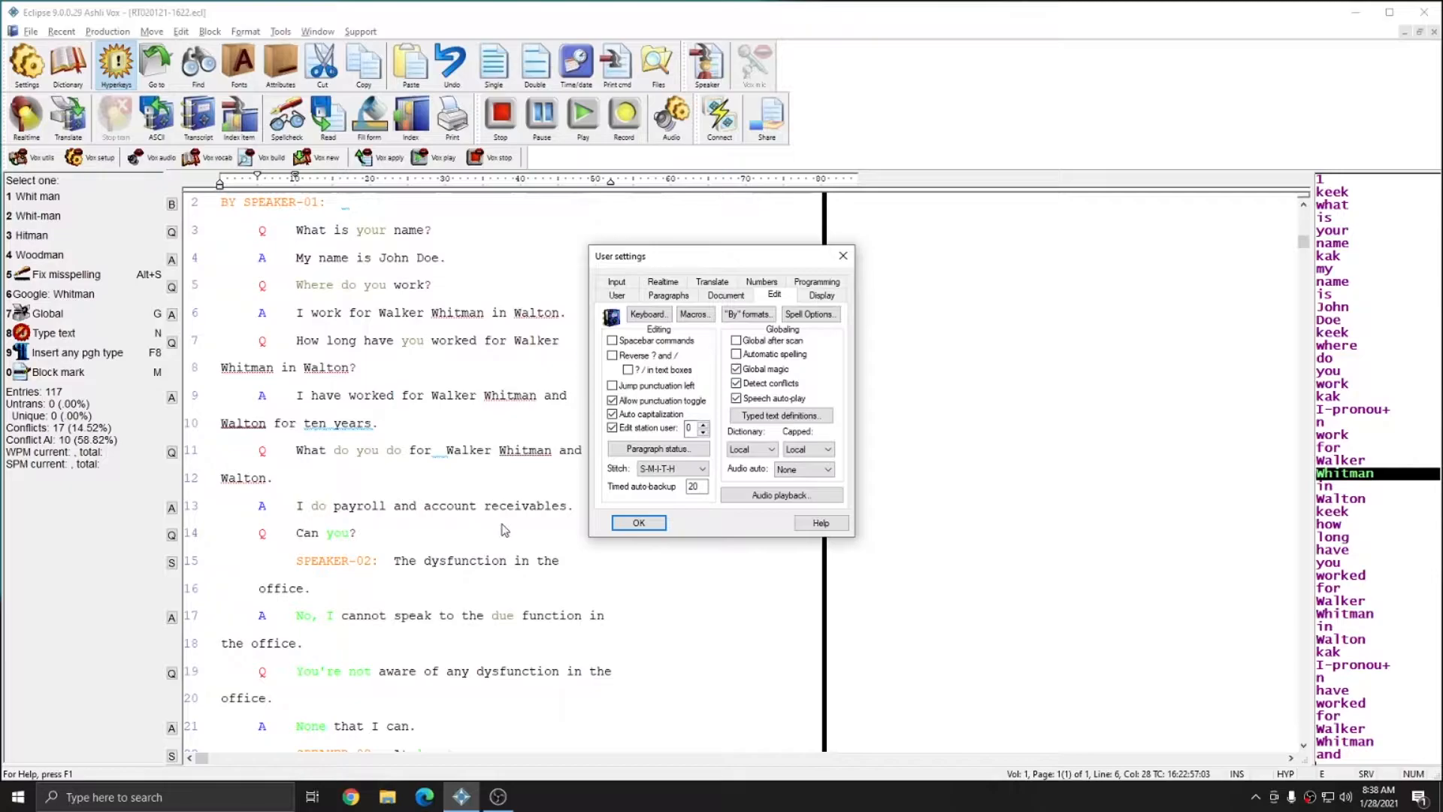
{"action": "mouse_move", "coordinate": [509, 417]}
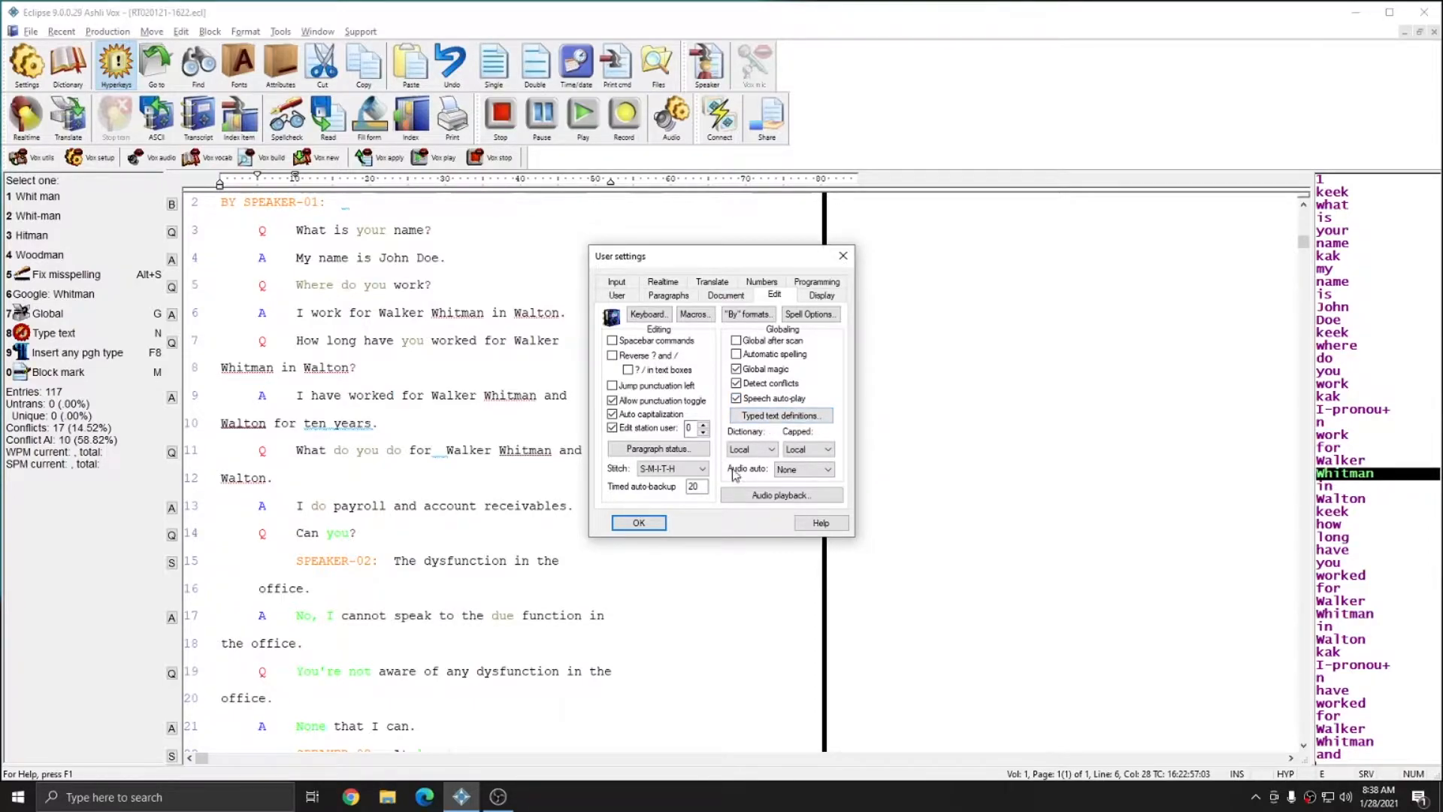
{"action": "left_click", "coordinate": [803, 469]}
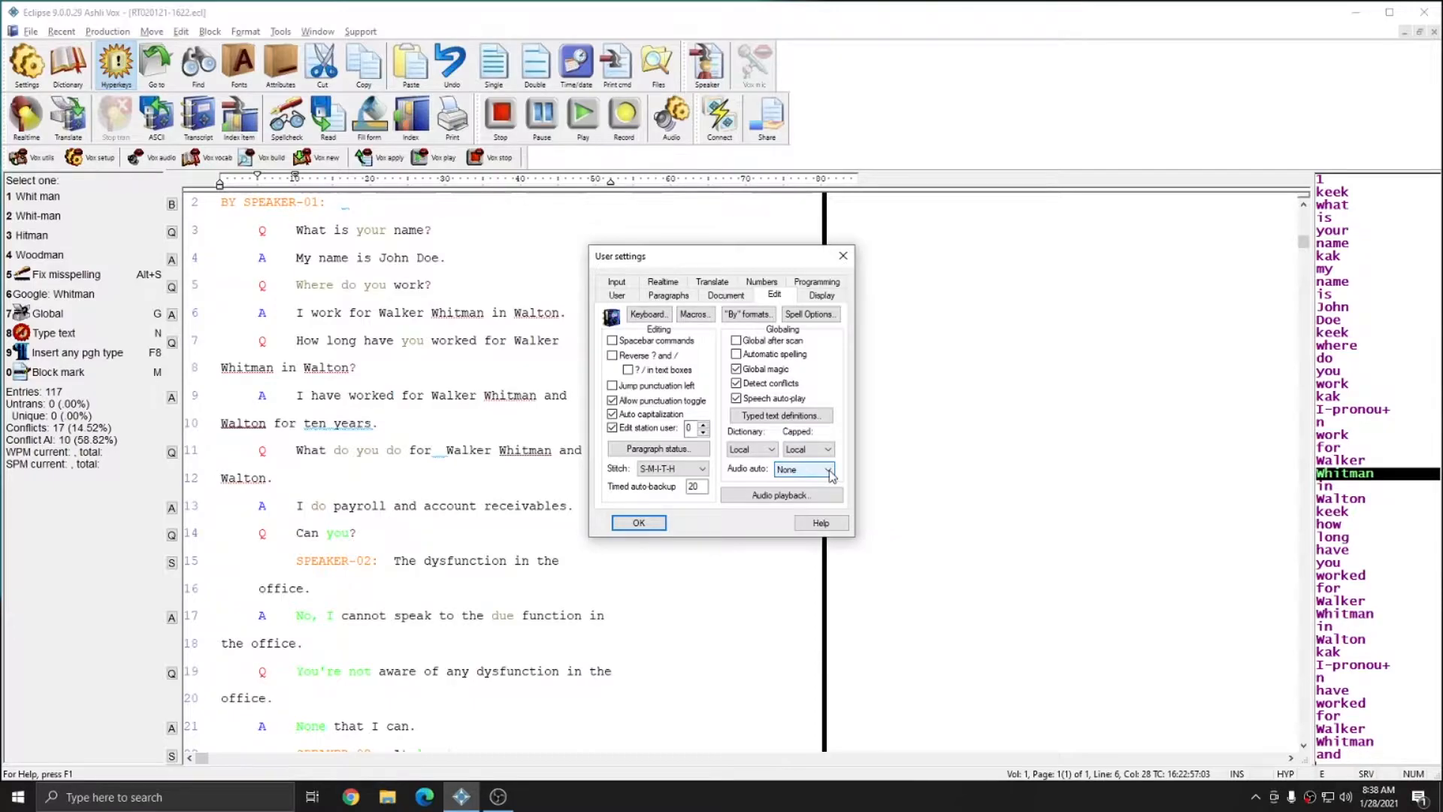
{"action": "left_click", "coordinate": [826, 469]}
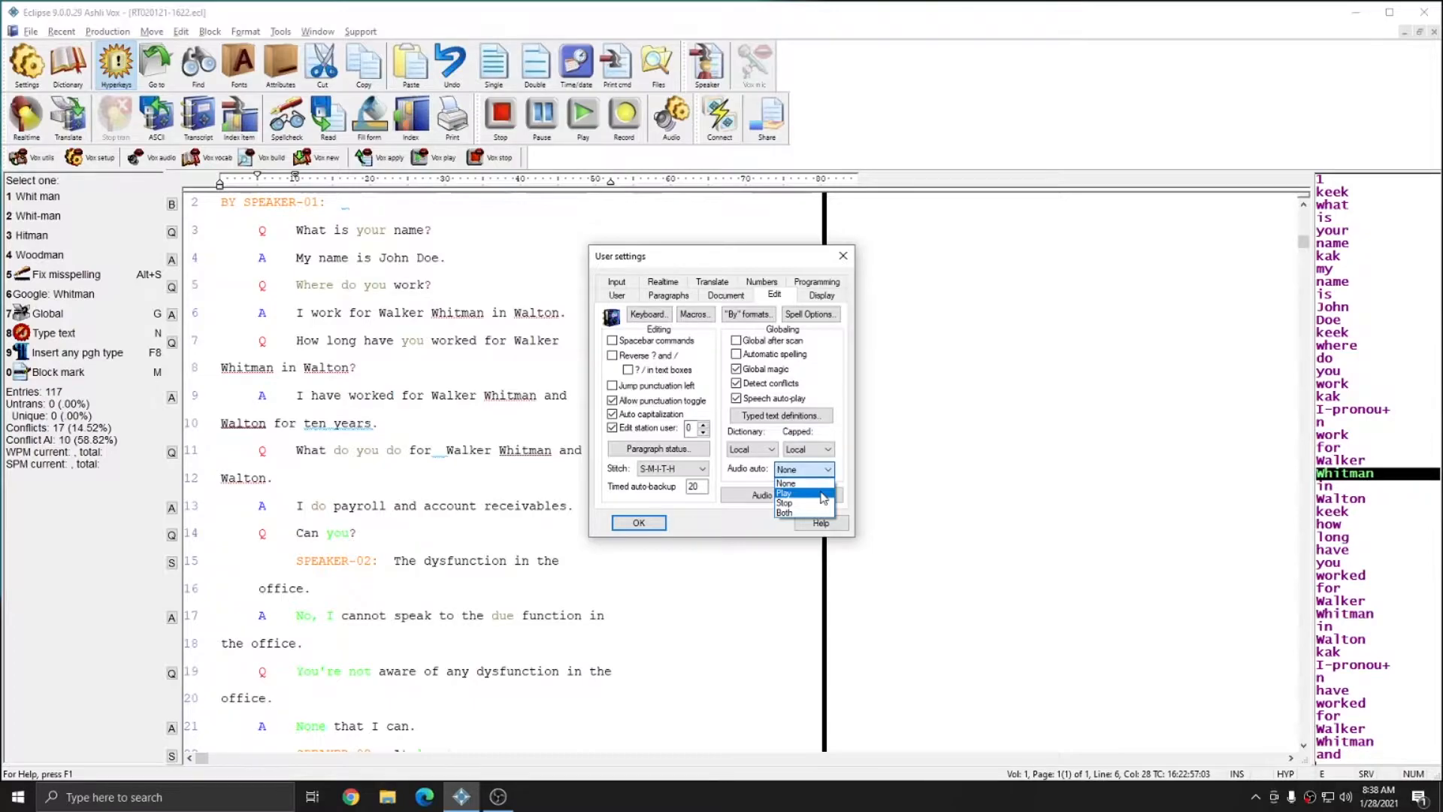
{"action": "mouse_move", "coordinate": [798, 503]}
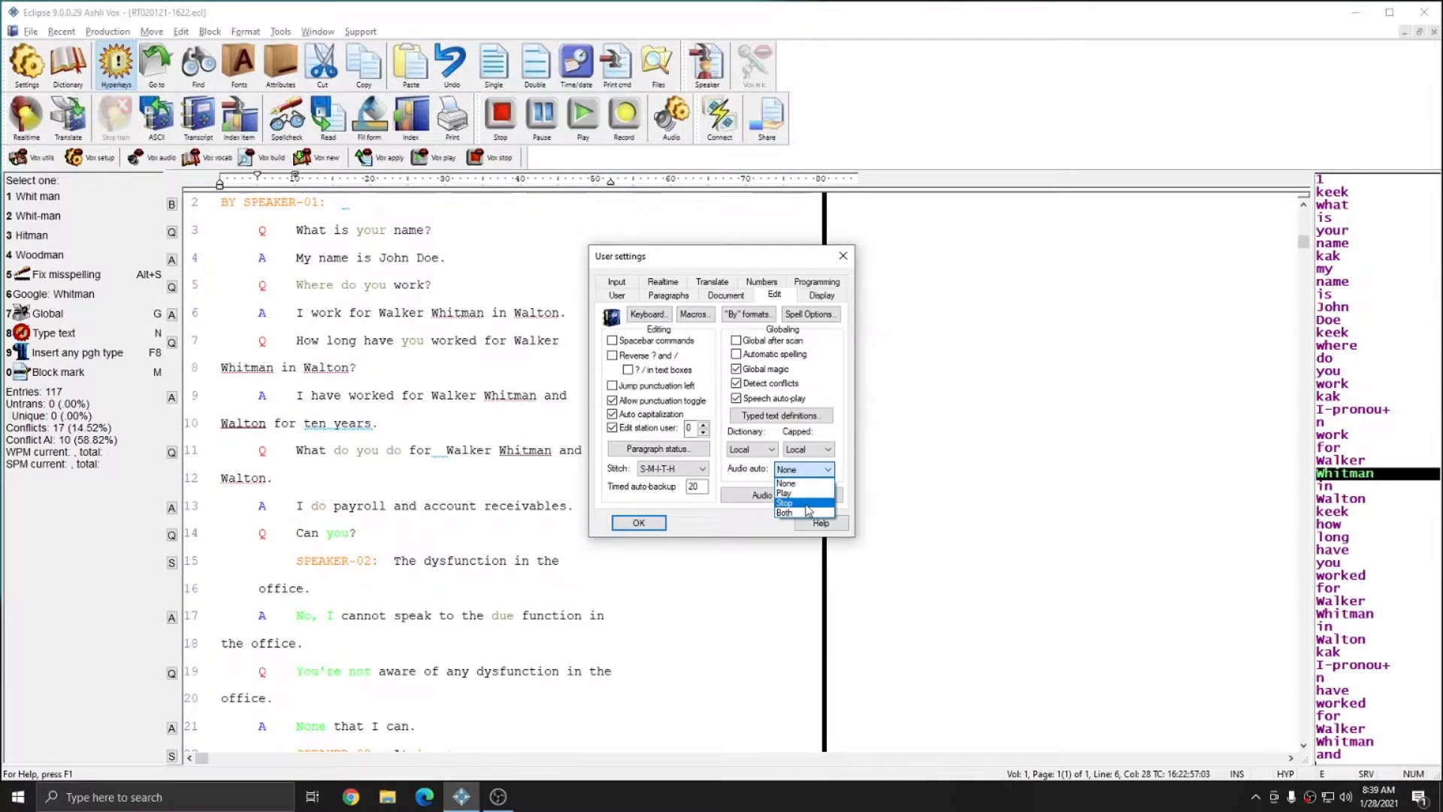
{"action": "mouse_move", "coordinate": [792, 513]}
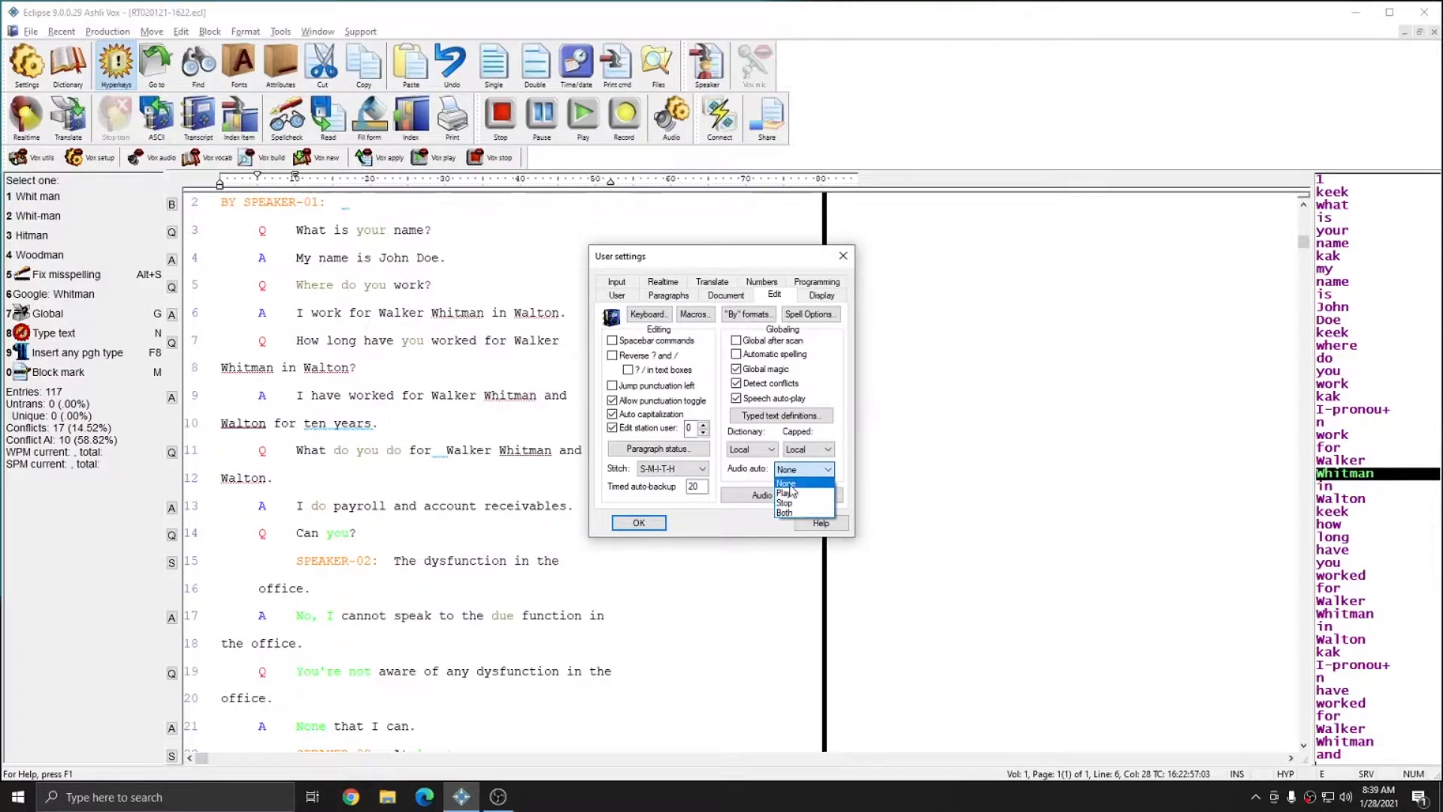
{"action": "left_click", "coordinate": [785, 469]}
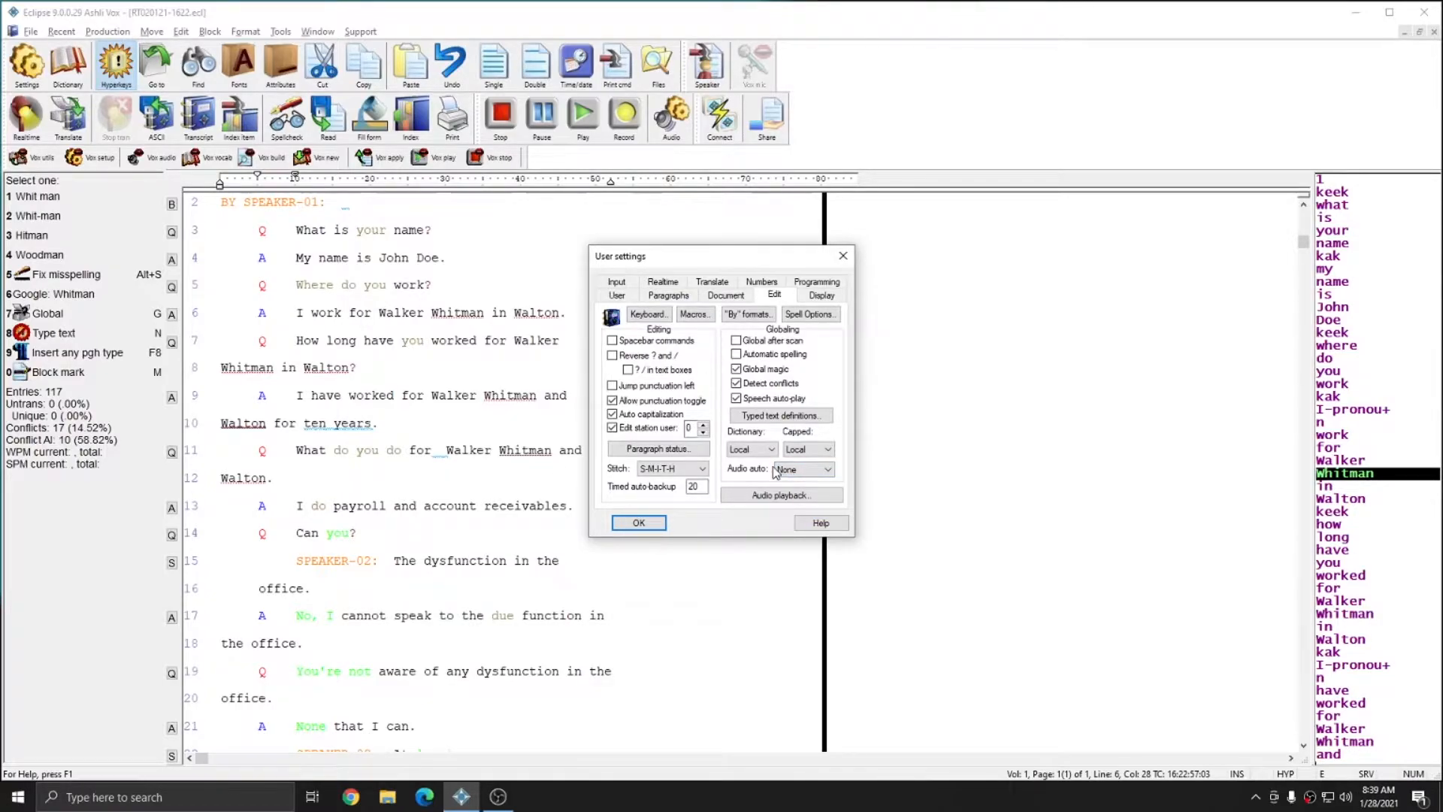
{"action": "mouse_move", "coordinate": [741, 470]}
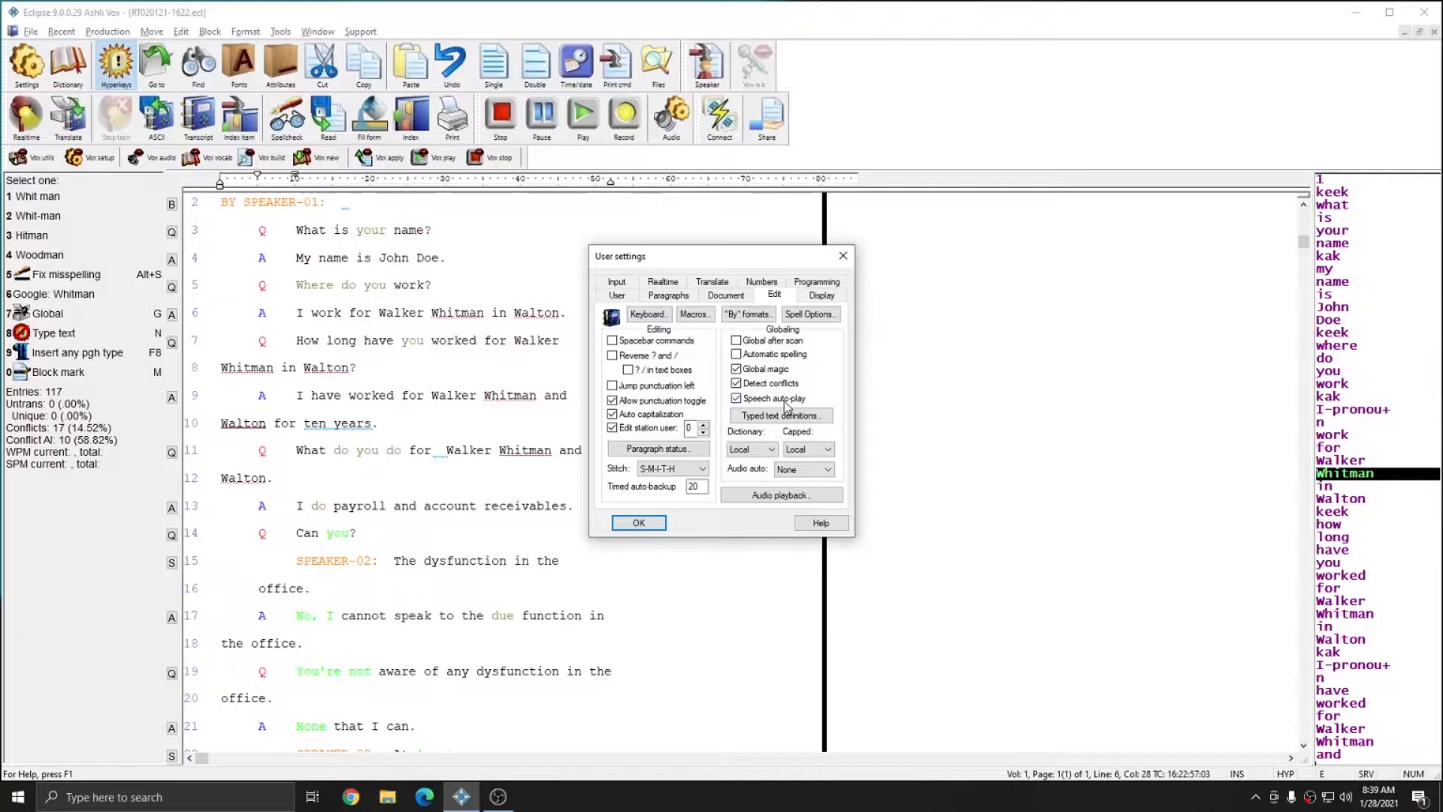
{"action": "mouse_move", "coordinate": [820, 407]}
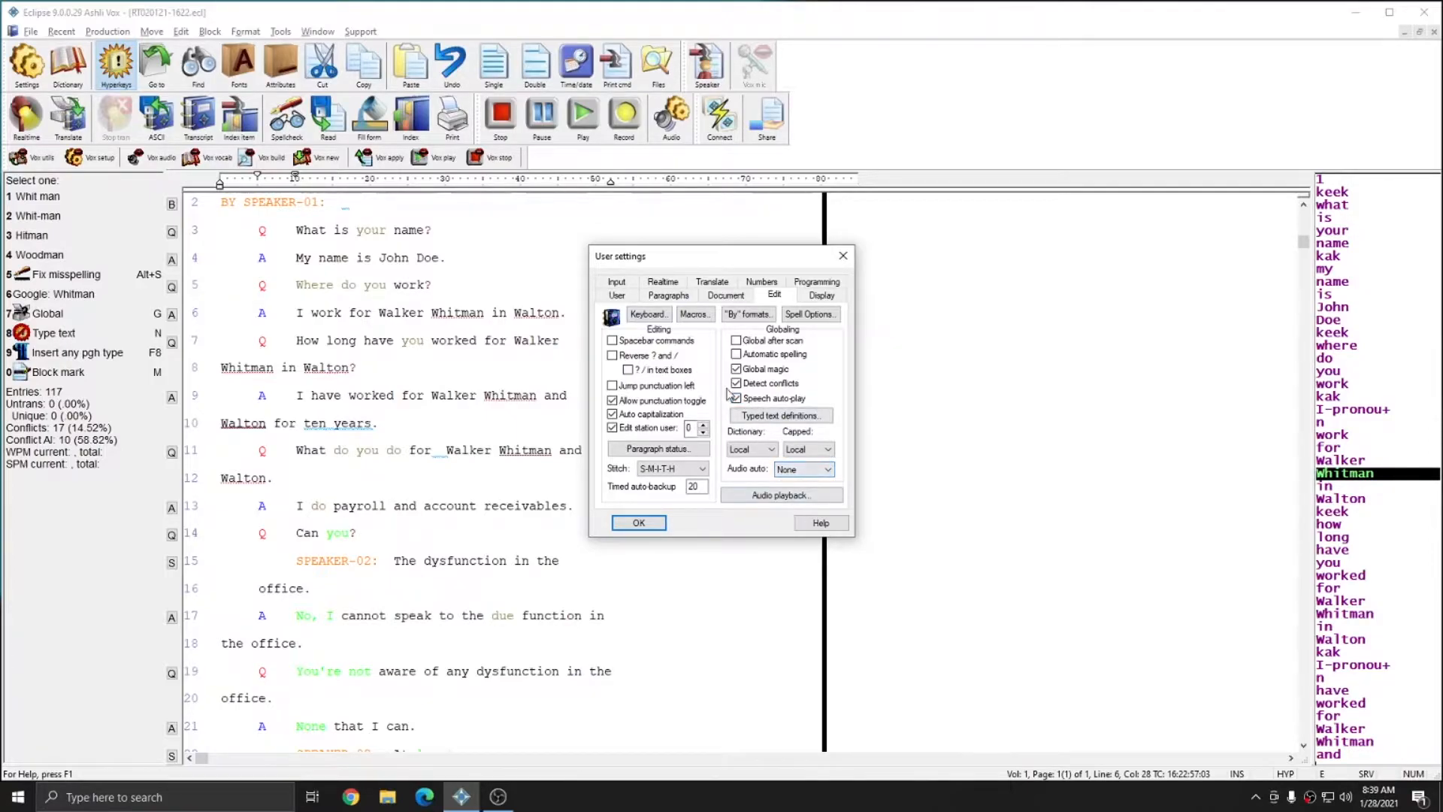
{"action": "left_click", "coordinate": [637, 521]}
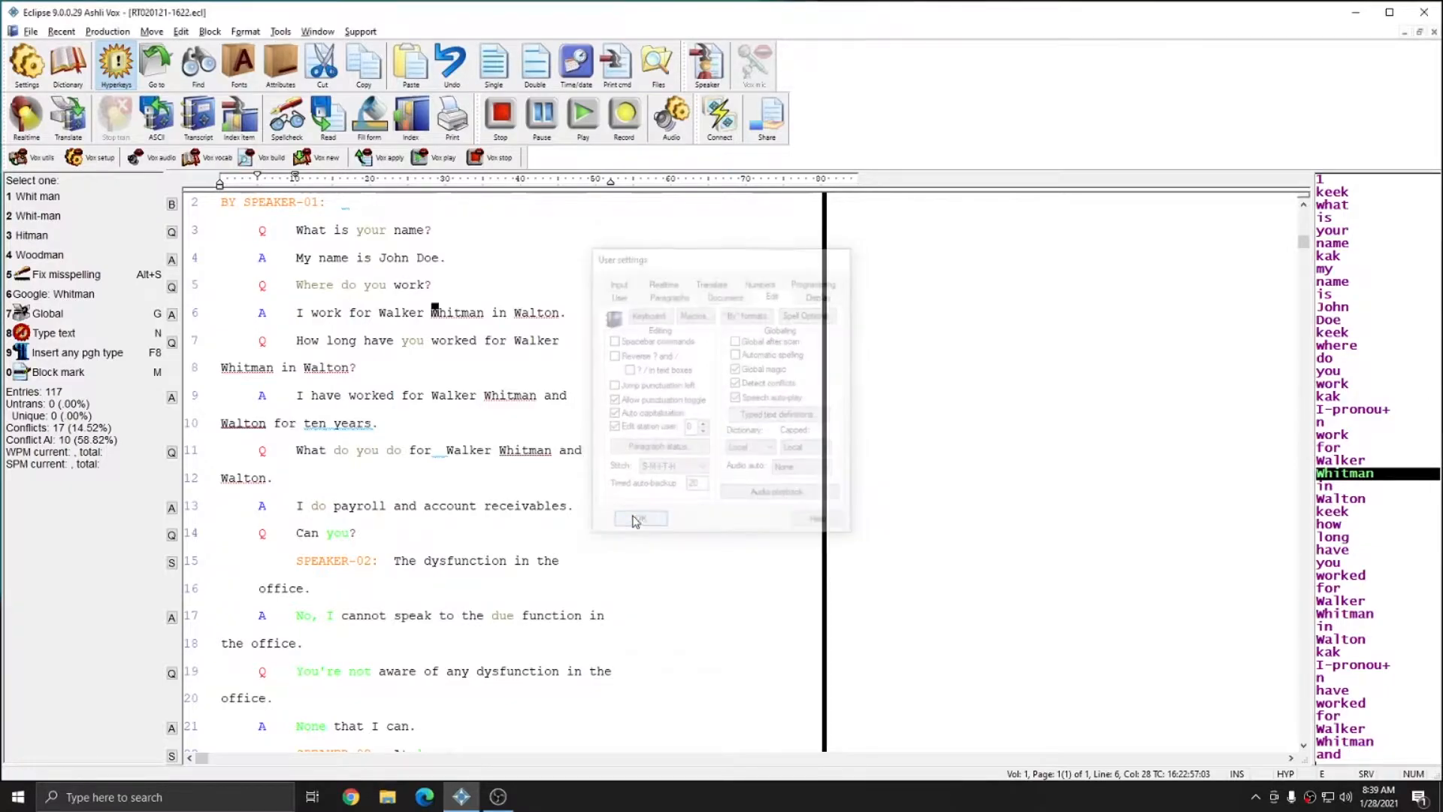
Mark the misrecognized 'in' on line 6 to bring up its correction options.
{"action": "left_click", "coordinate": [641, 518]}
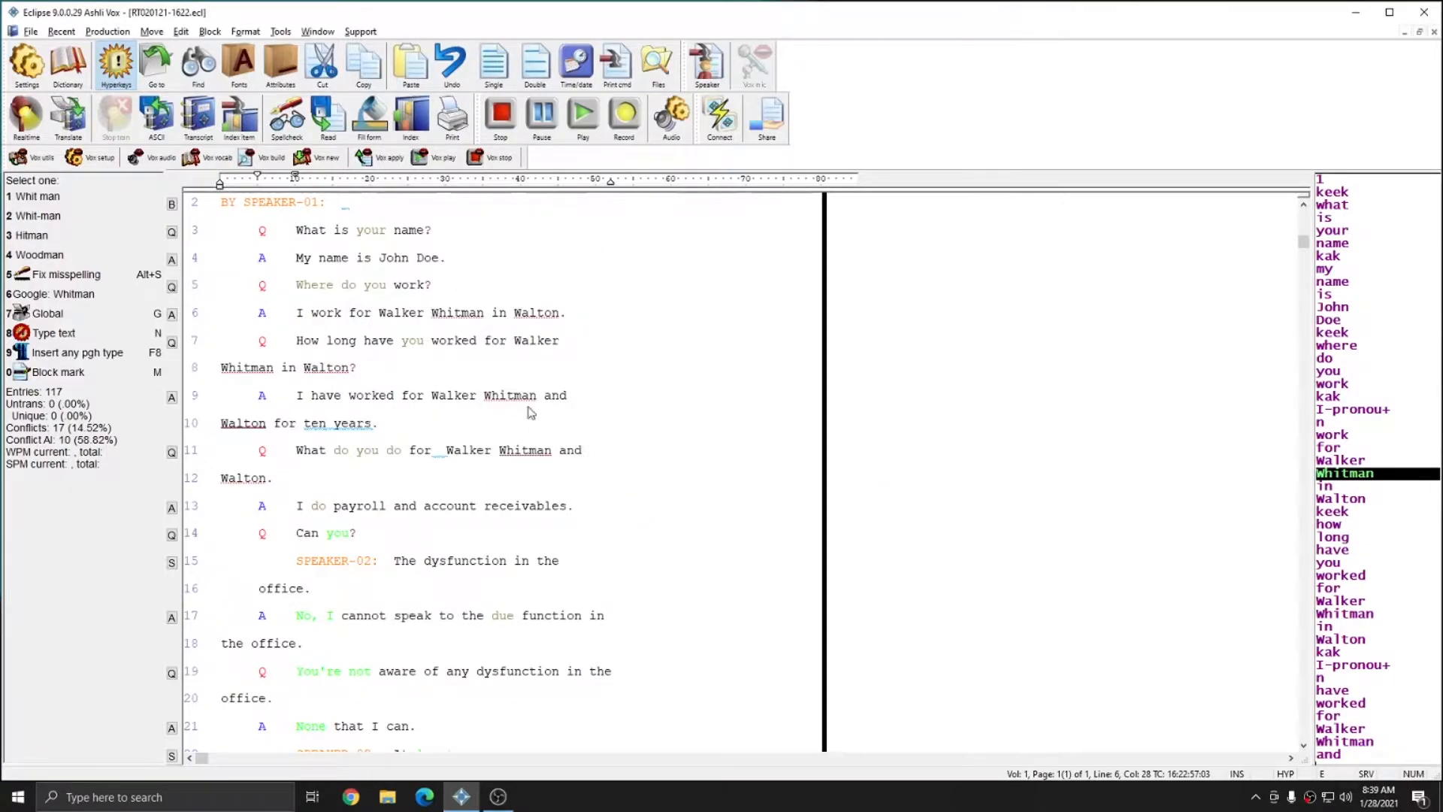
{"action": "mouse_move", "coordinate": [477, 335]}
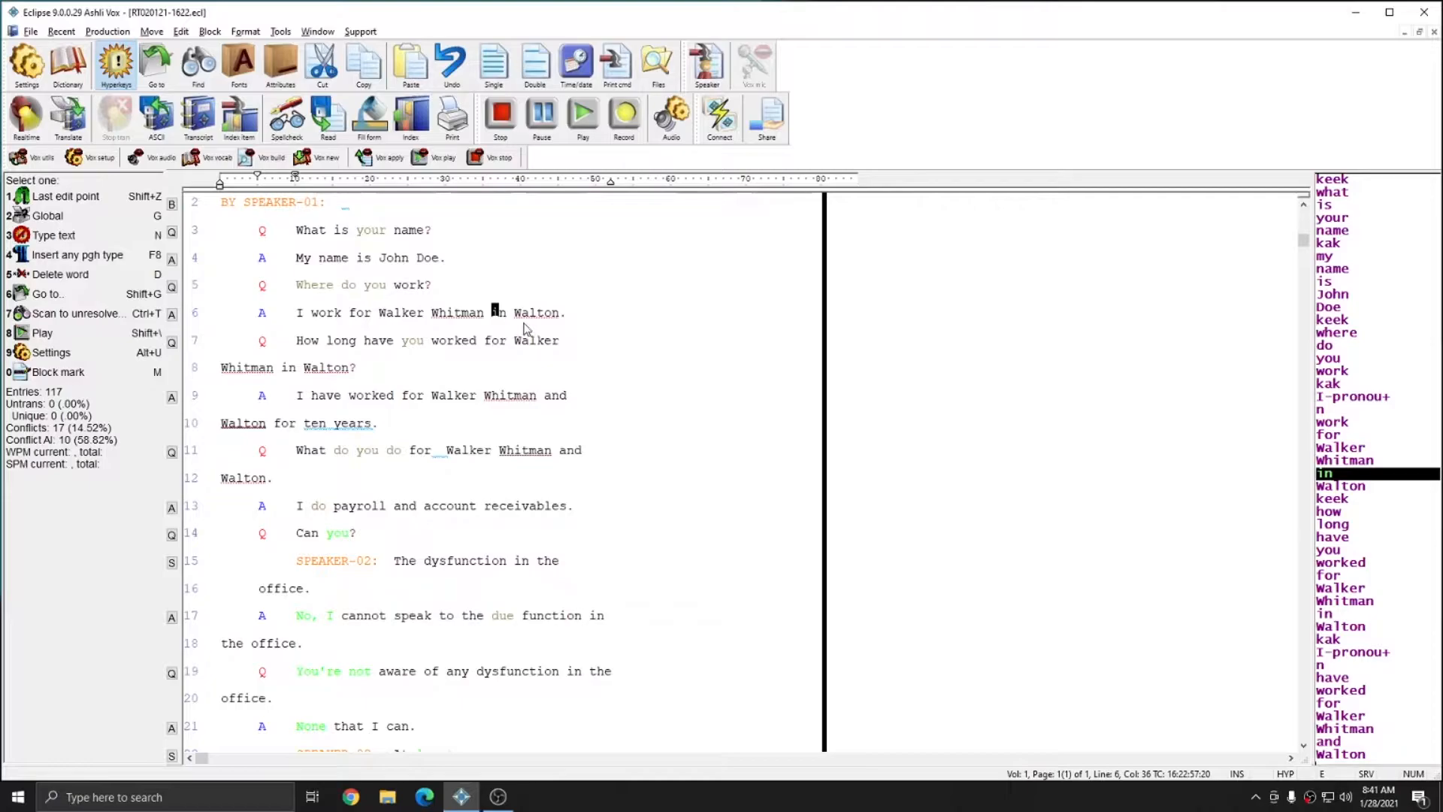
{"action": "mouse_move", "coordinate": [502, 323]}
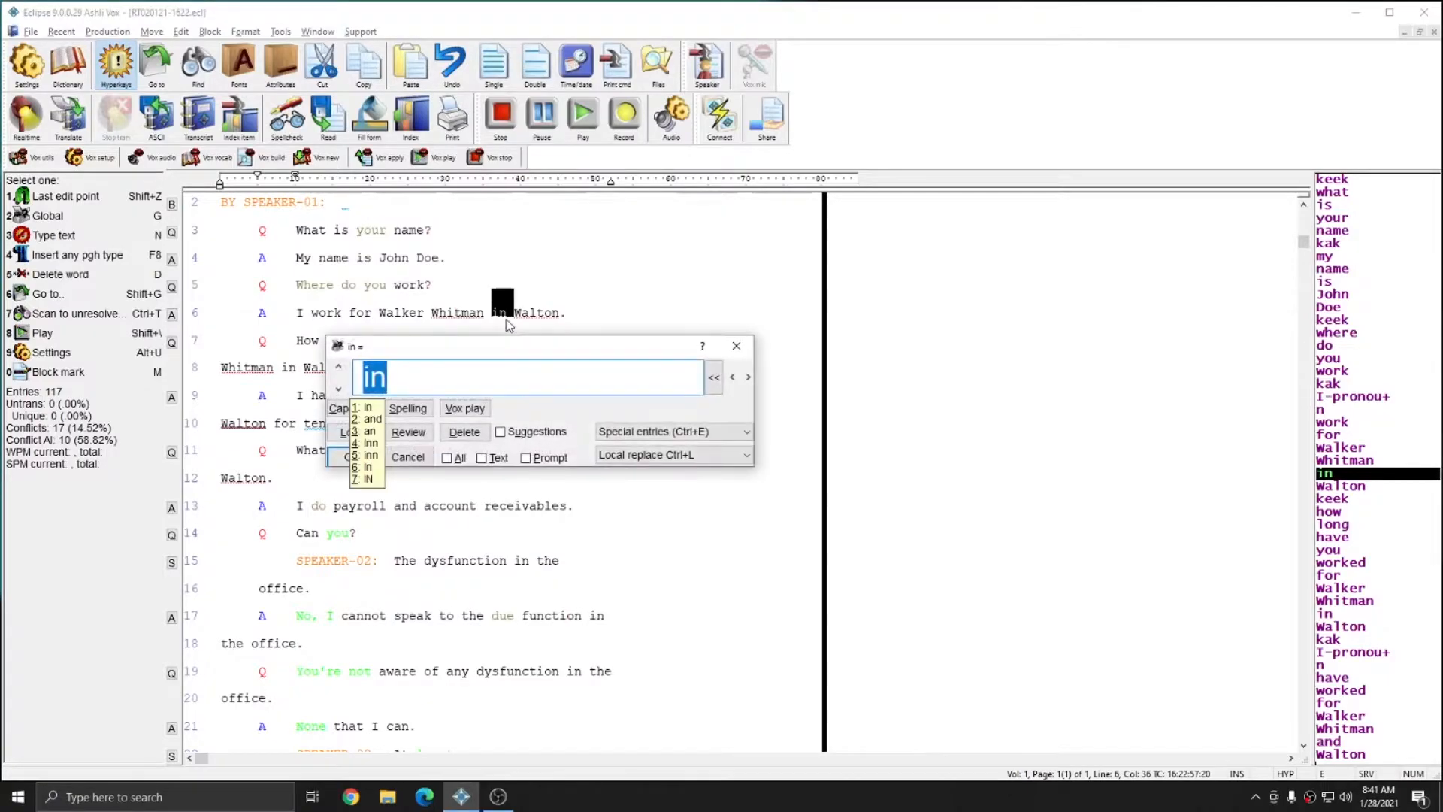
Enter 'and' as a Local replace (Ctrl+L) global so line 6 reads 'Walker Whitman and Walton'.
{"action": "type", "text": "a"}
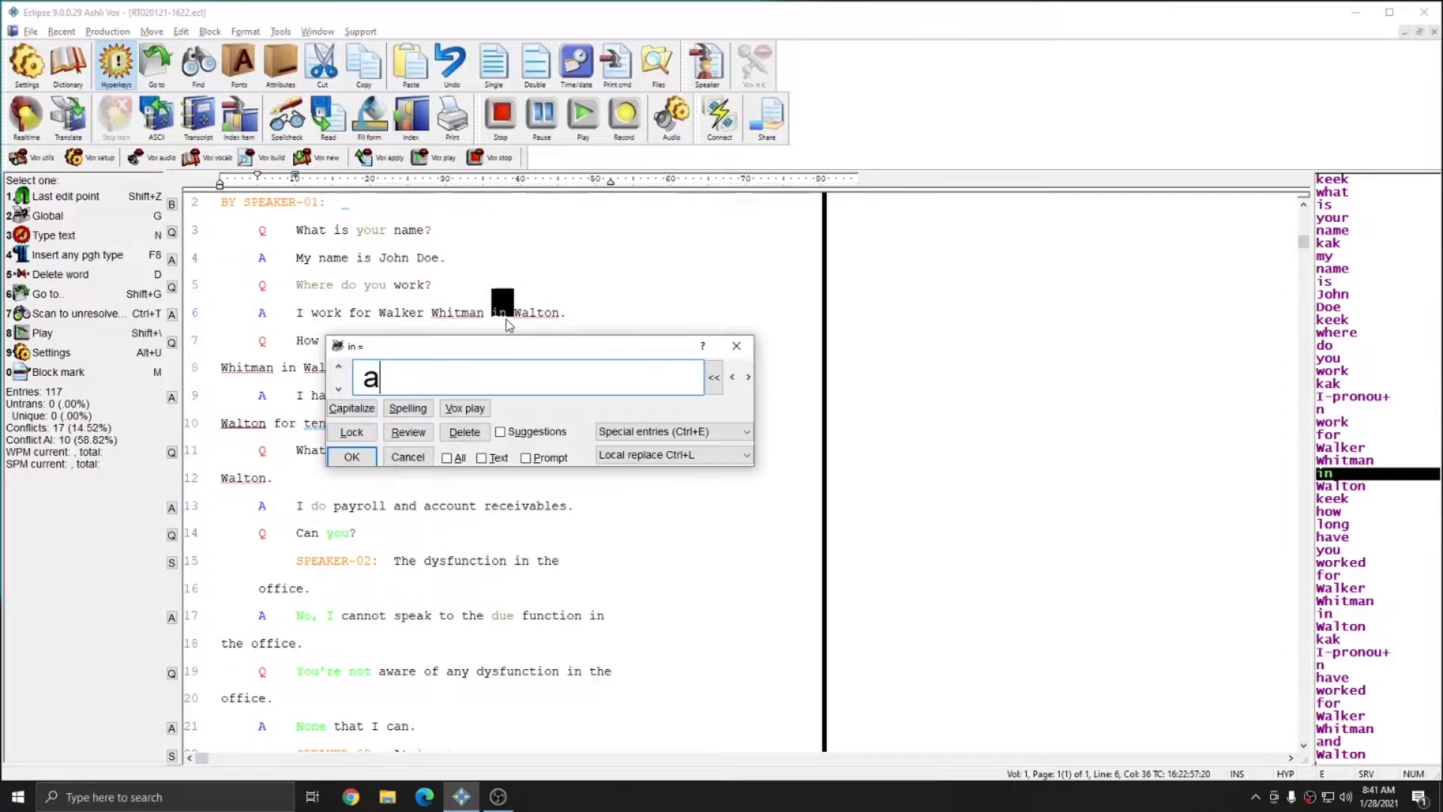
{"action": "type", "text": "nd"}
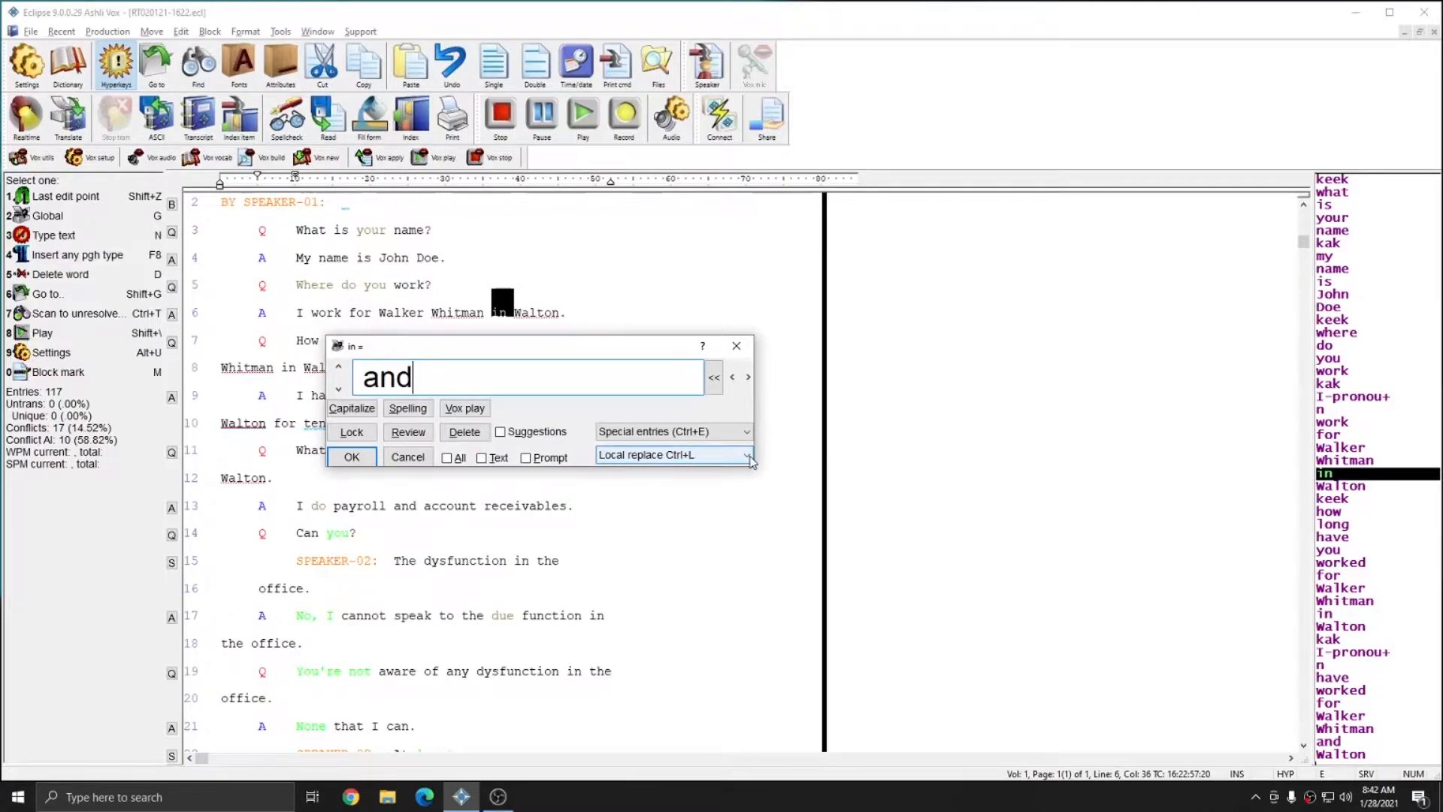
{"action": "left_click", "coordinate": [746, 454]}
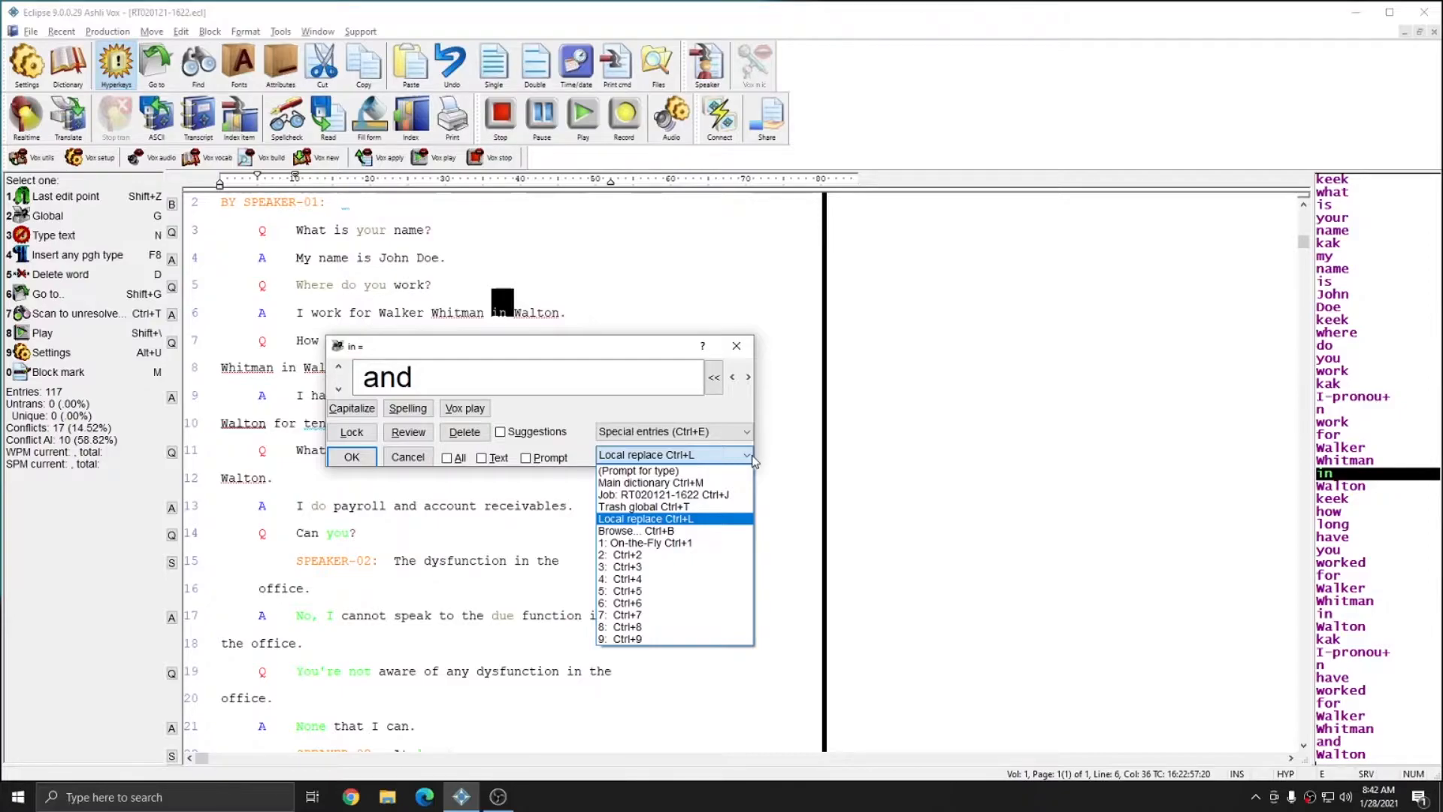
{"action": "mouse_move", "coordinate": [645, 506]}
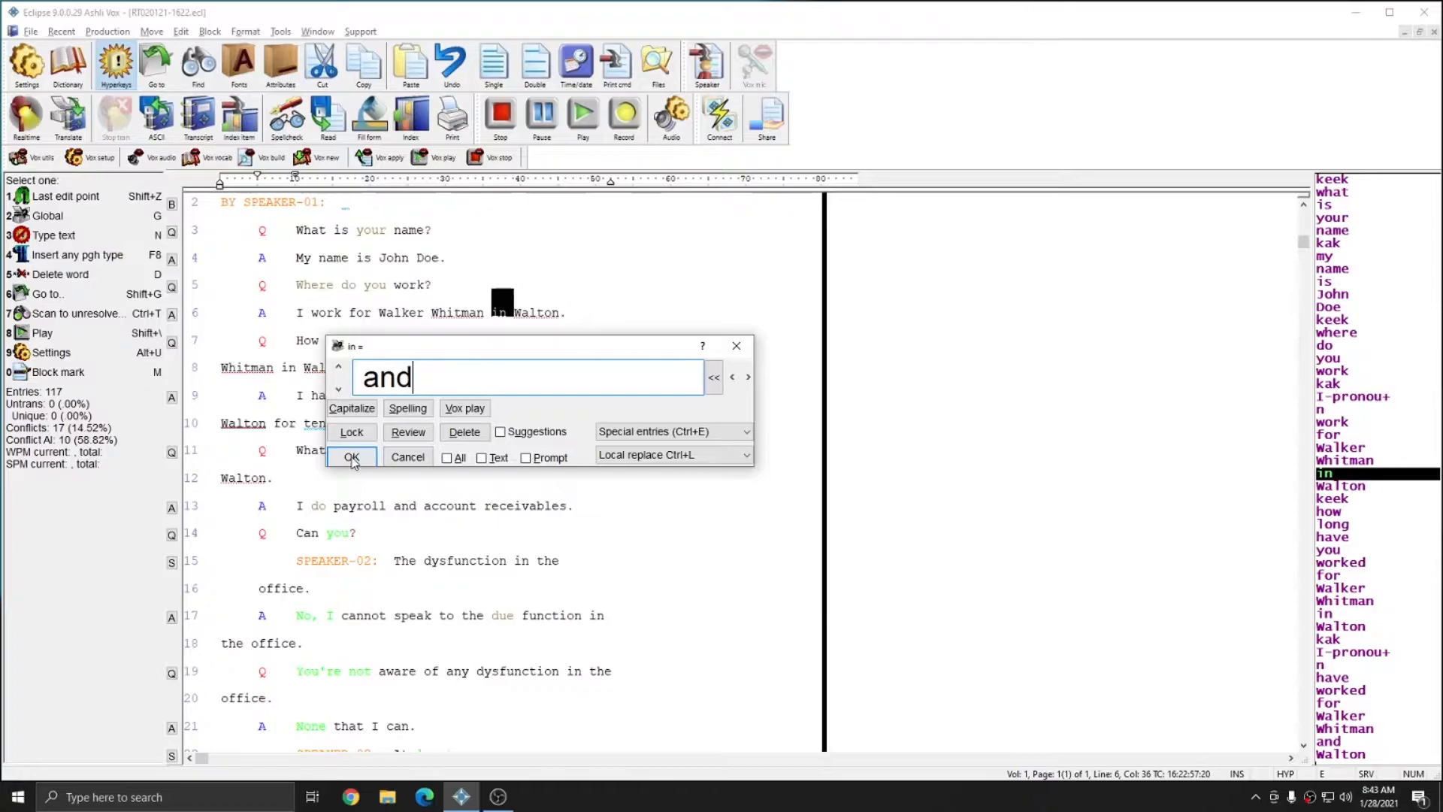
{"action": "left_click", "coordinate": [350, 457]}
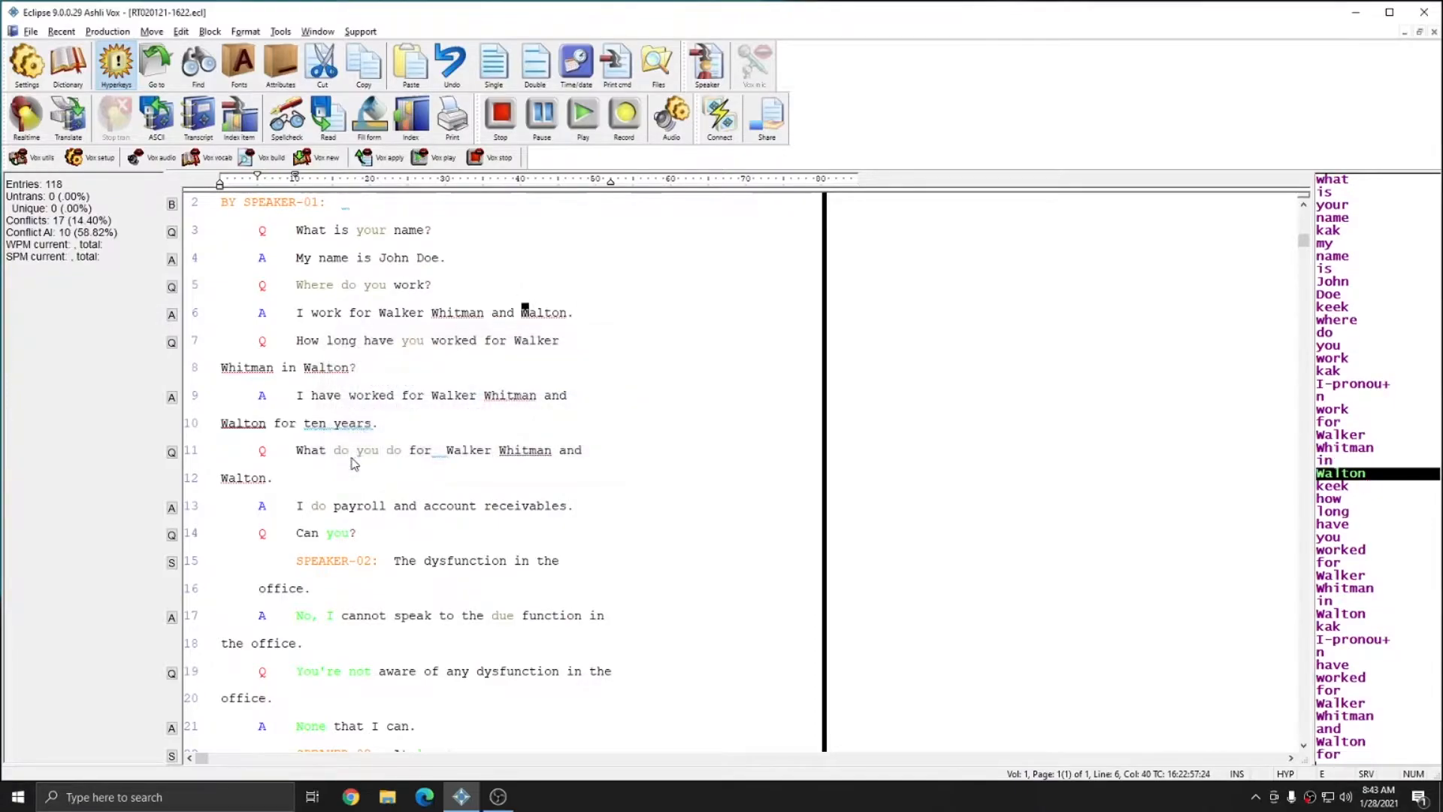
Replace 'in' on line 8 with 'and' as another Local replace global.
{"action": "right_click", "coordinate": [543, 313]}
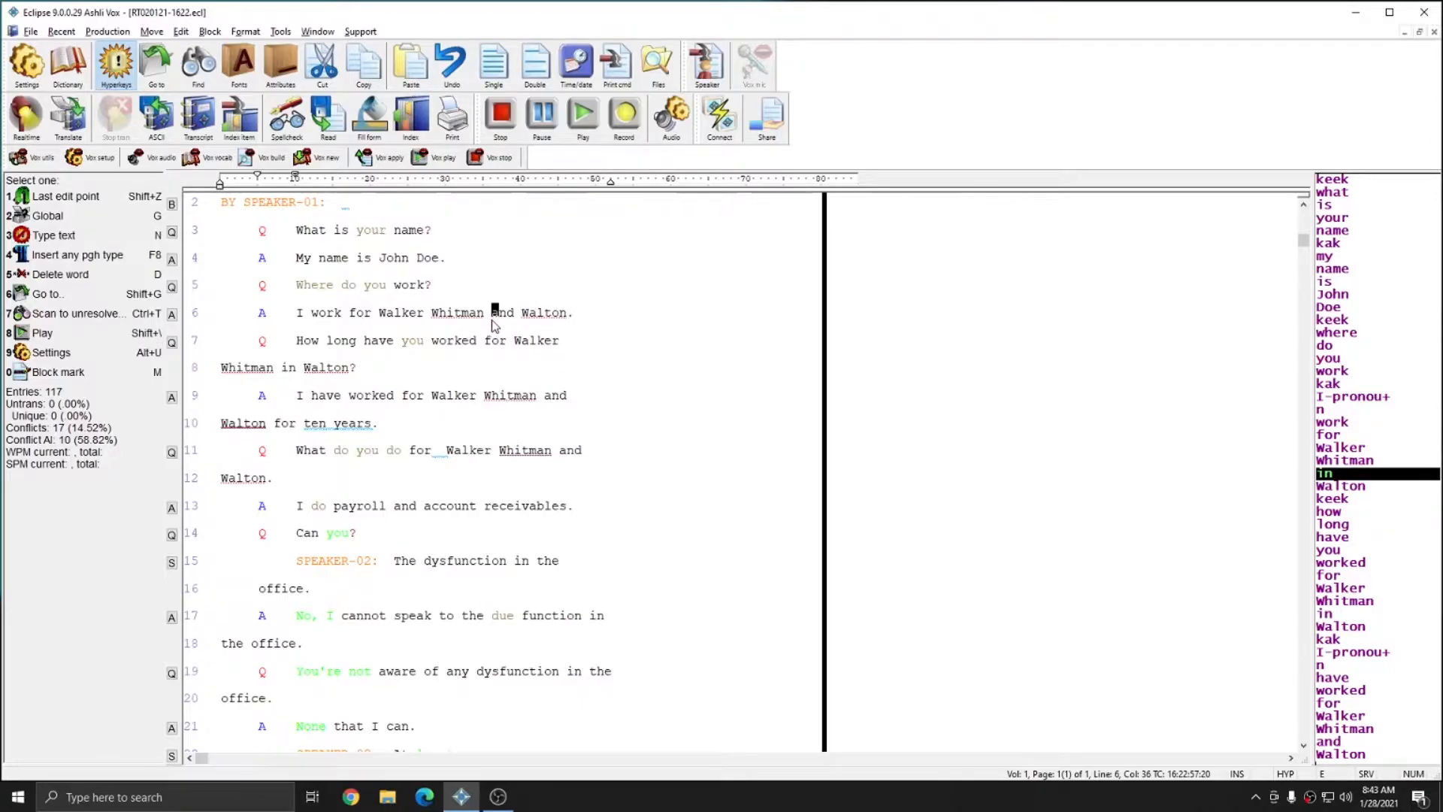
{"action": "mouse_move", "coordinate": [839, 373]}
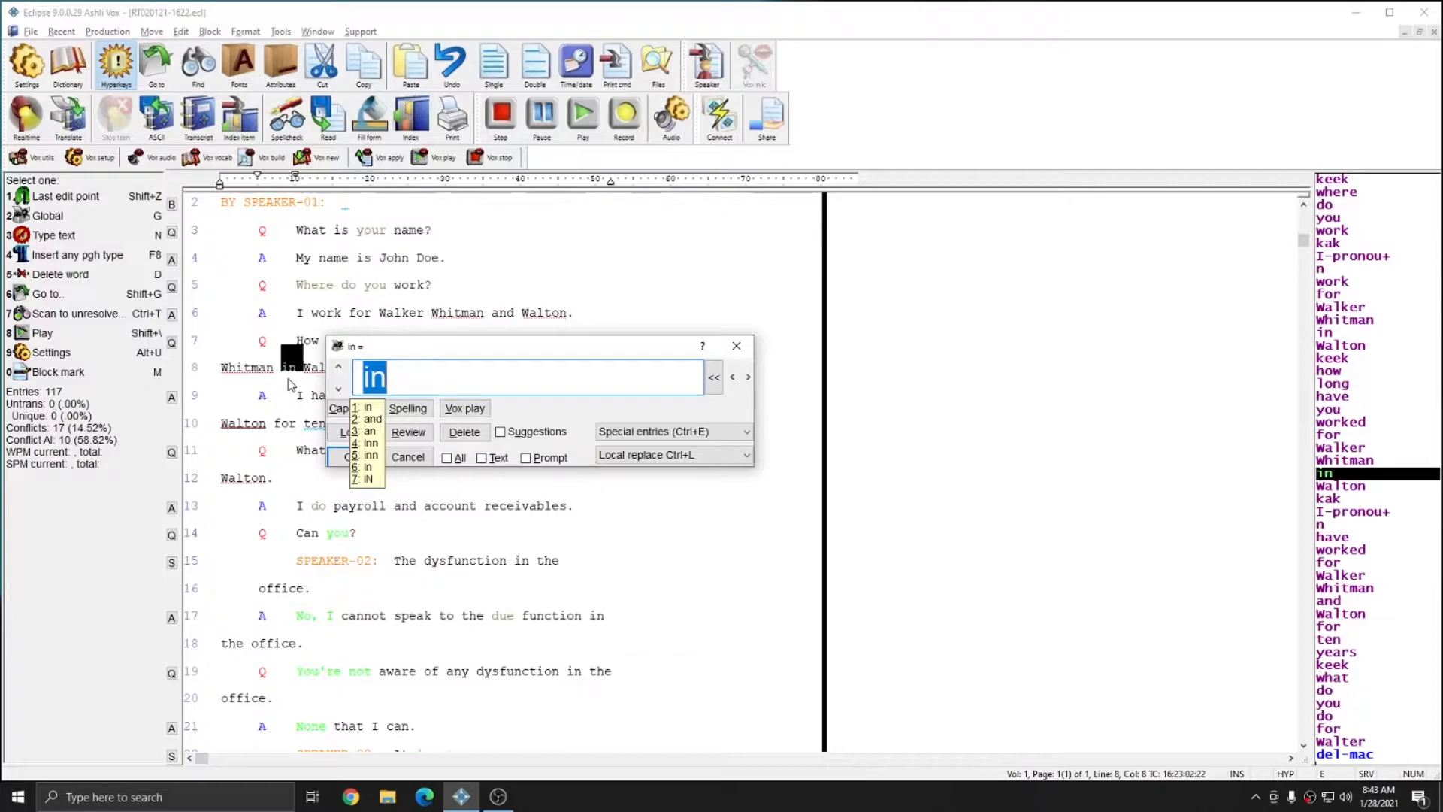
{"action": "left_click", "coordinate": [373, 419]}
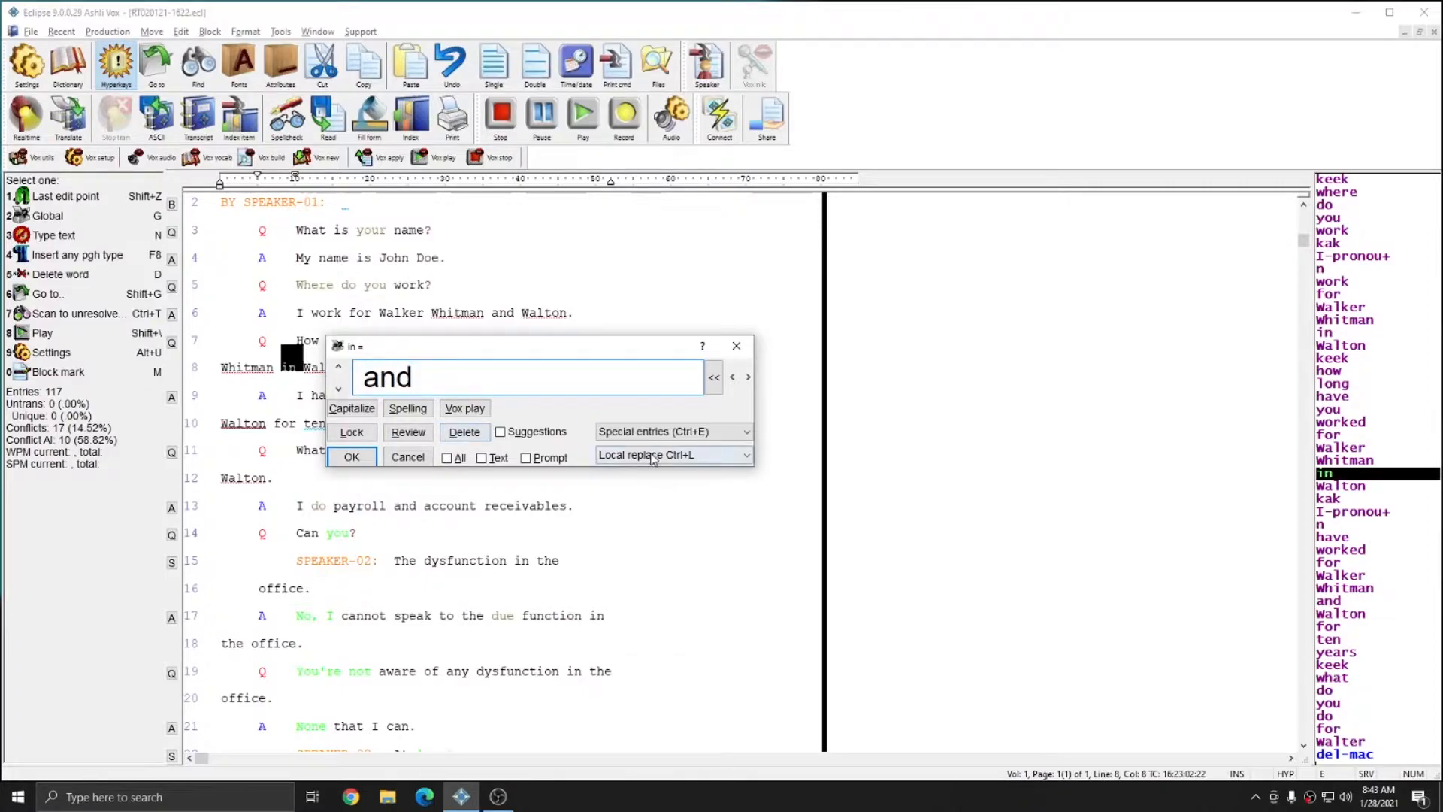
{"action": "left_click", "coordinate": [350, 457]}
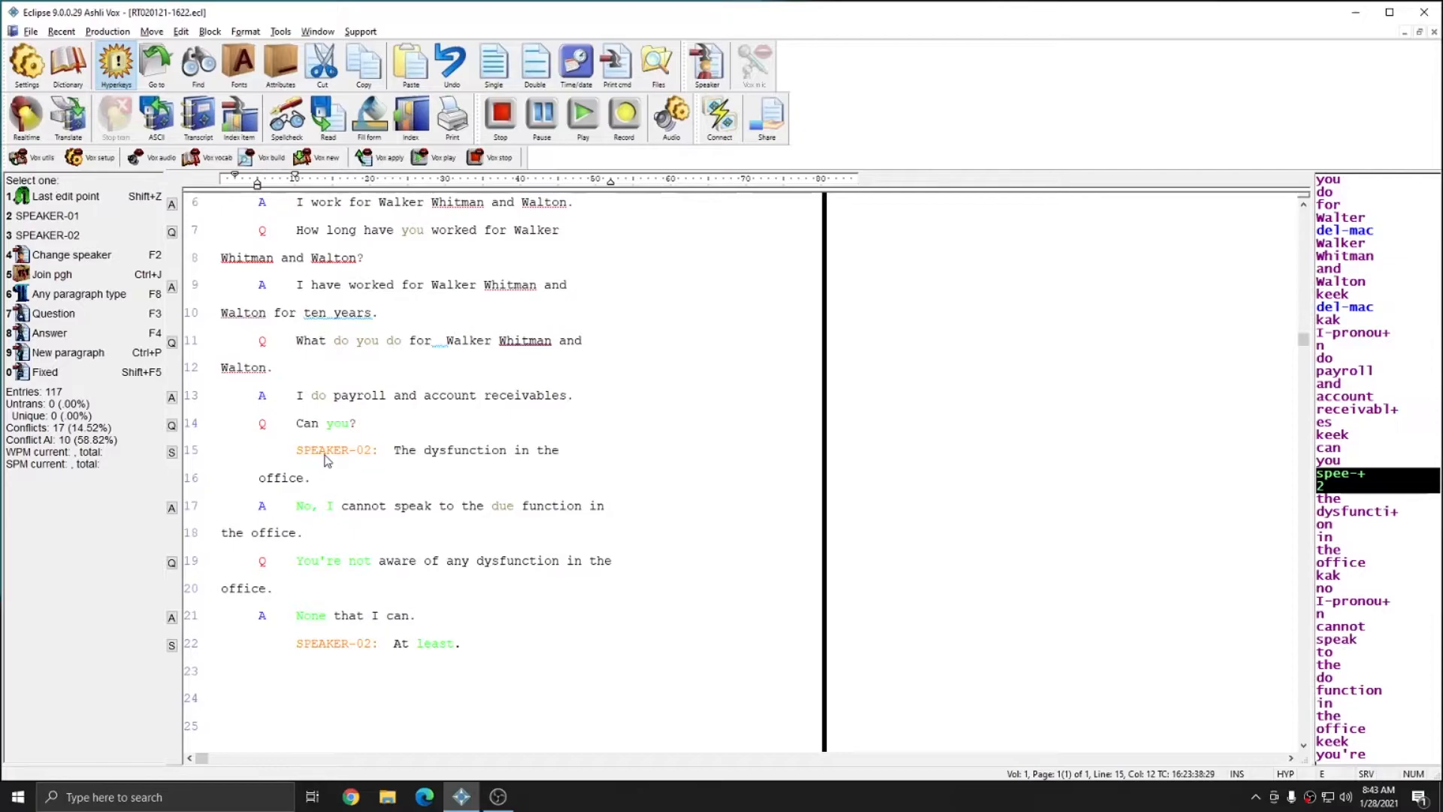
{"action": "mouse_move", "coordinate": [341, 456]}
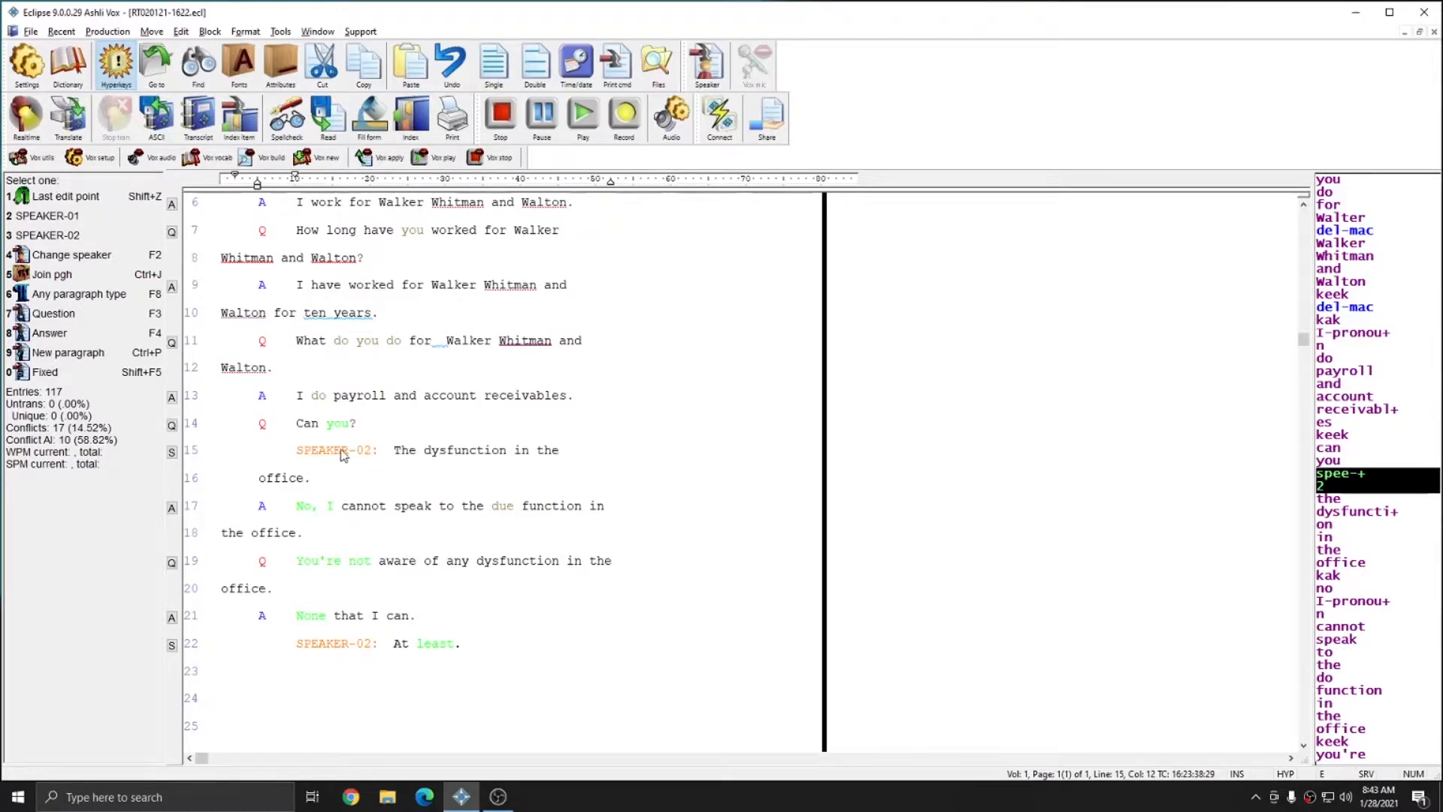
Correct both spee-2 strokes to 'speak to', fixing lines 14 and 20.
{"action": "double_click", "coordinate": [335, 450]}
{"action": "type", "text": "speak"}
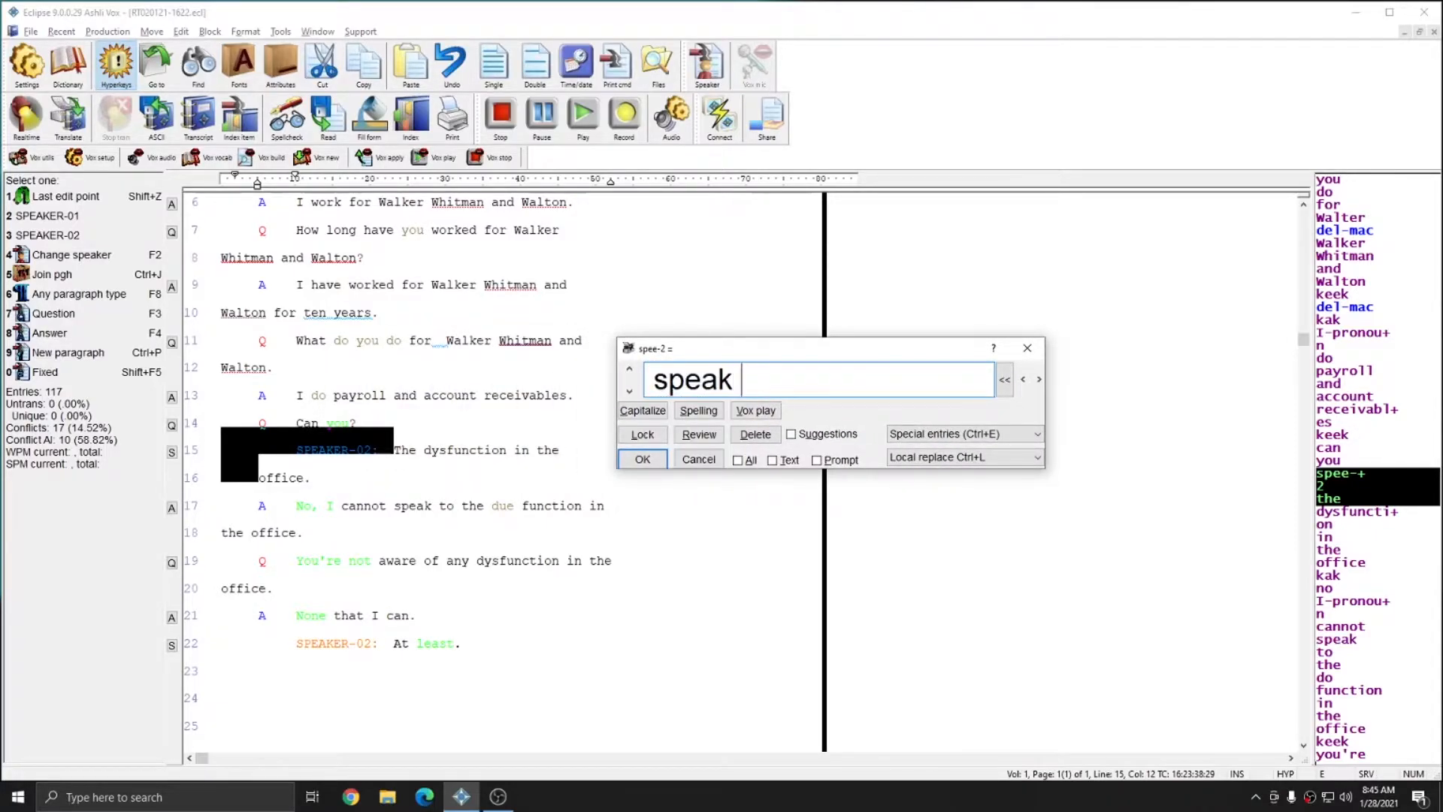
{"action": "type", "text": "to"}
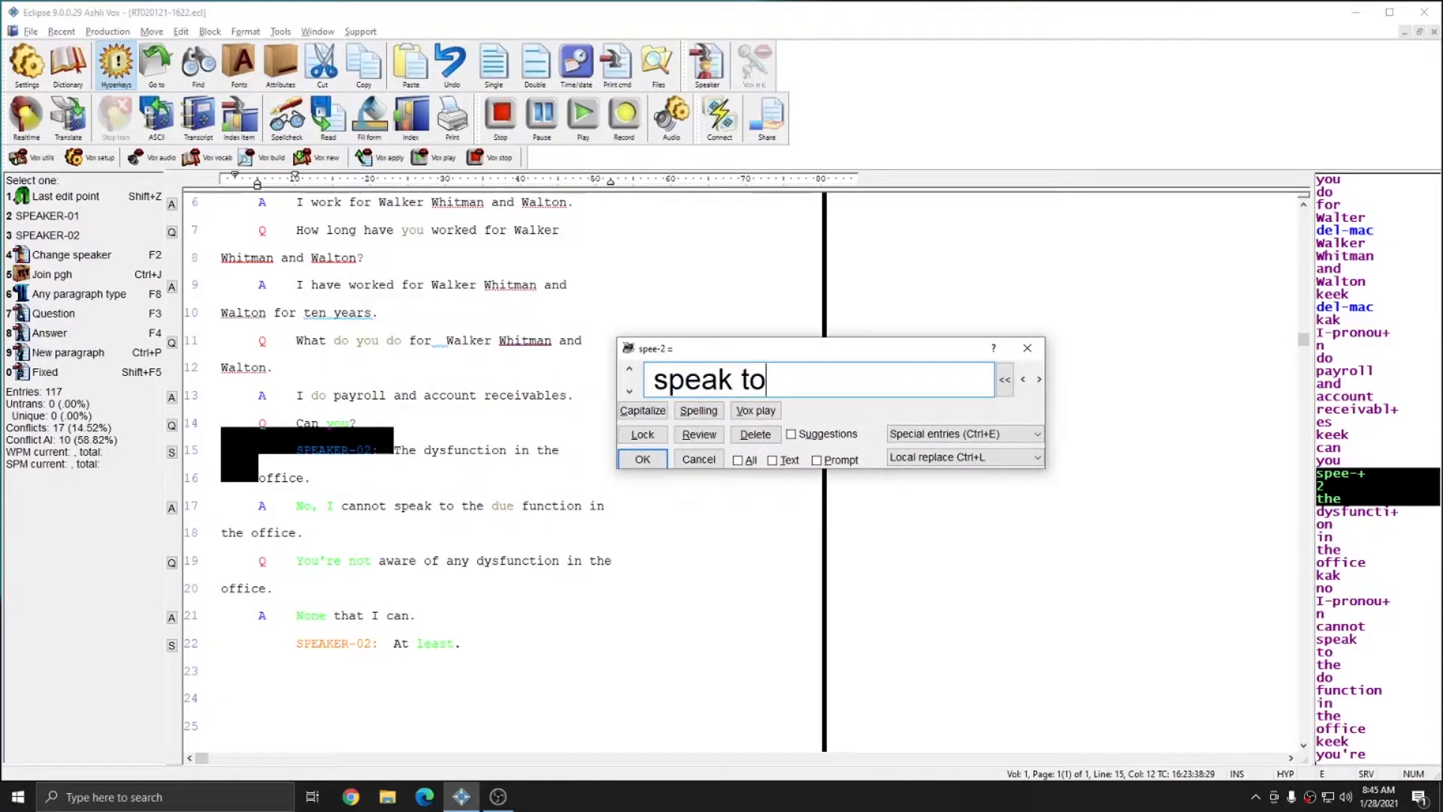
{"action": "left_click", "coordinate": [642, 458]}
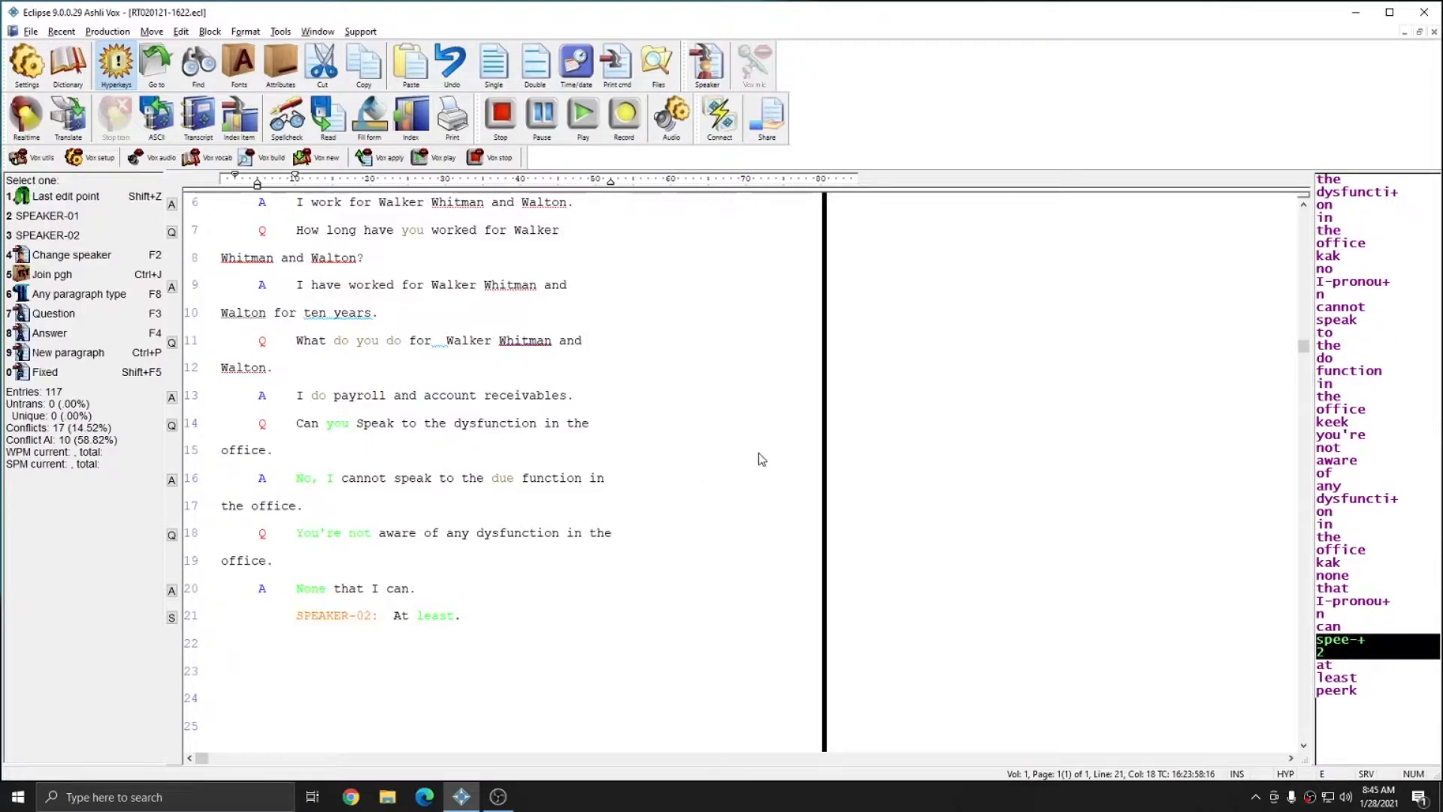
{"action": "double_click", "coordinate": [335, 615]}
{"action": "type", "text": "speak"}
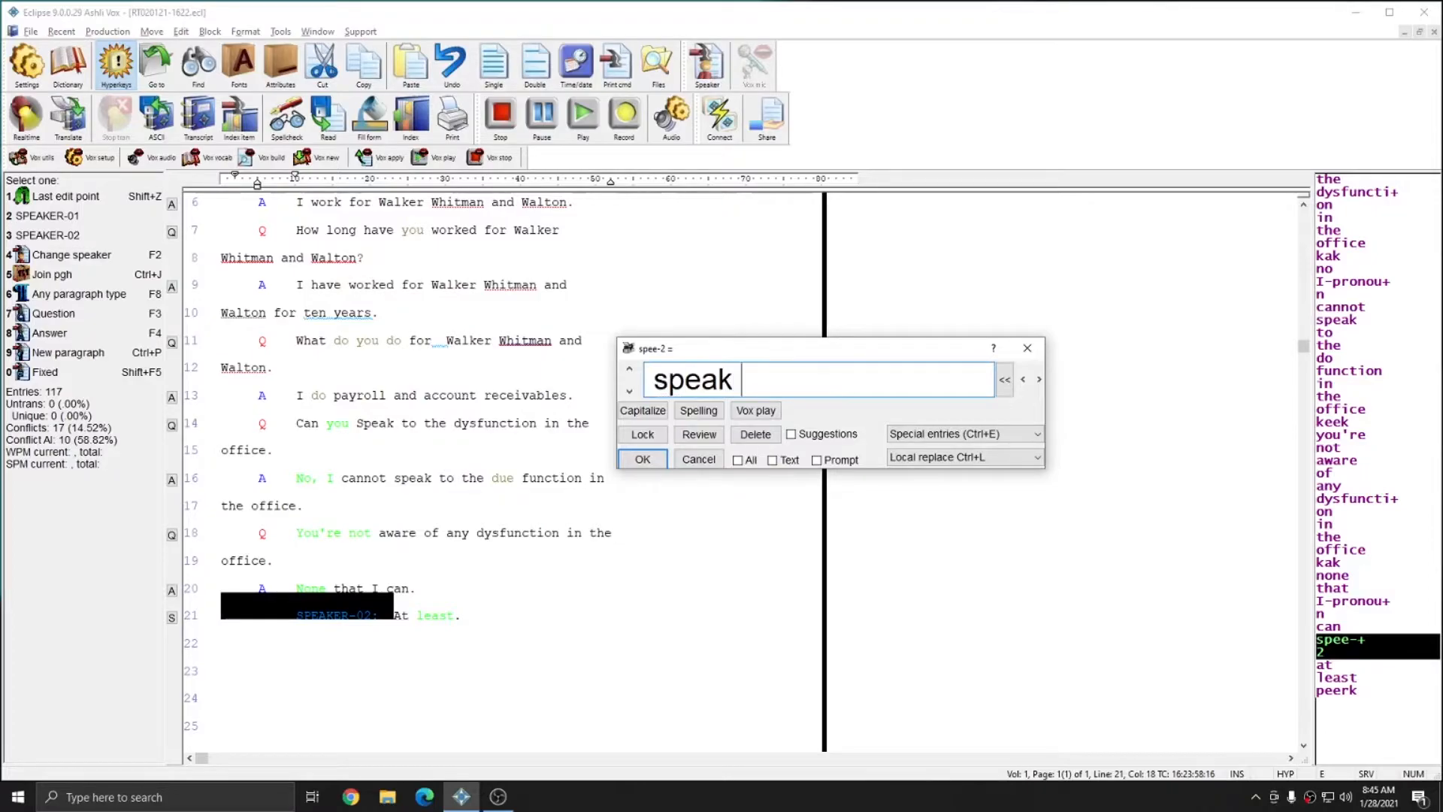
{"action": "type", "text": "to"}
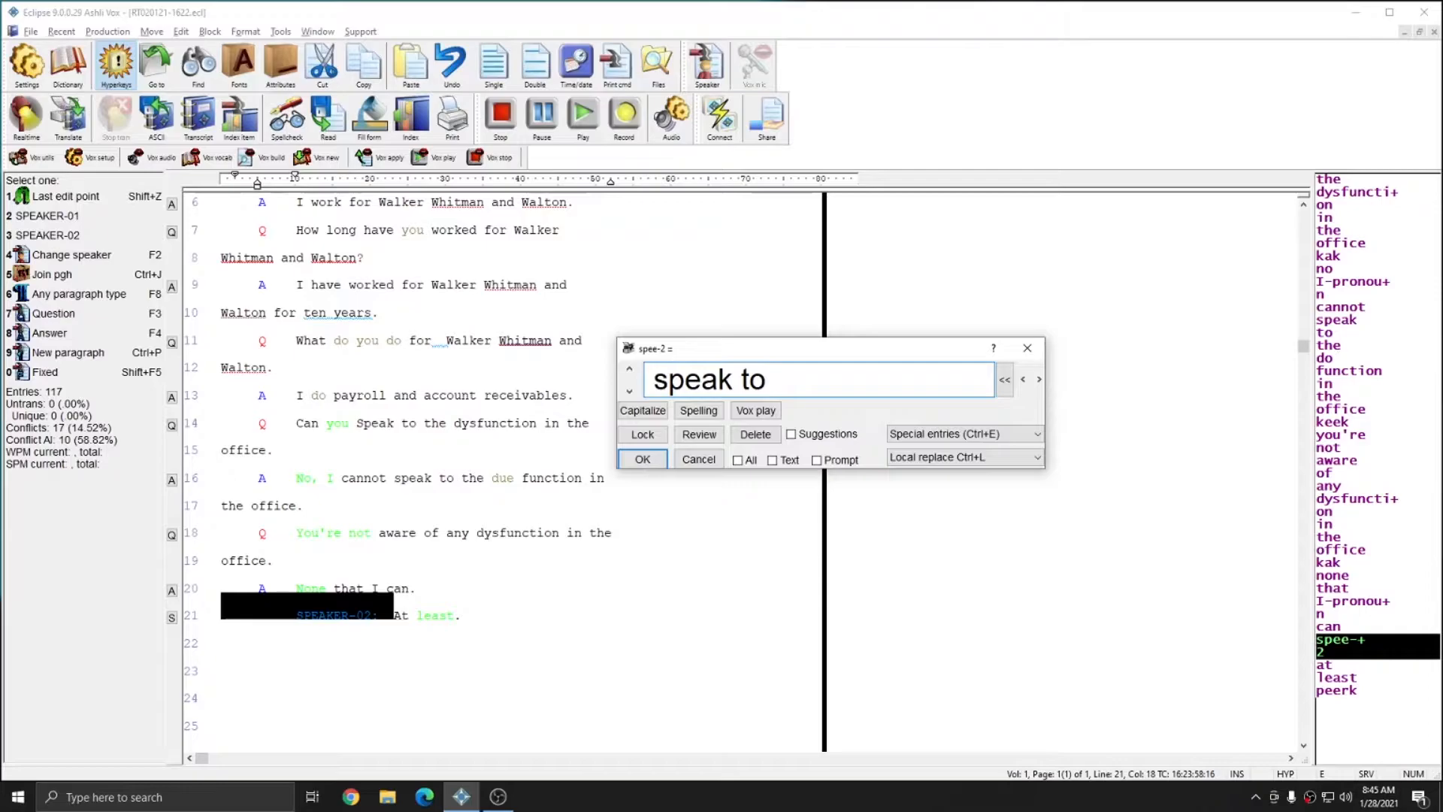
{"action": "left_click", "coordinate": [642, 459]}
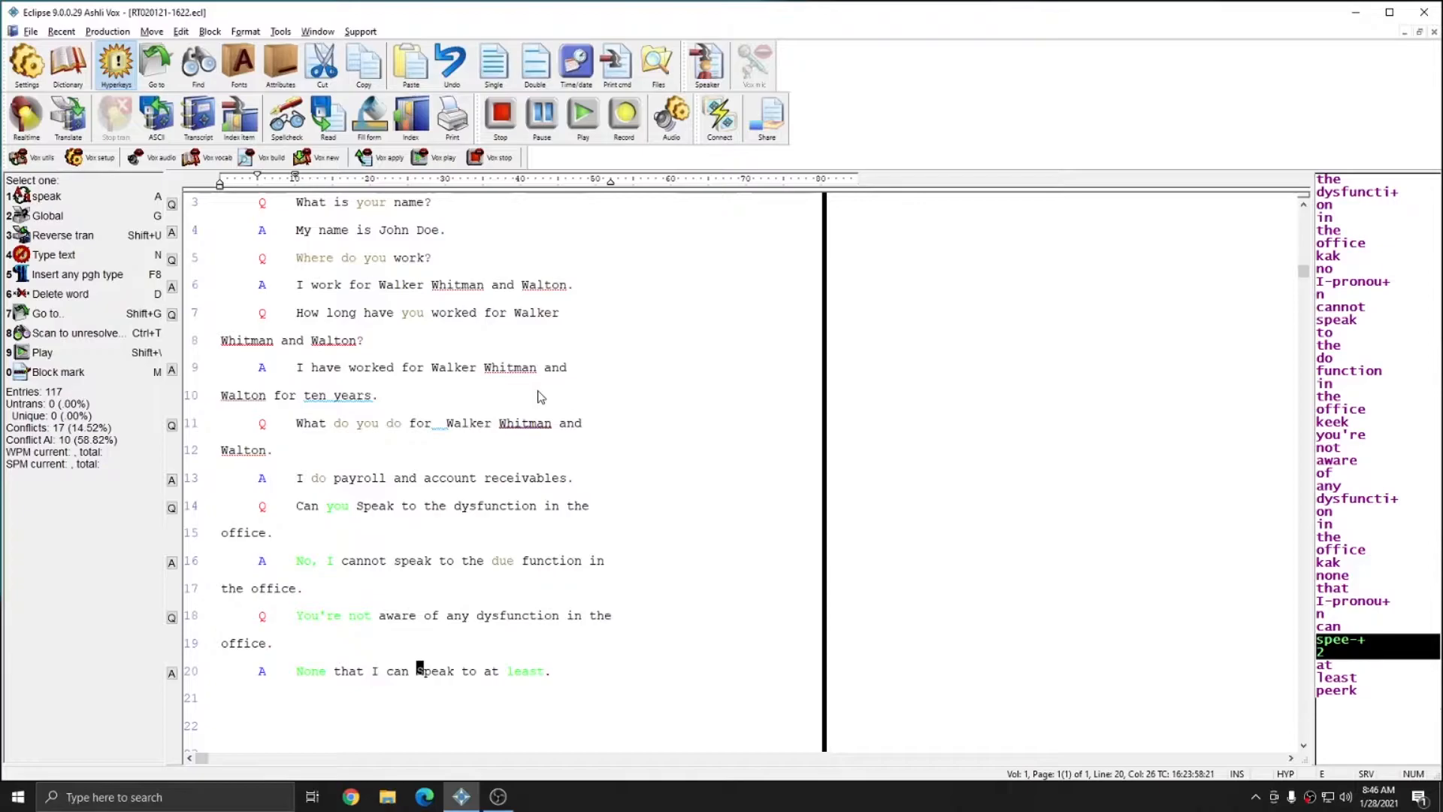
{"action": "mouse_move", "coordinate": [535, 396]}
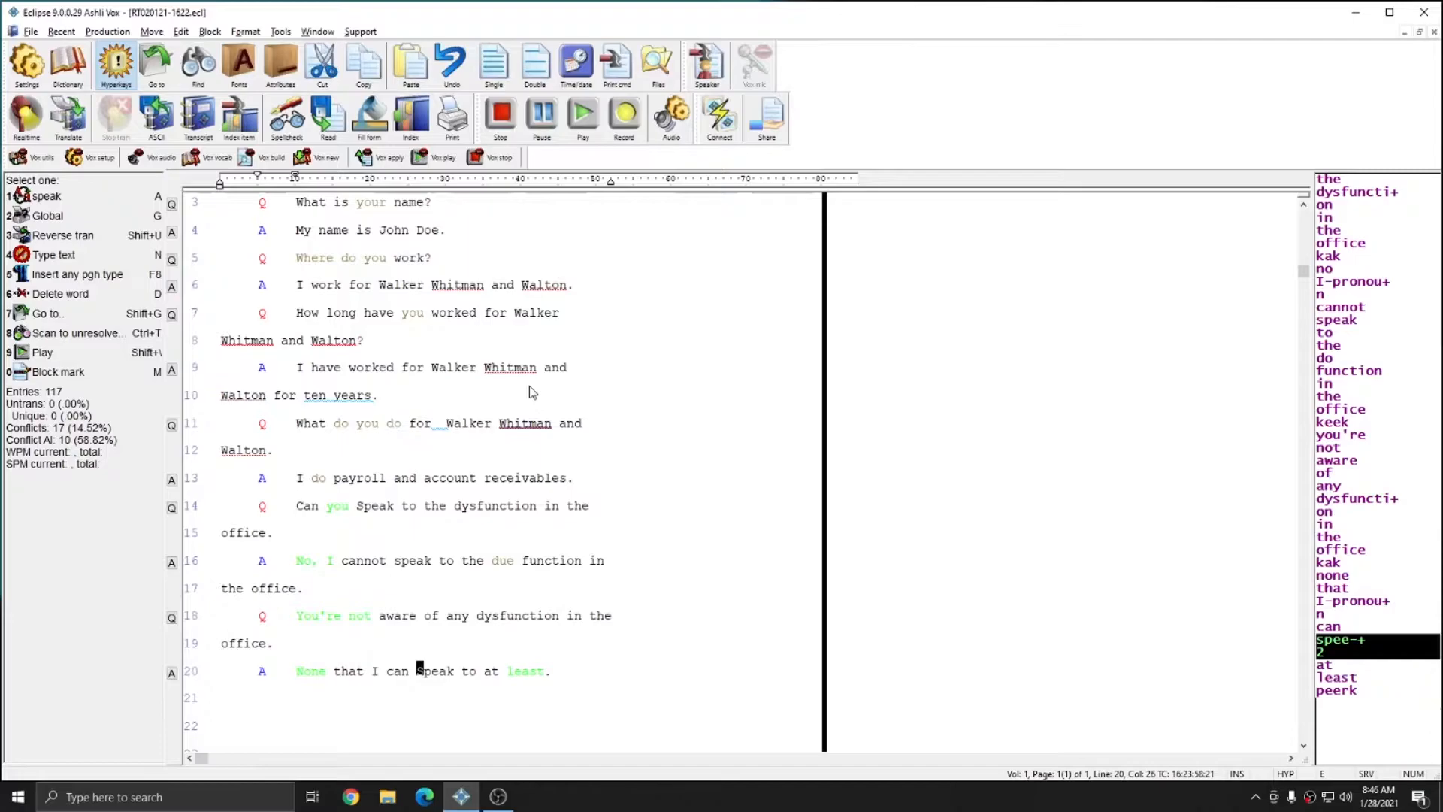
{"action": "mouse_move", "coordinate": [374, 200]}
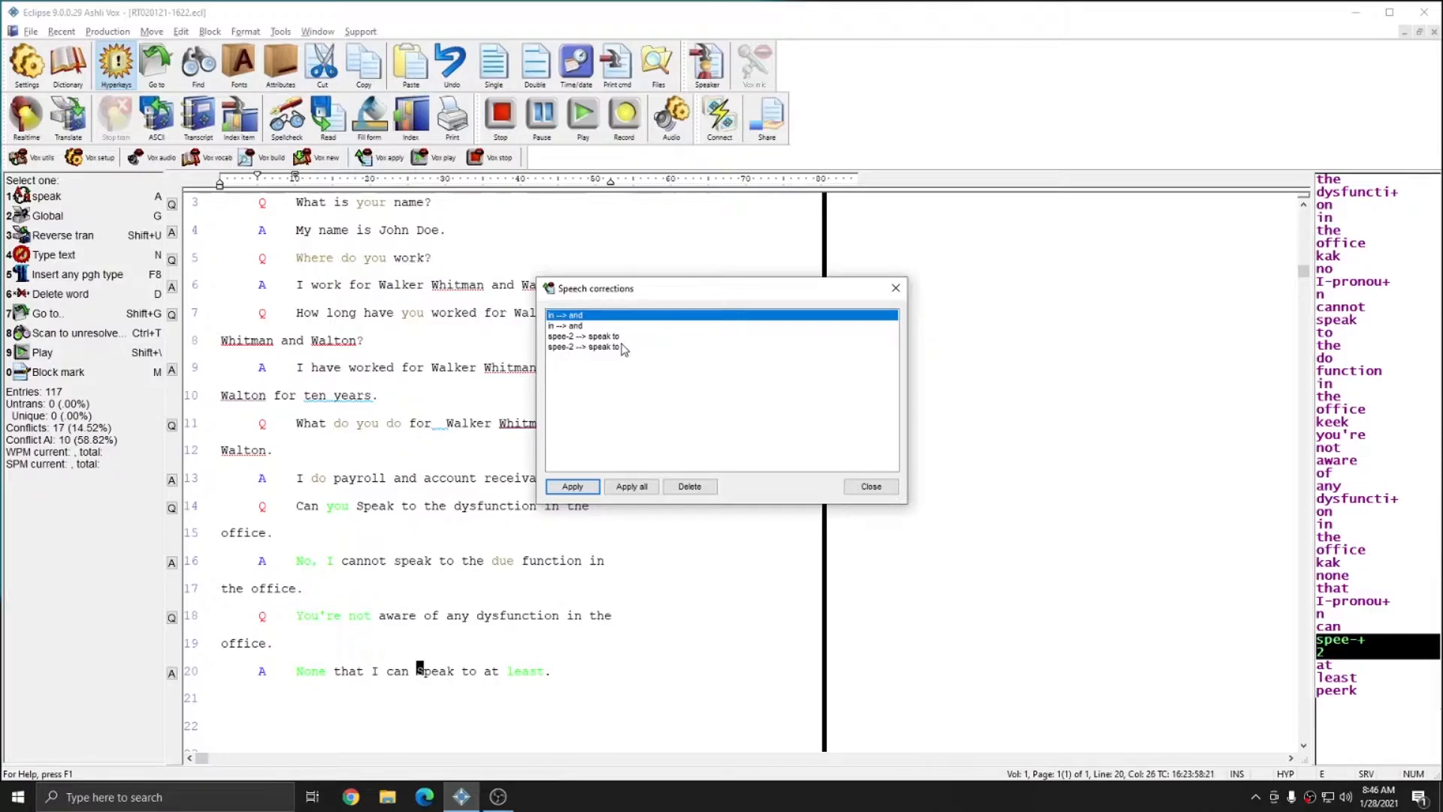
Delete the duplicate 'spee-2 --> speak to' entry, apply all corrections to the voice model and close the list.
{"action": "left_click", "coordinate": [584, 347]}
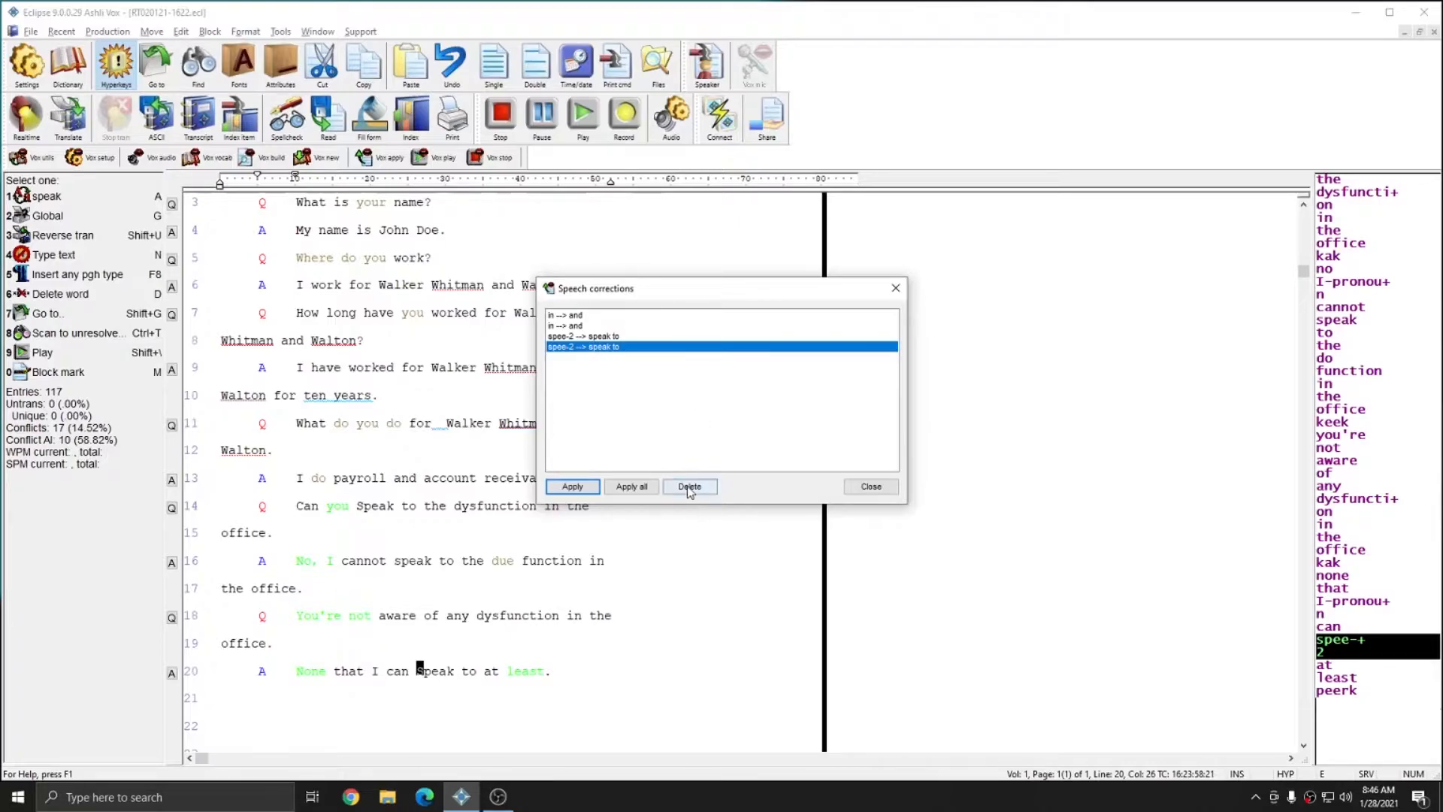
{"action": "left_click", "coordinate": [688, 485]}
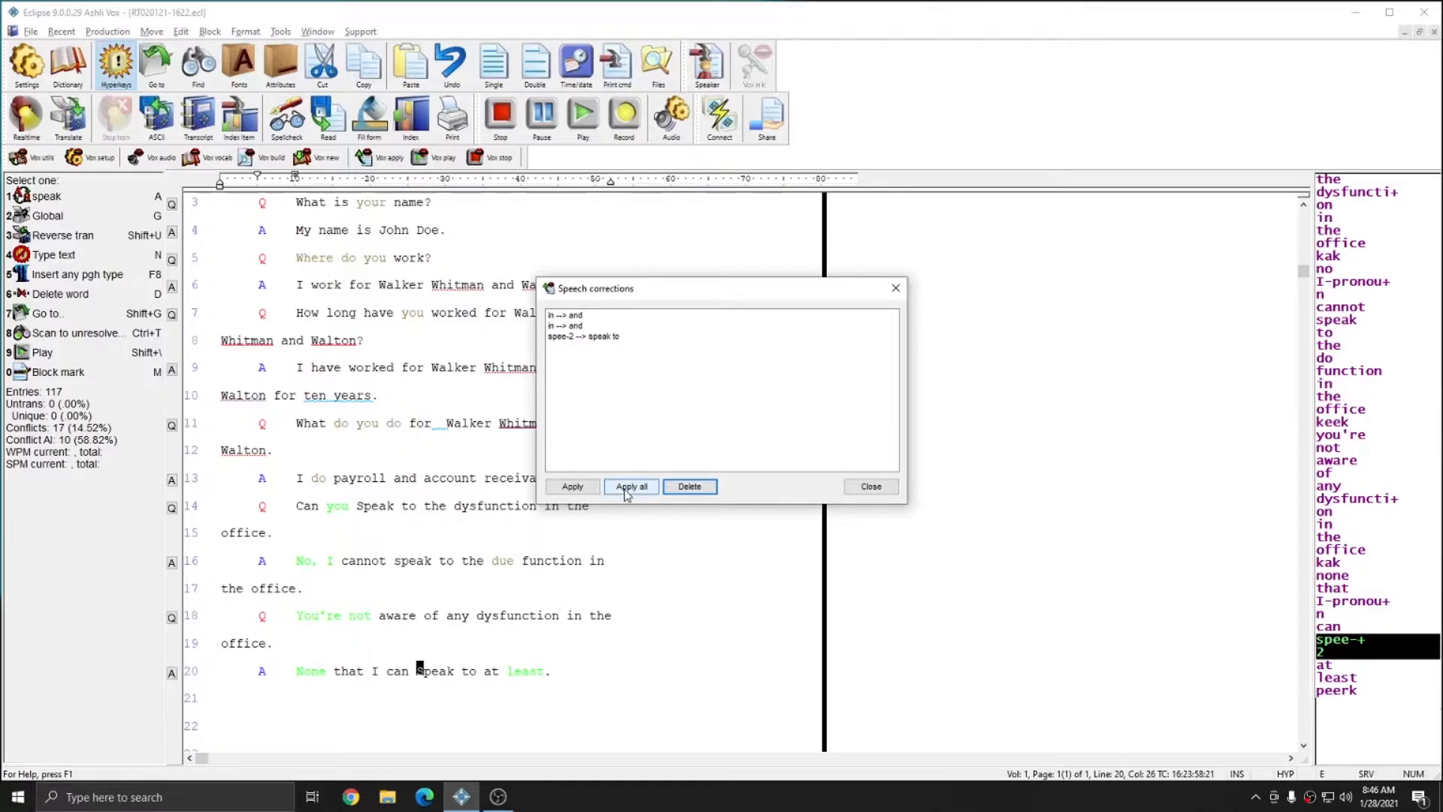
{"action": "left_click", "coordinate": [630, 486]}
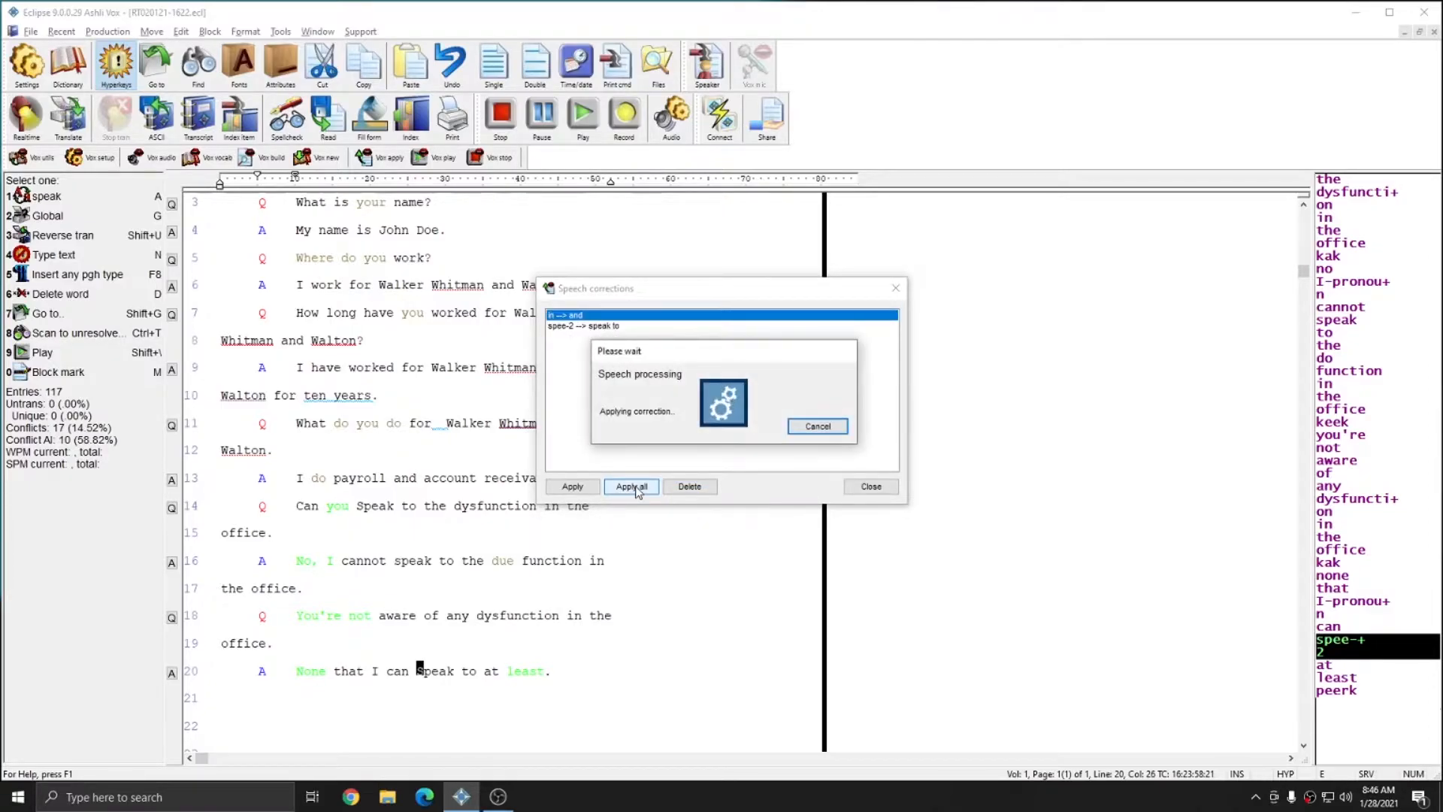
{"action": "left_click", "coordinate": [629, 485]}
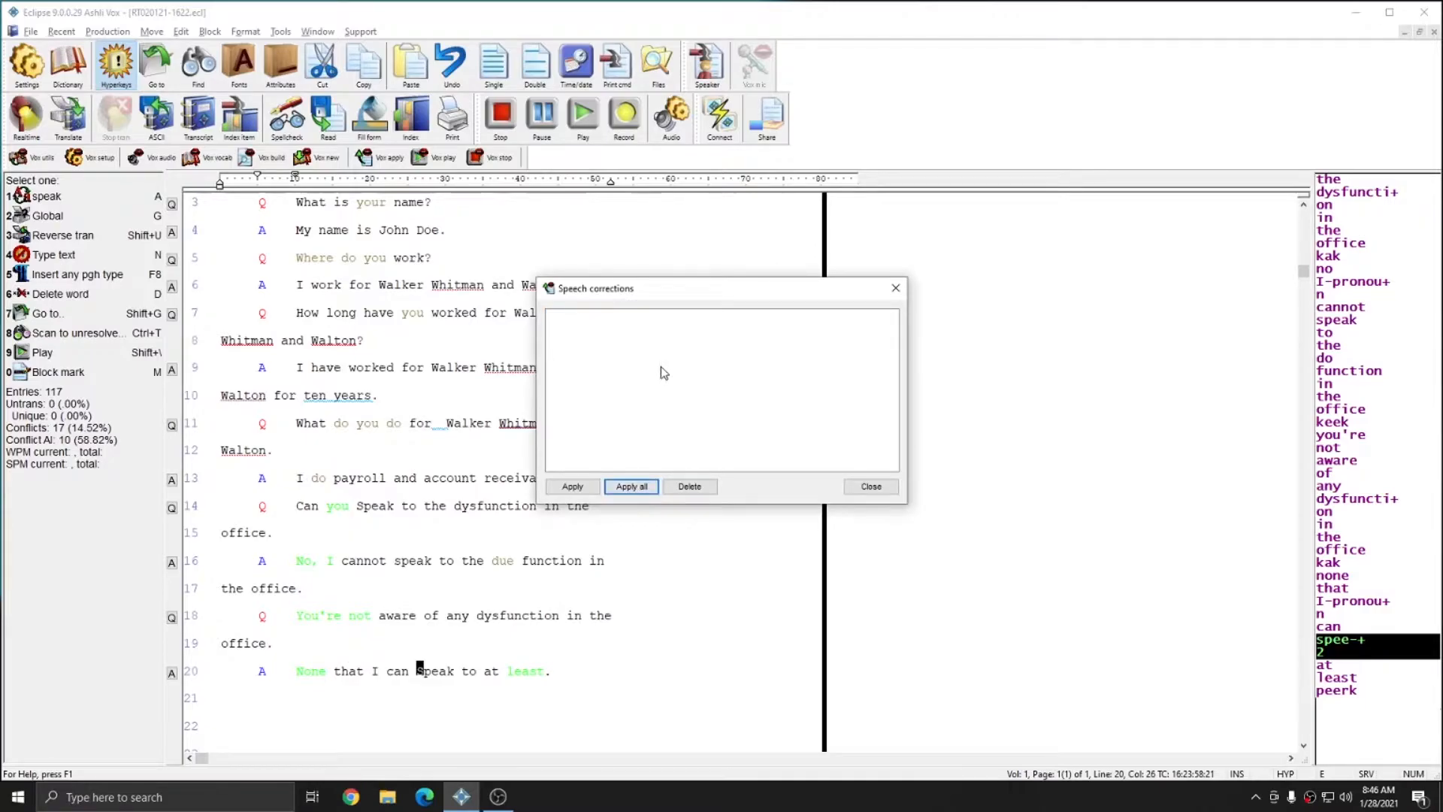
{"action": "left_click", "coordinate": [871, 485]}
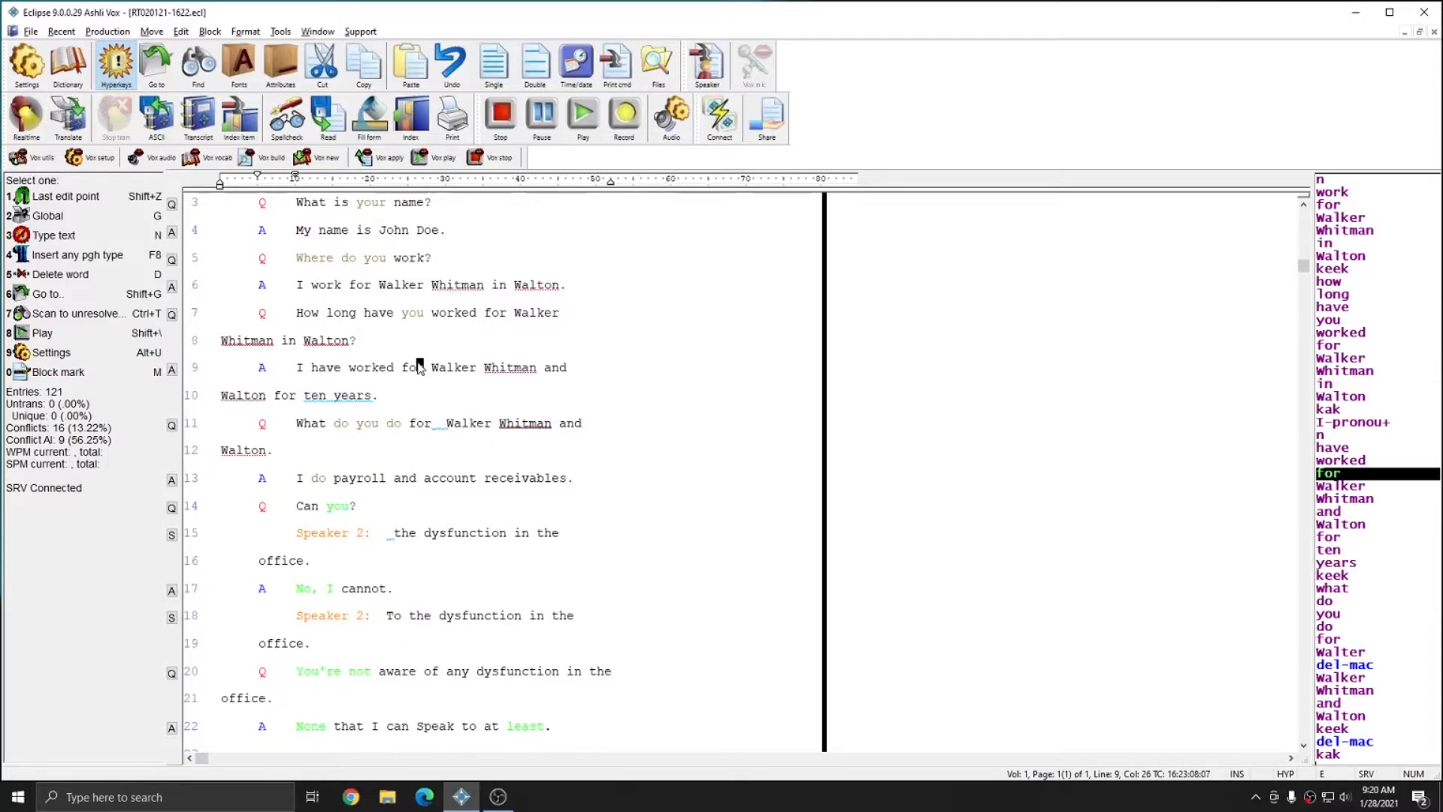
{"action": "mouse_move", "coordinate": [324, 543]}
{"action": "type", "text": "speak to"}
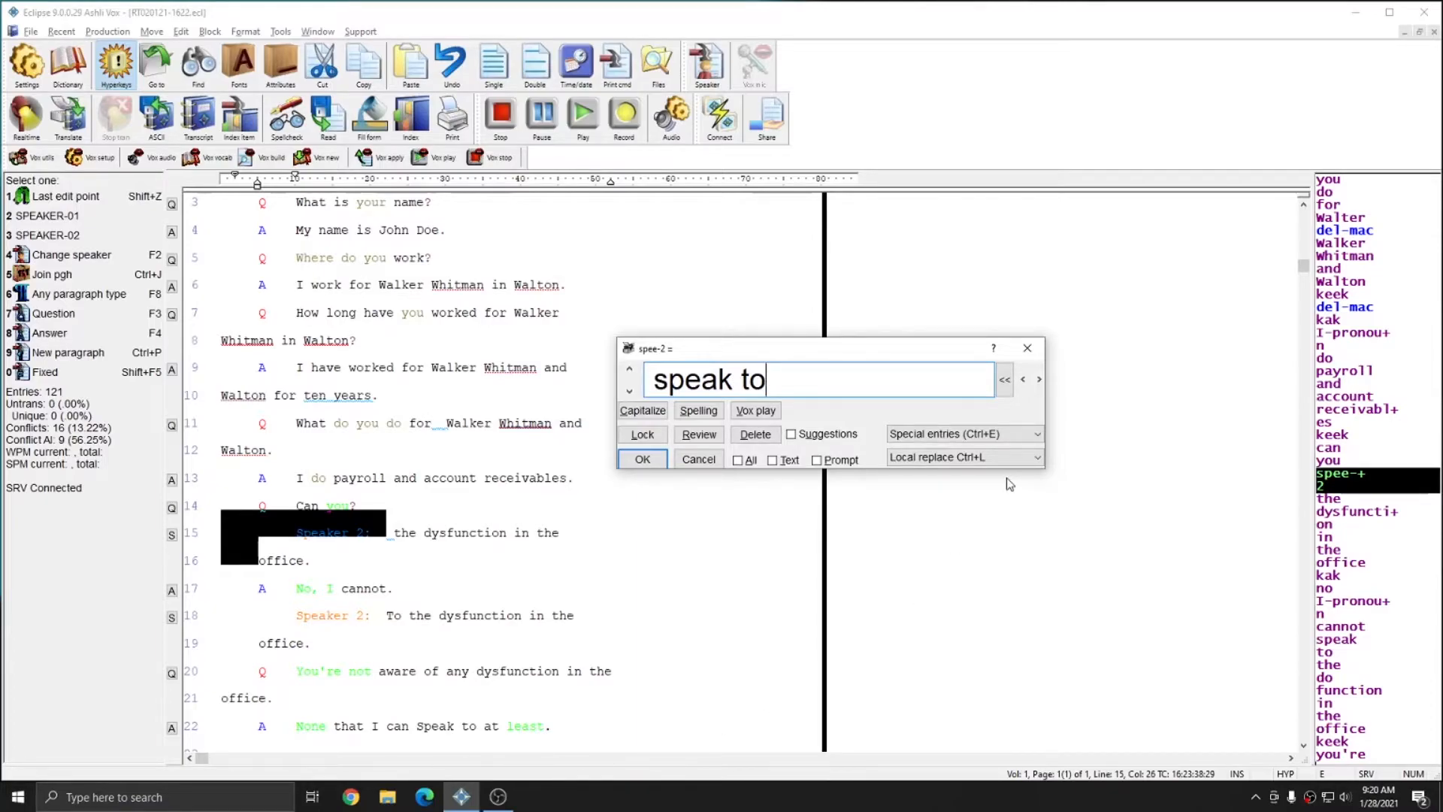
Store 'speak to' for spee-2 as a Trash global (Ctrl+T) so every instance is corrected.
{"action": "left_click", "coordinate": [1038, 456]}
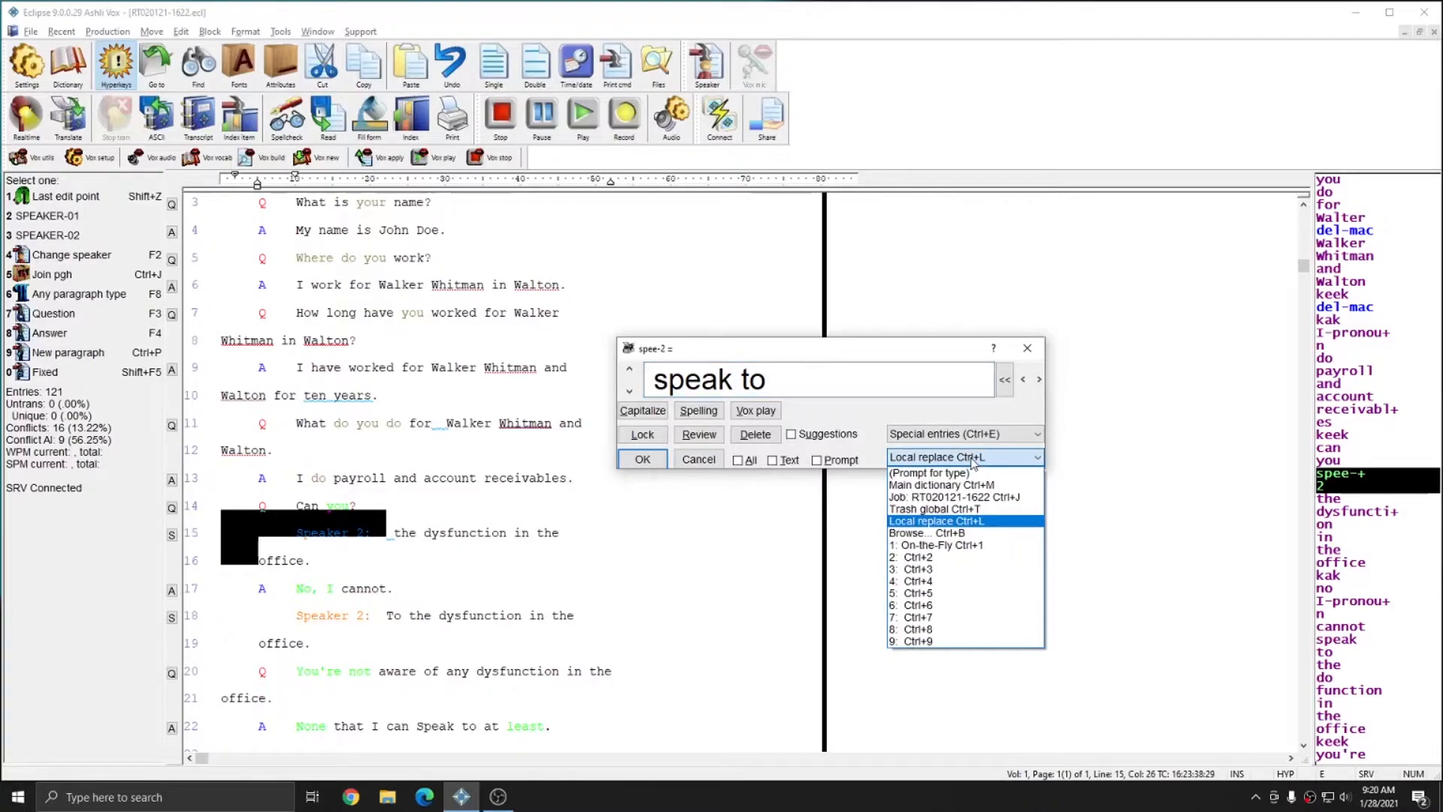
{"action": "left_click", "coordinate": [932, 508]}
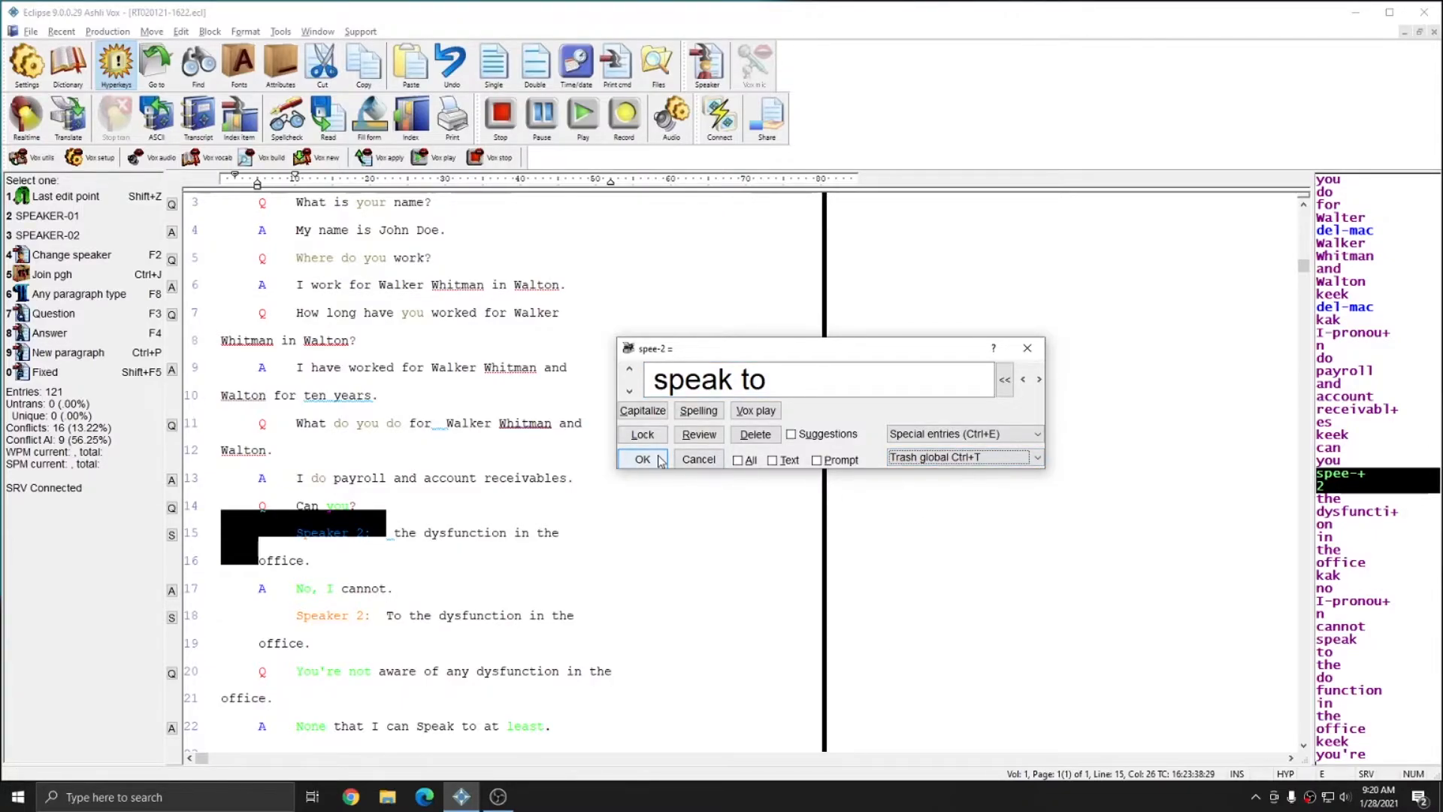
{"action": "left_click", "coordinate": [642, 460]}
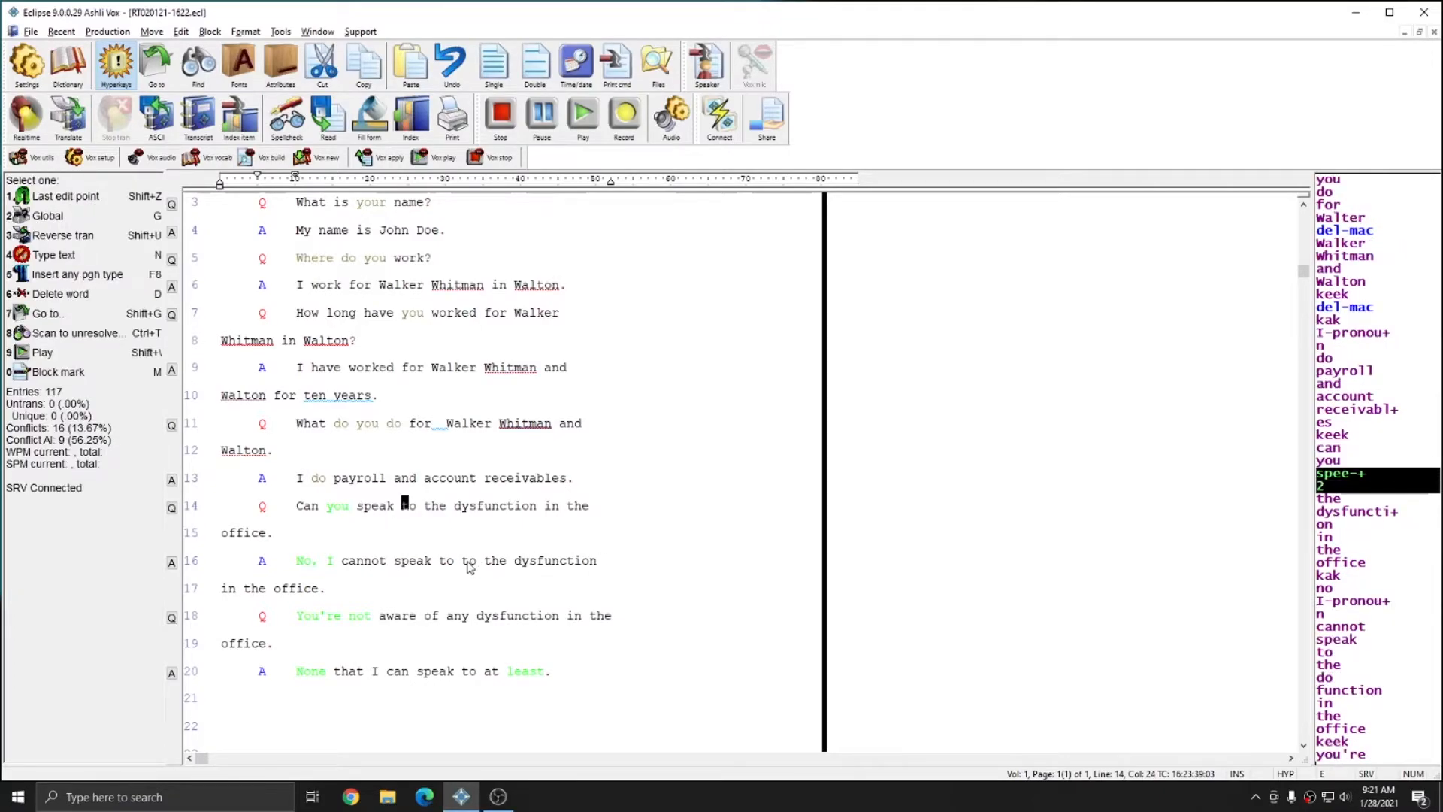
{"action": "mouse_move", "coordinate": [425, 545]}
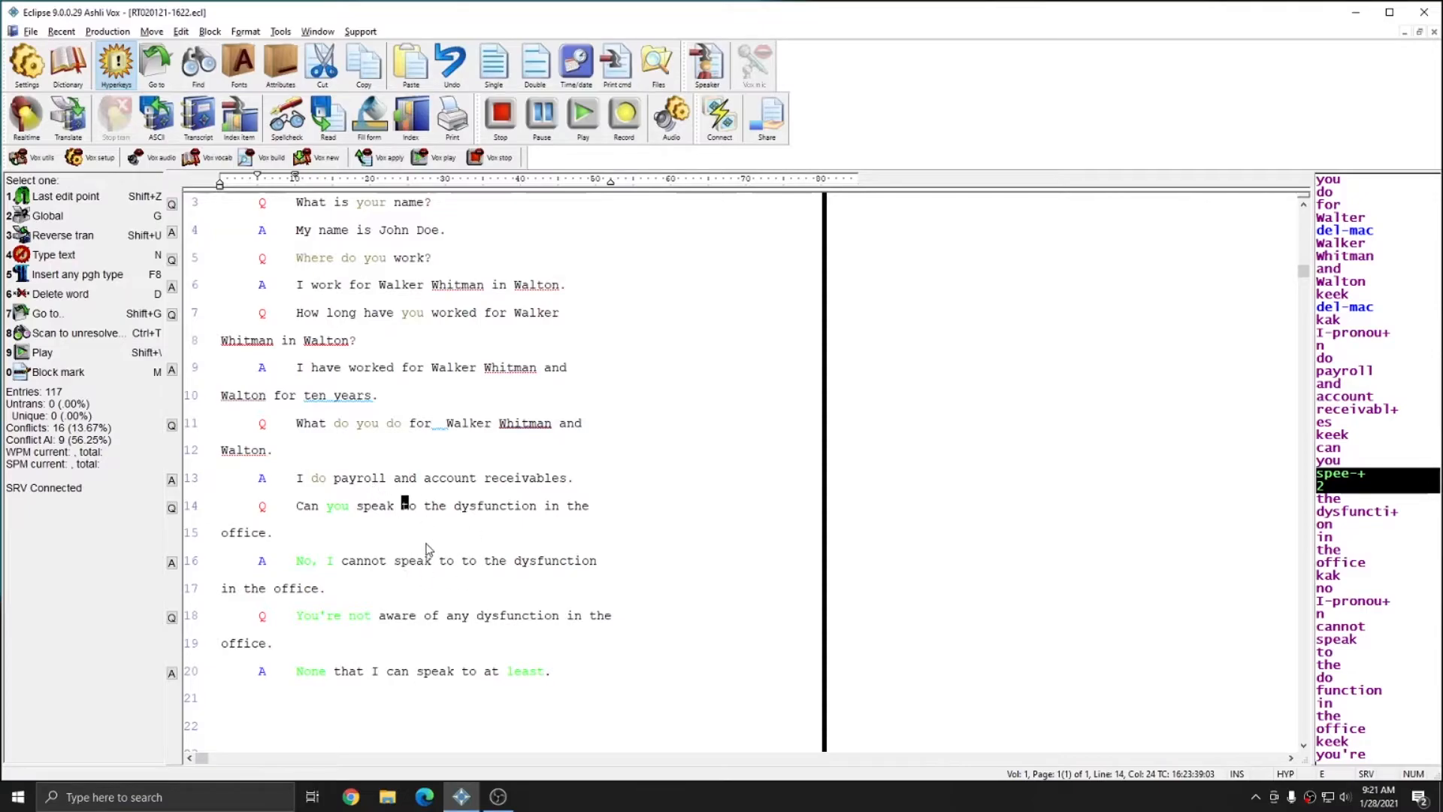
{"action": "mouse_move", "coordinate": [414, 537]}
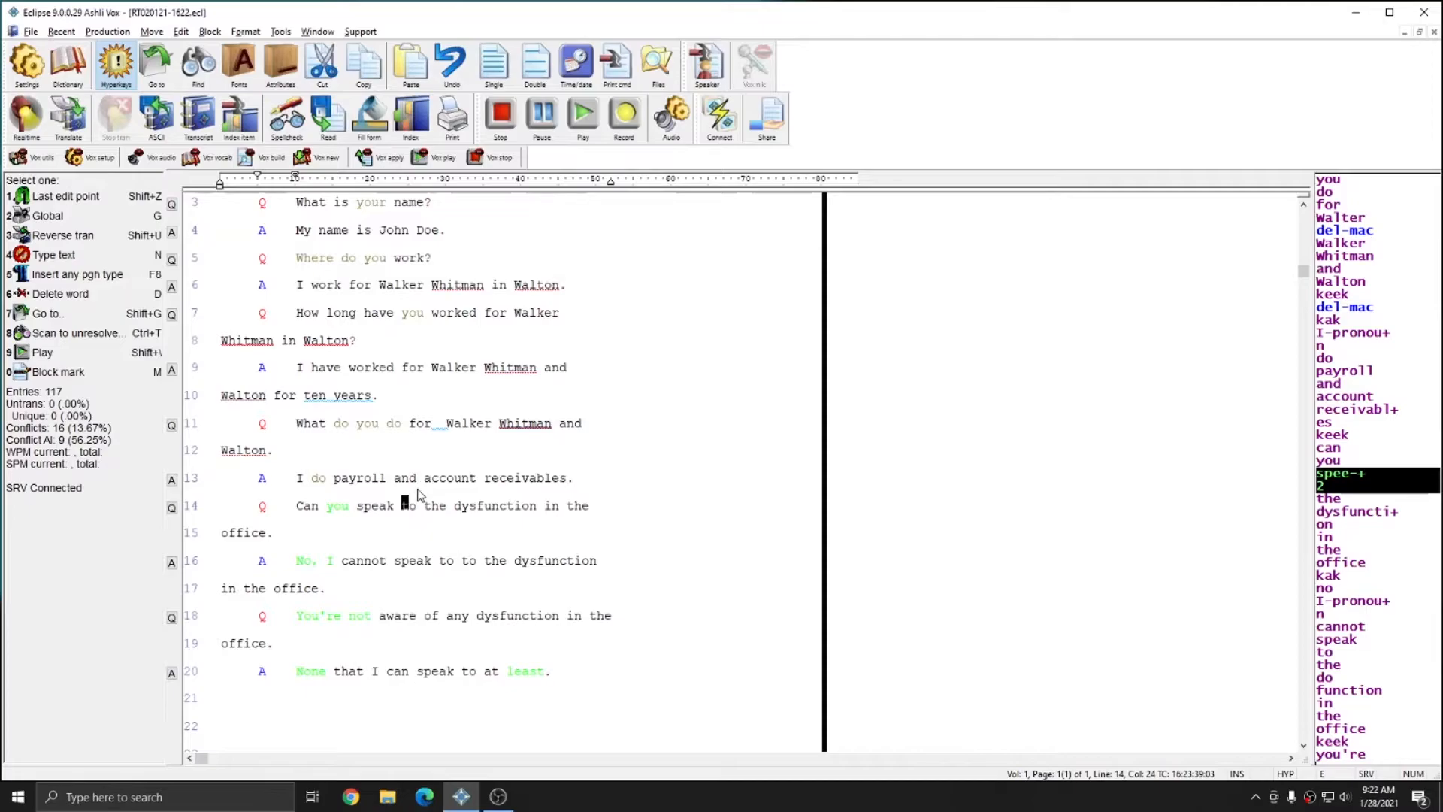
{"action": "mouse_move", "coordinate": [380, 191]}
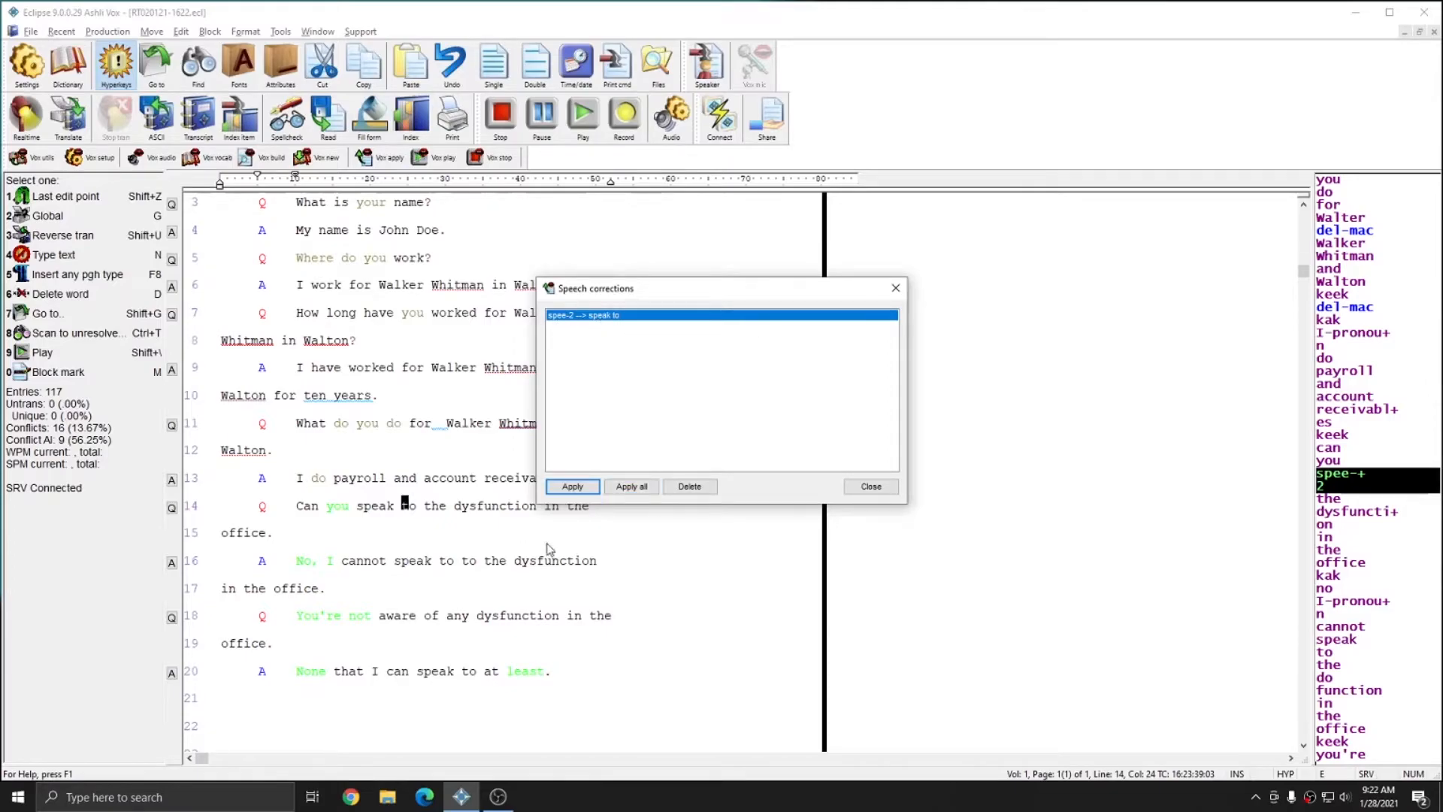
{"action": "mouse_move", "coordinate": [570, 523]}
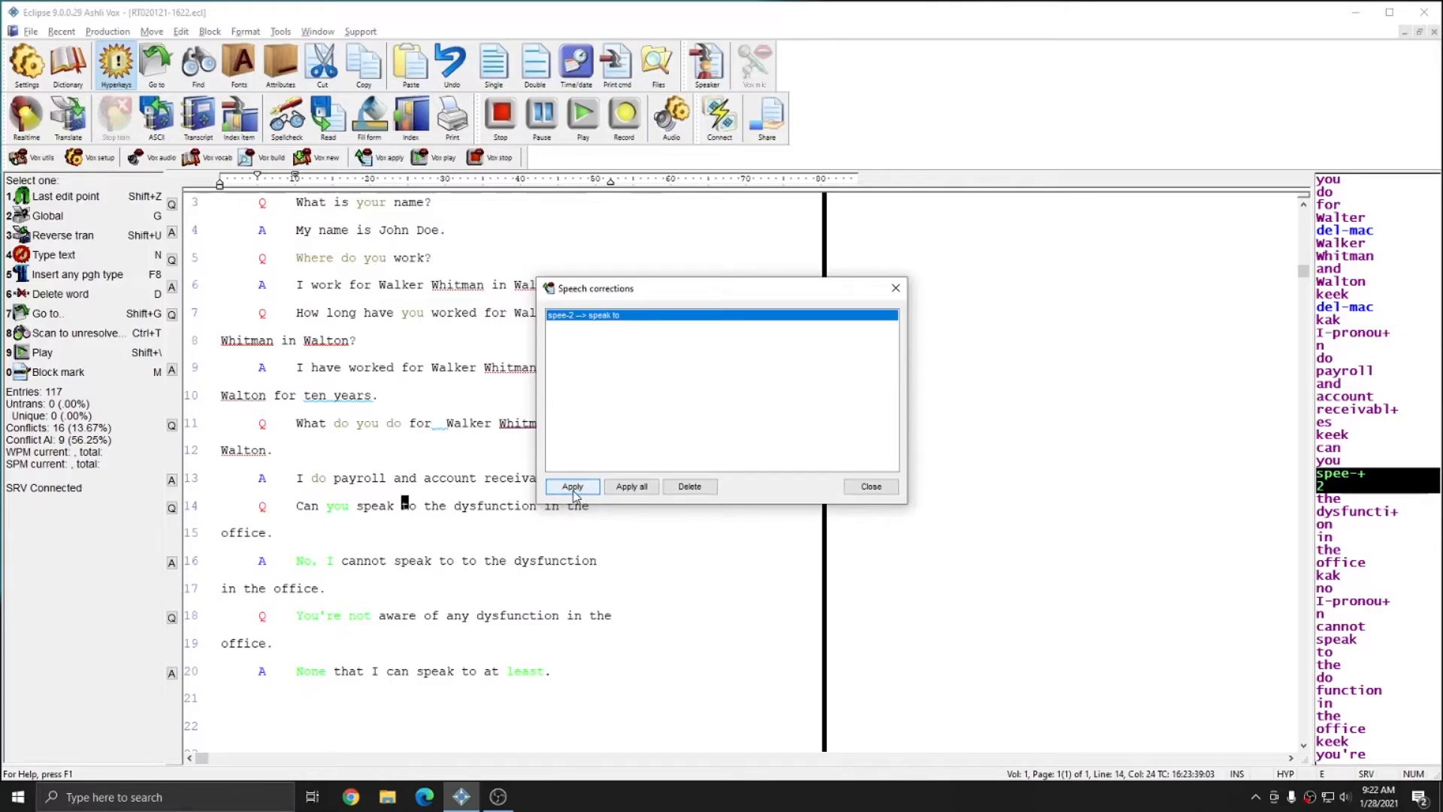
Apply the 'spee-2 --> speak to' correction to the voice model.
{"action": "left_click", "coordinate": [571, 485]}
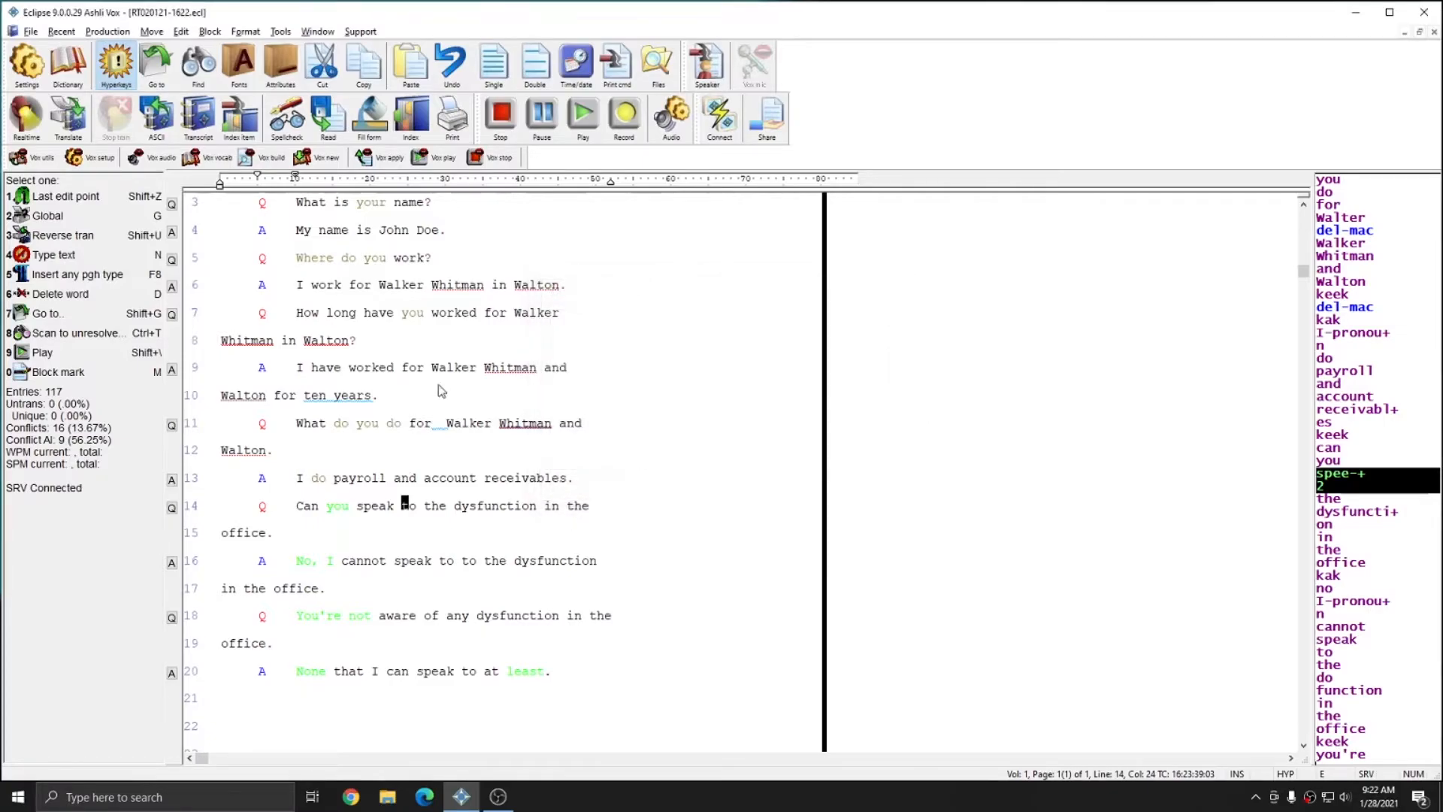
{"action": "mouse_move", "coordinate": [616, 599]}
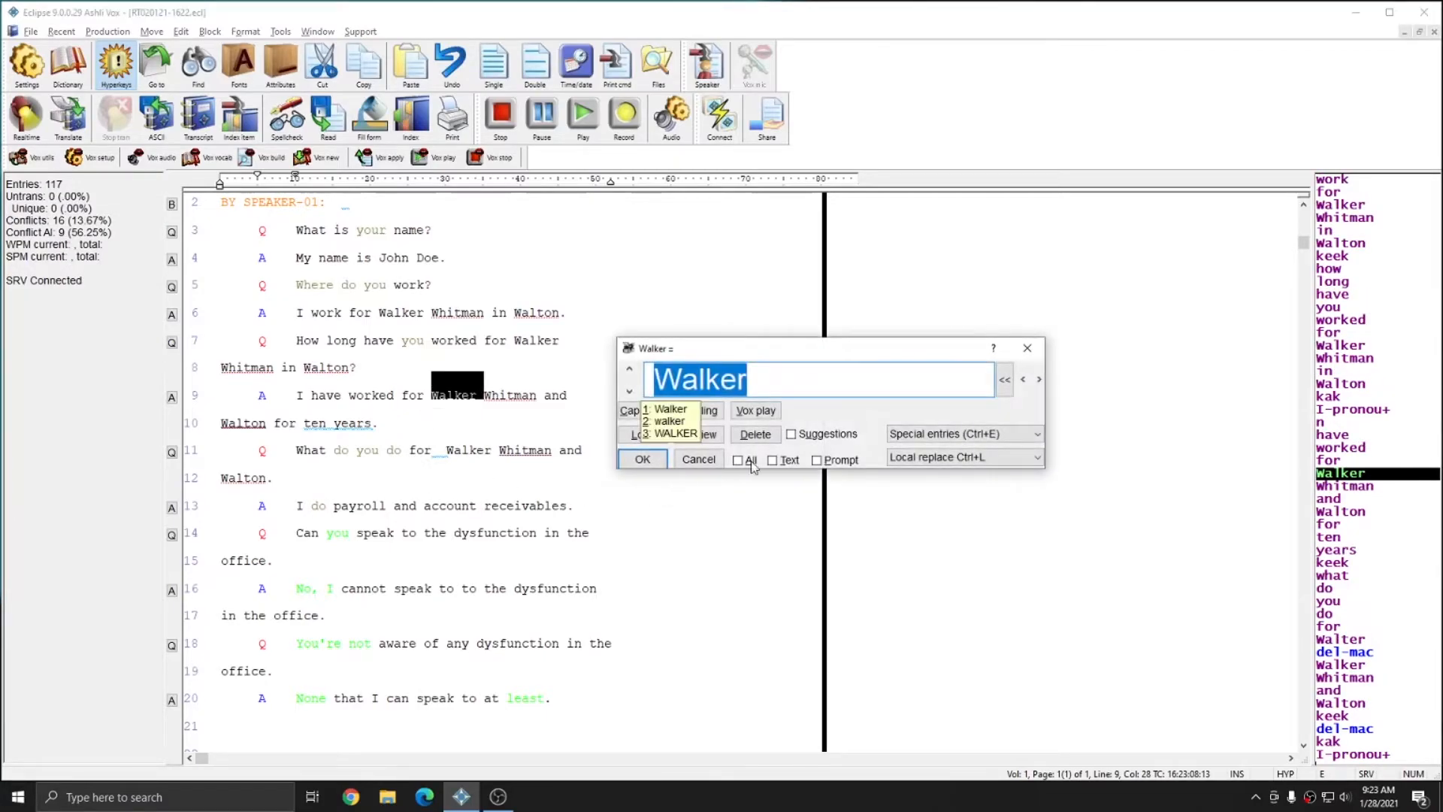
Replace 'Walker' on line 6 with 'water' via the entry dialog.
{"action": "left_click", "coordinate": [753, 410]}
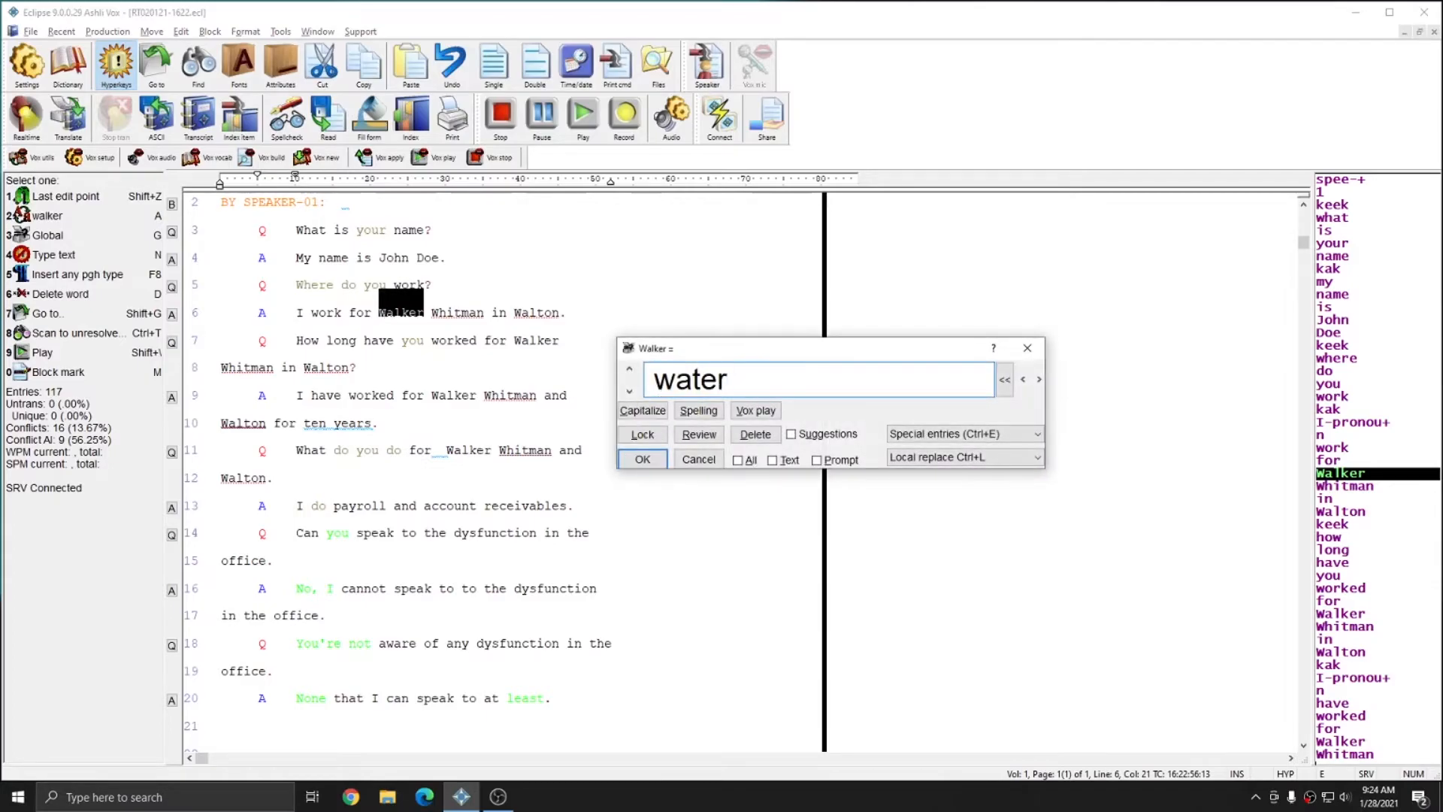
{"action": "left_click", "coordinate": [641, 458]}
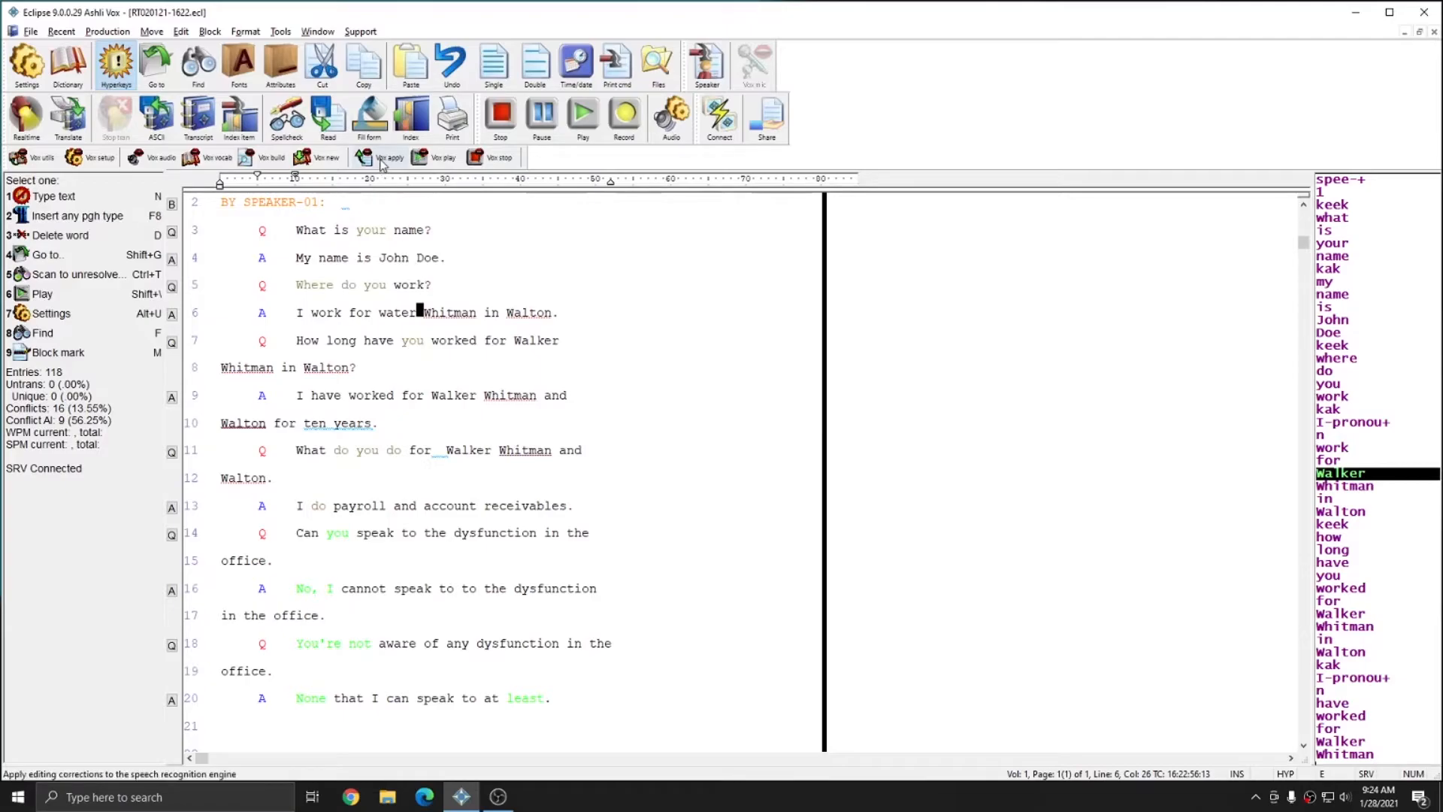
Delete the pending 'Walker --> water' speech correction and close the list without applying it.
{"action": "left_click", "coordinate": [390, 156]}
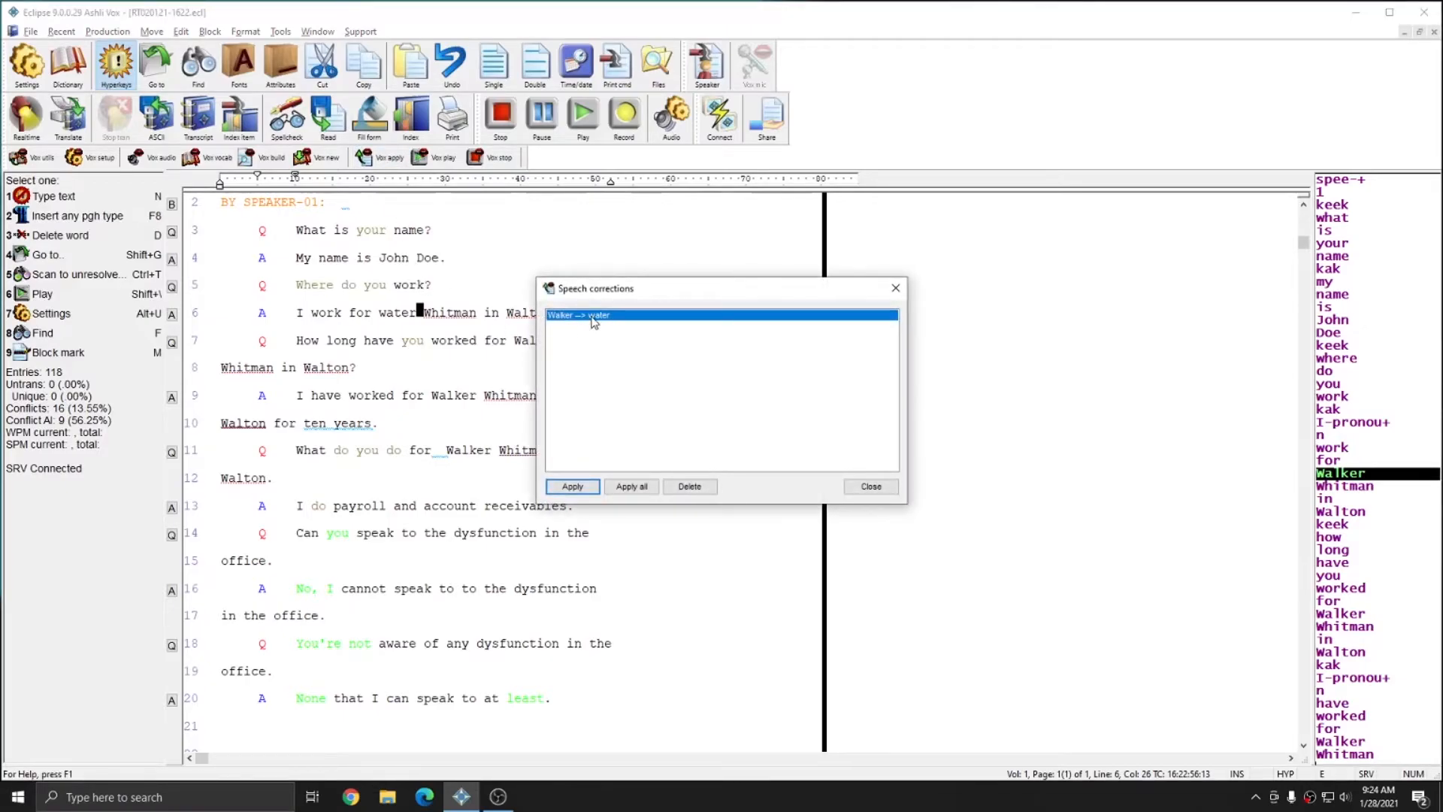
{"action": "left_click", "coordinate": [688, 486]}
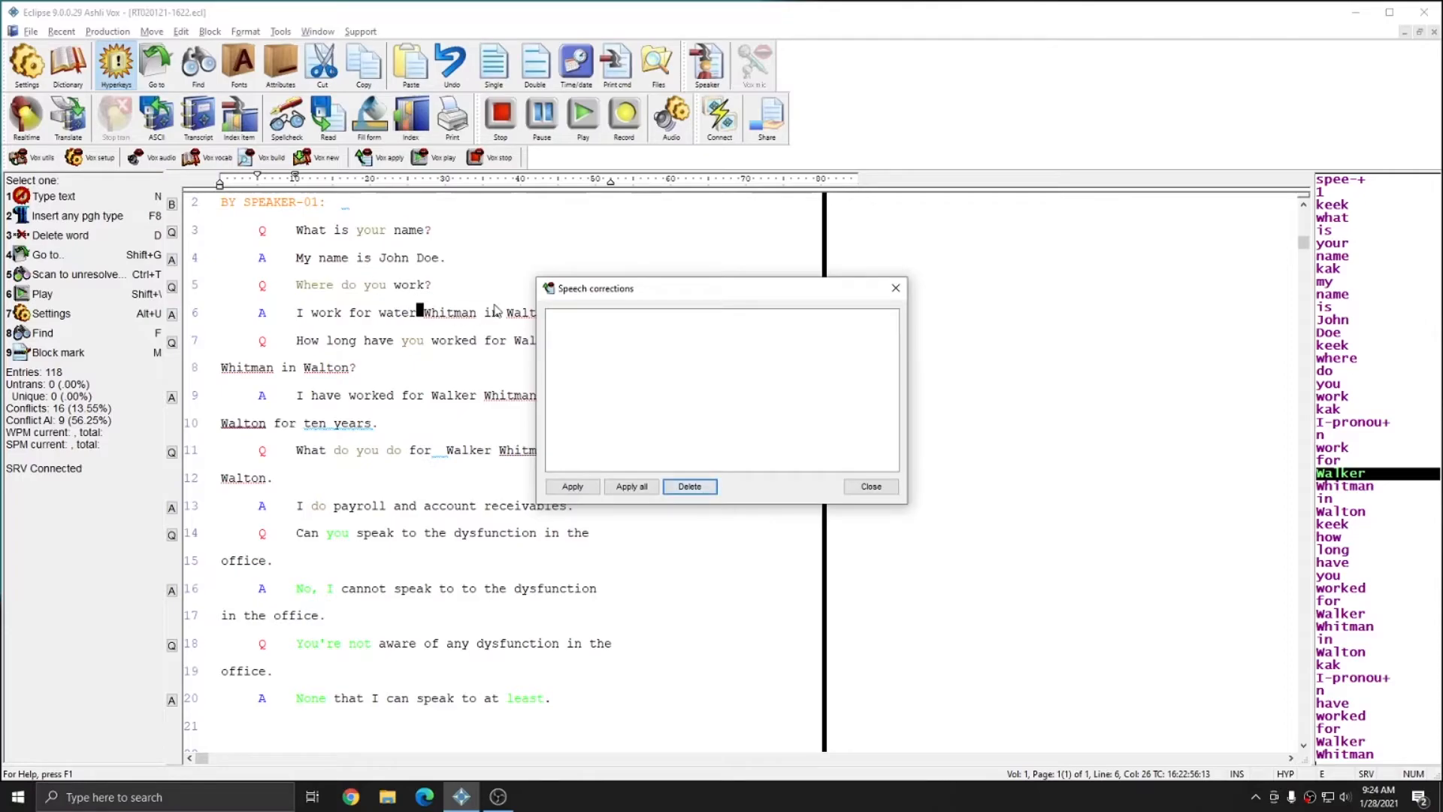
{"action": "left_click", "coordinate": [689, 485]}
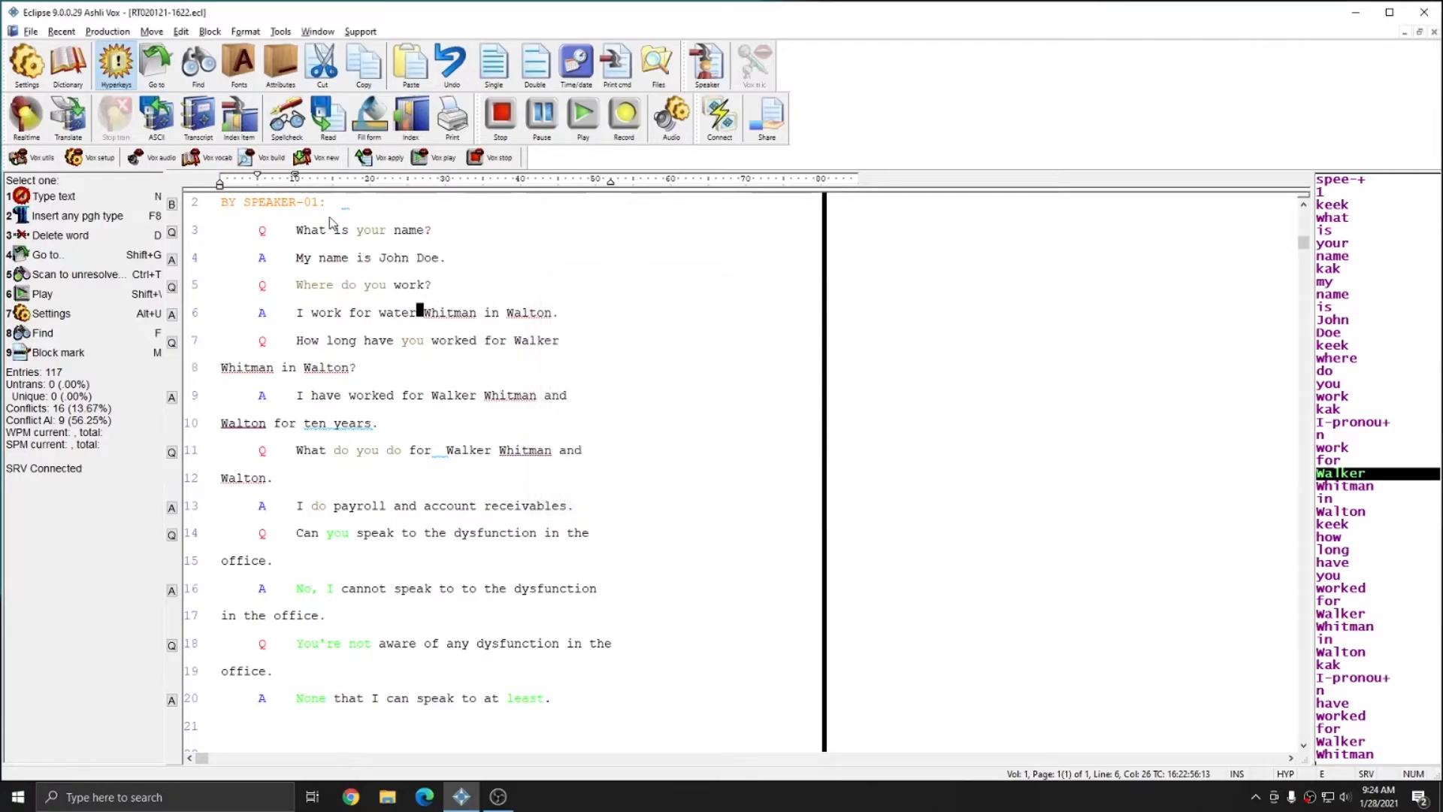
{"action": "mouse_move", "coordinate": [425, 341]}
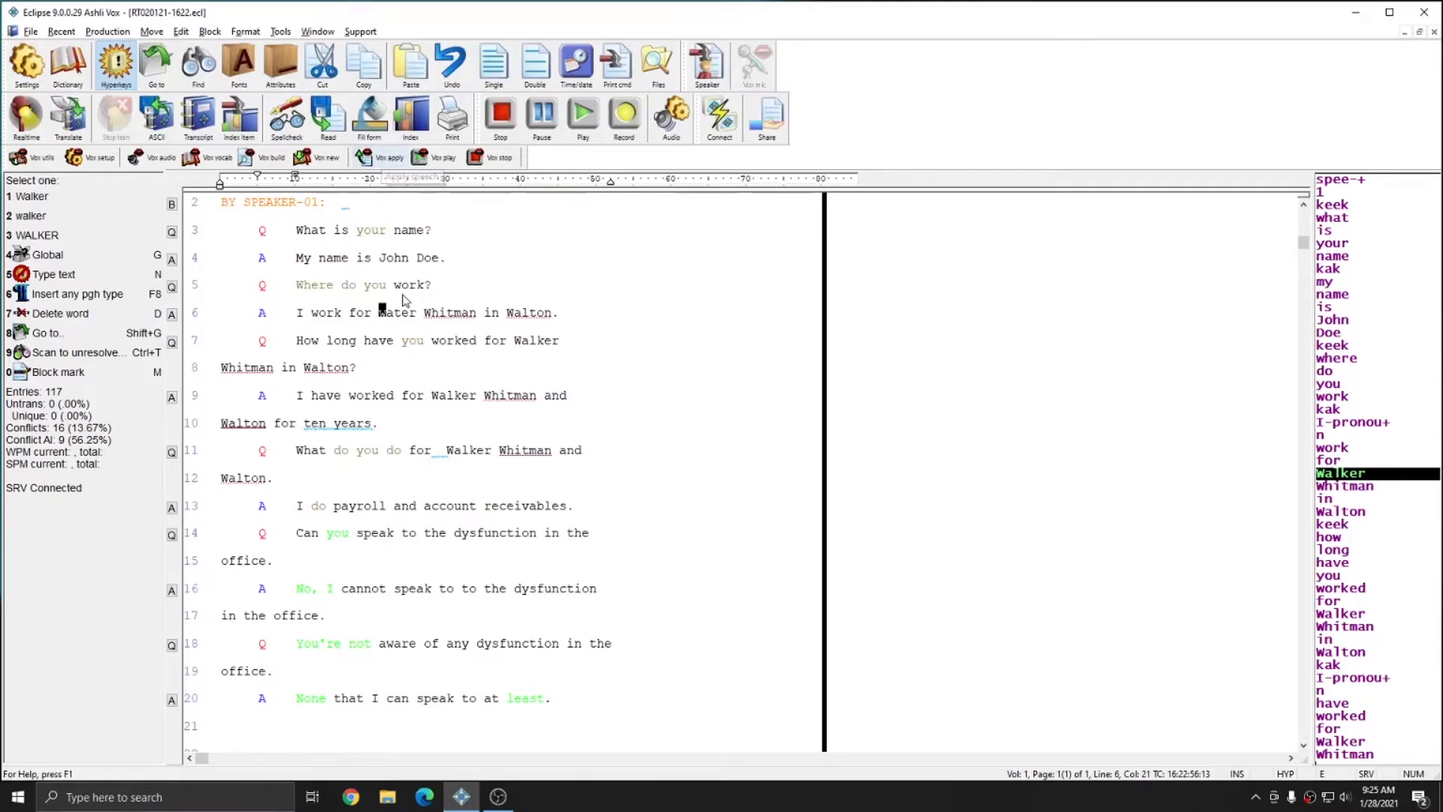
{"action": "mouse_move", "coordinate": [503, 227]}
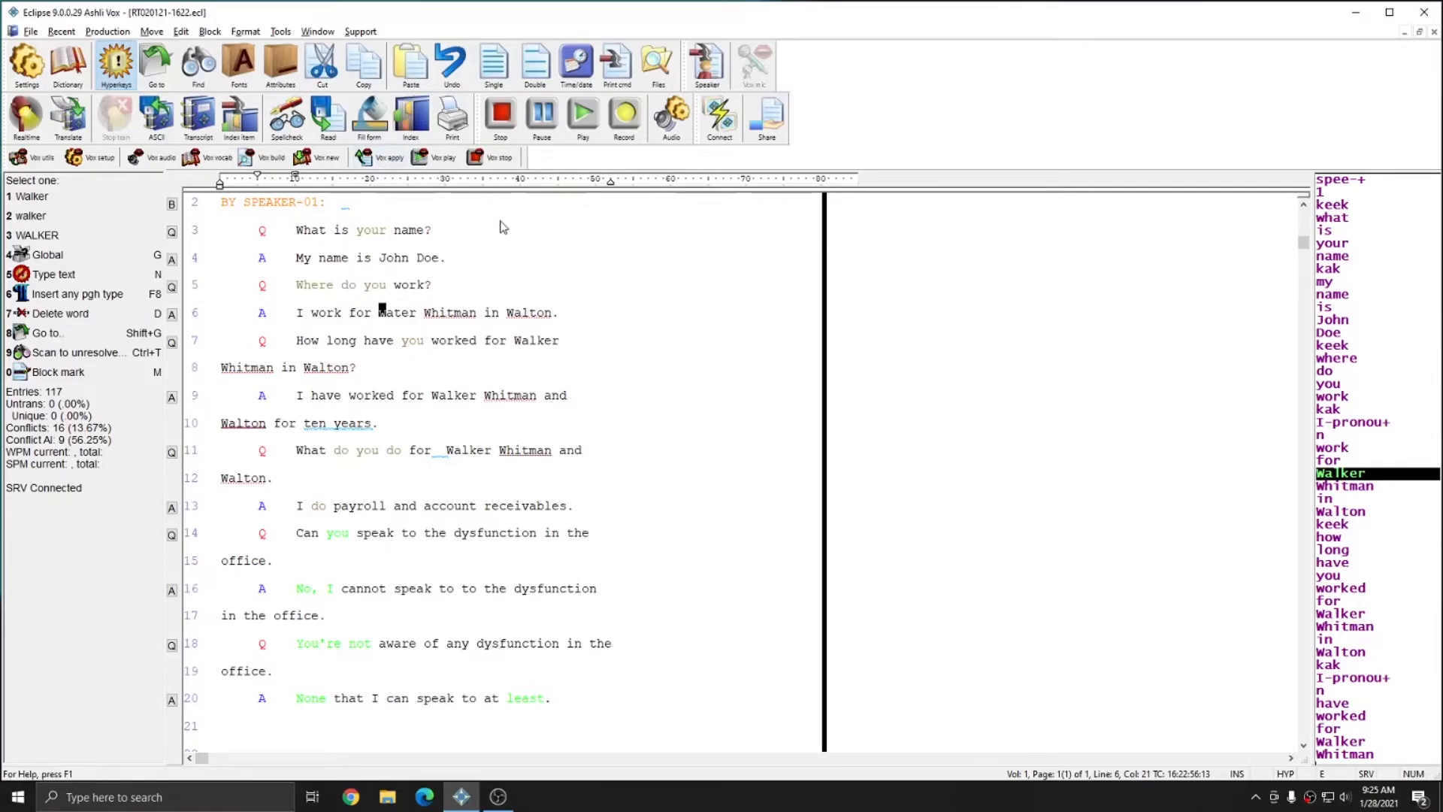
{"action": "mouse_move", "coordinate": [361, 408]}
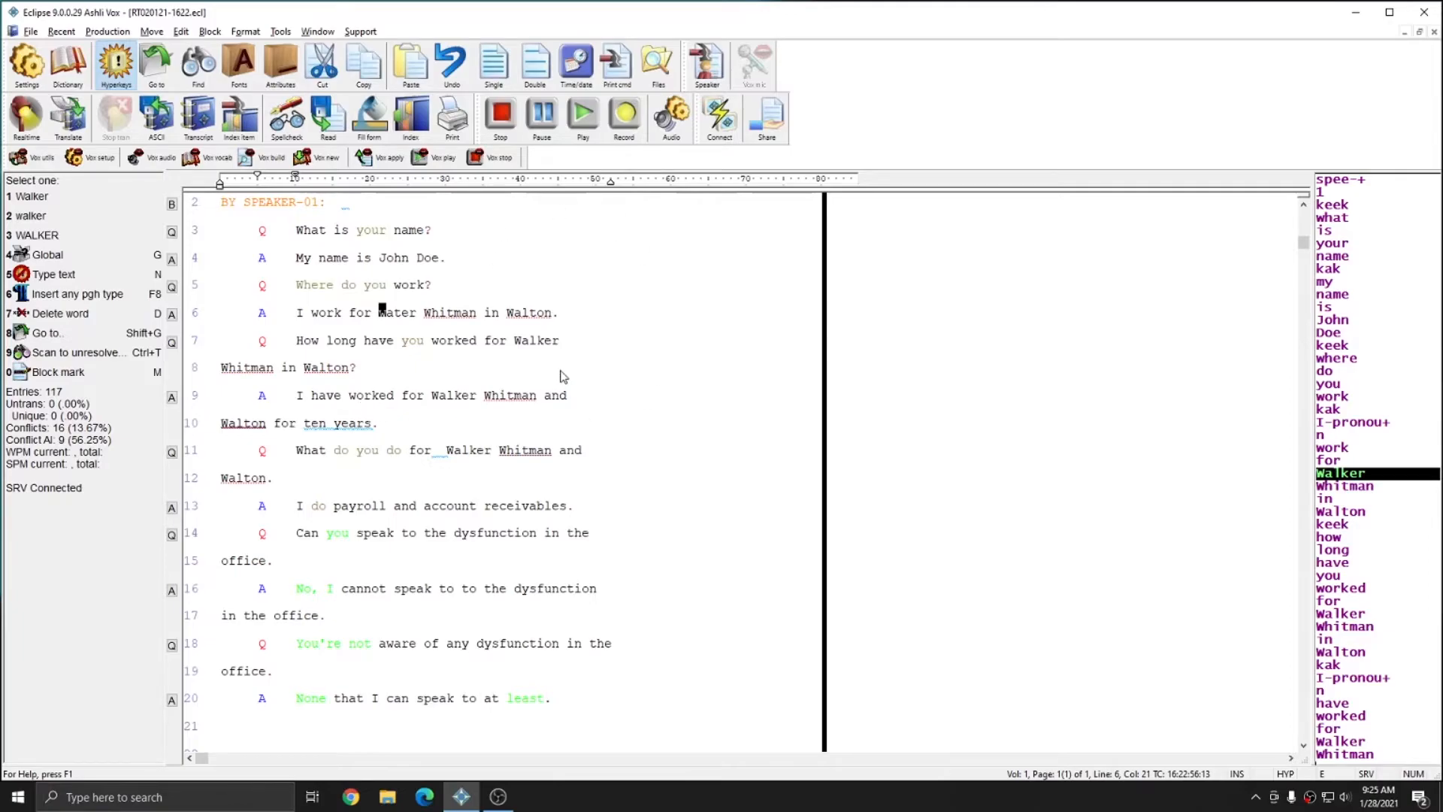
{"action": "mouse_move", "coordinate": [465, 305]}
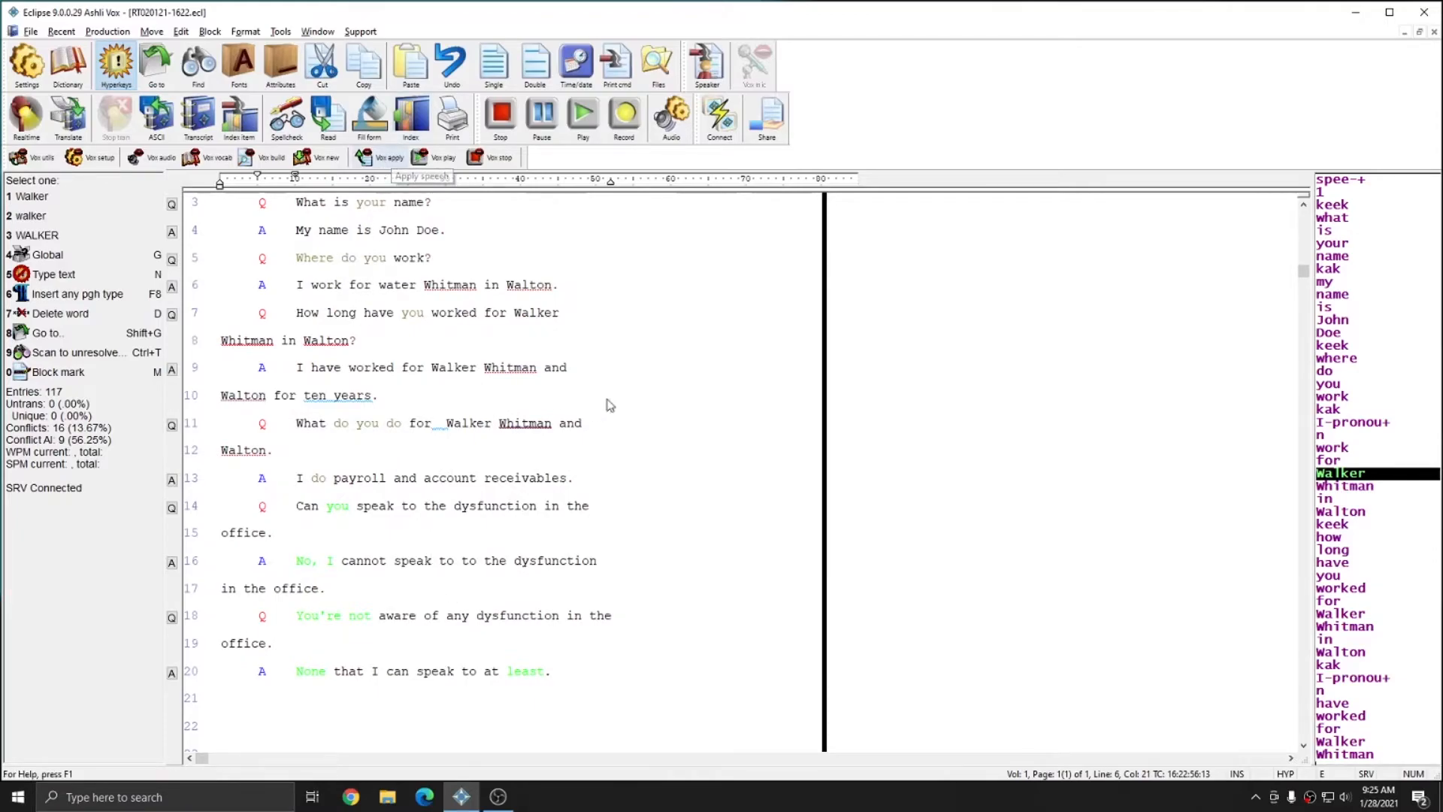
{"action": "mouse_move", "coordinate": [451, 539]}
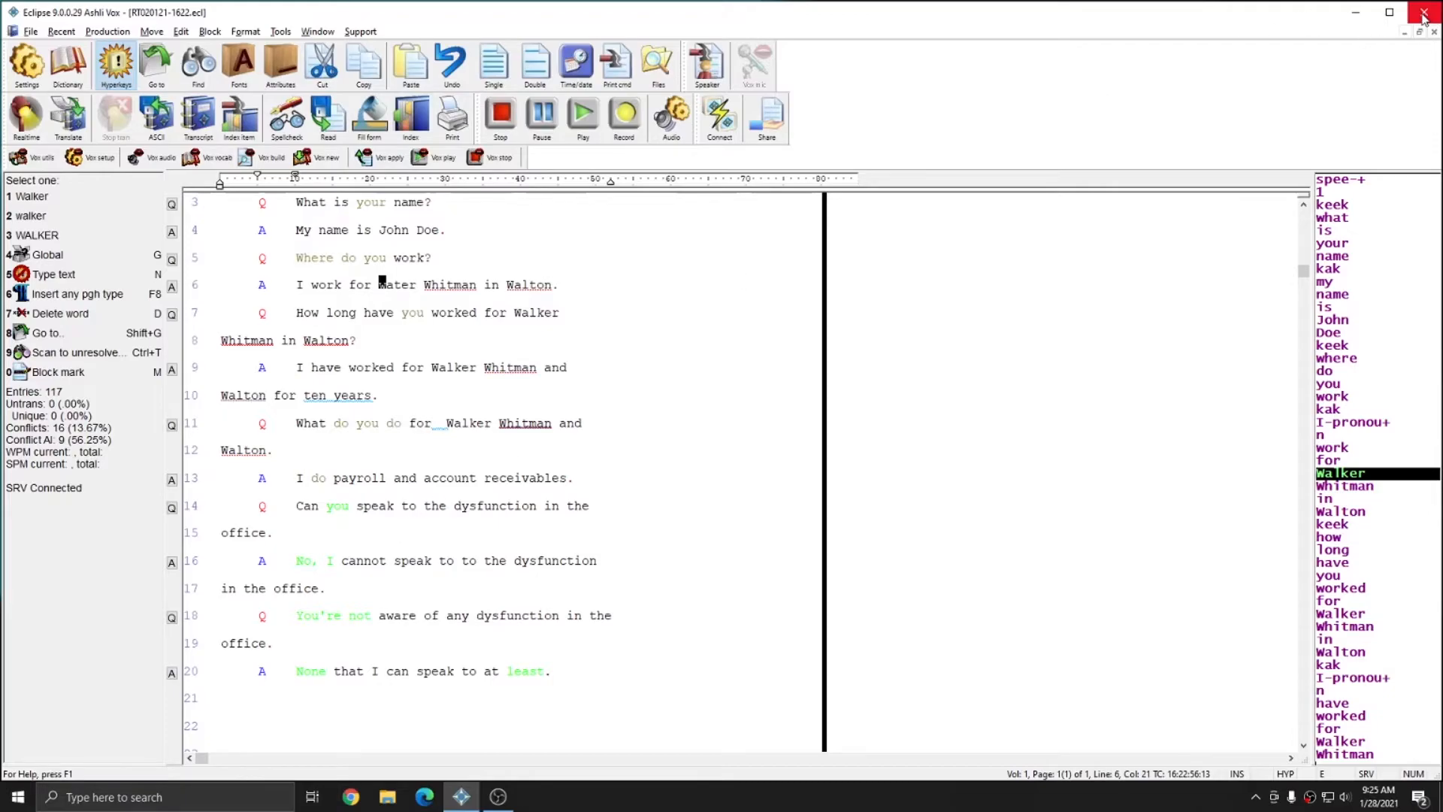
Exit Eclipse, answering Yes to save the speech files data.
{"action": "left_click", "coordinate": [1424, 12]}
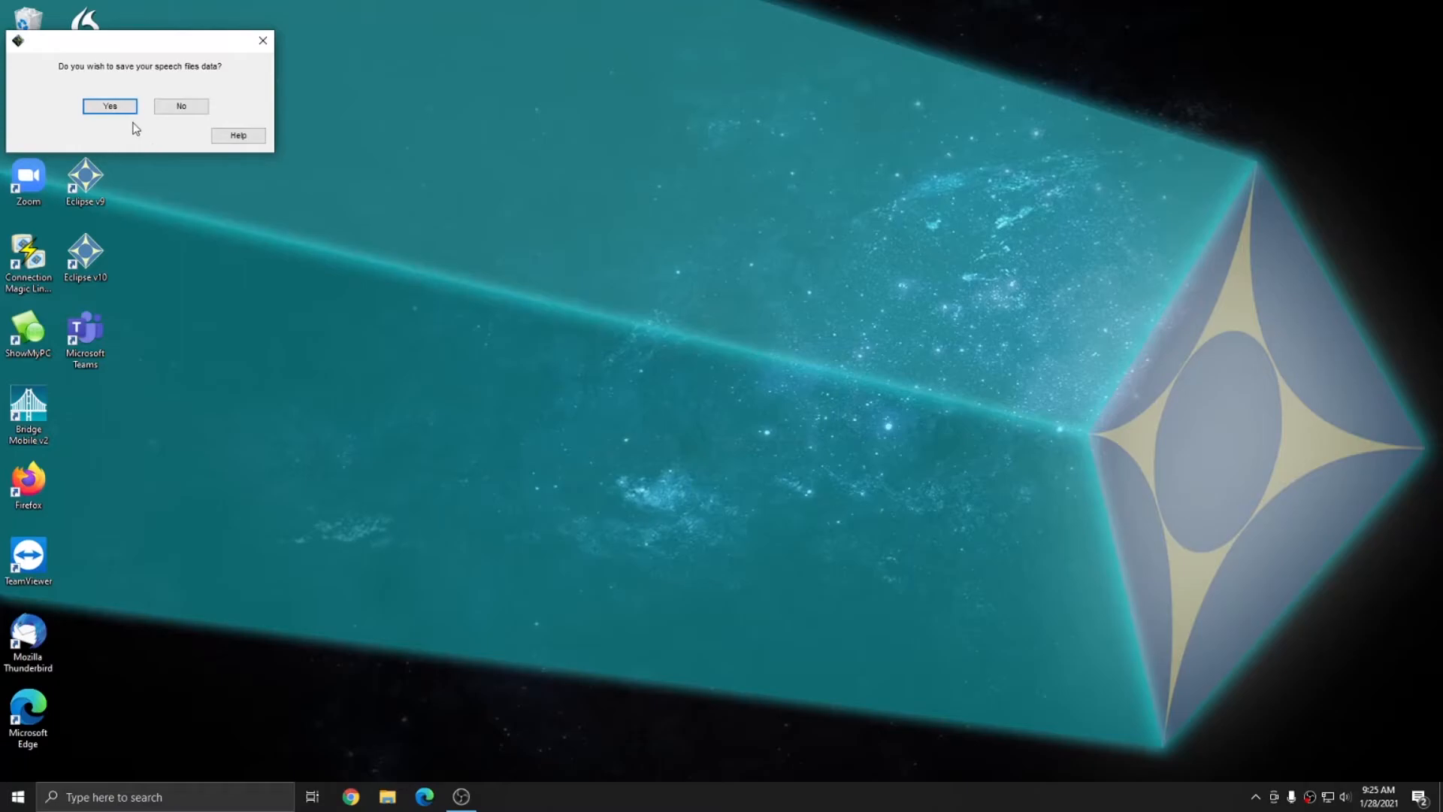
{"action": "mouse_move", "coordinate": [53, 125]}
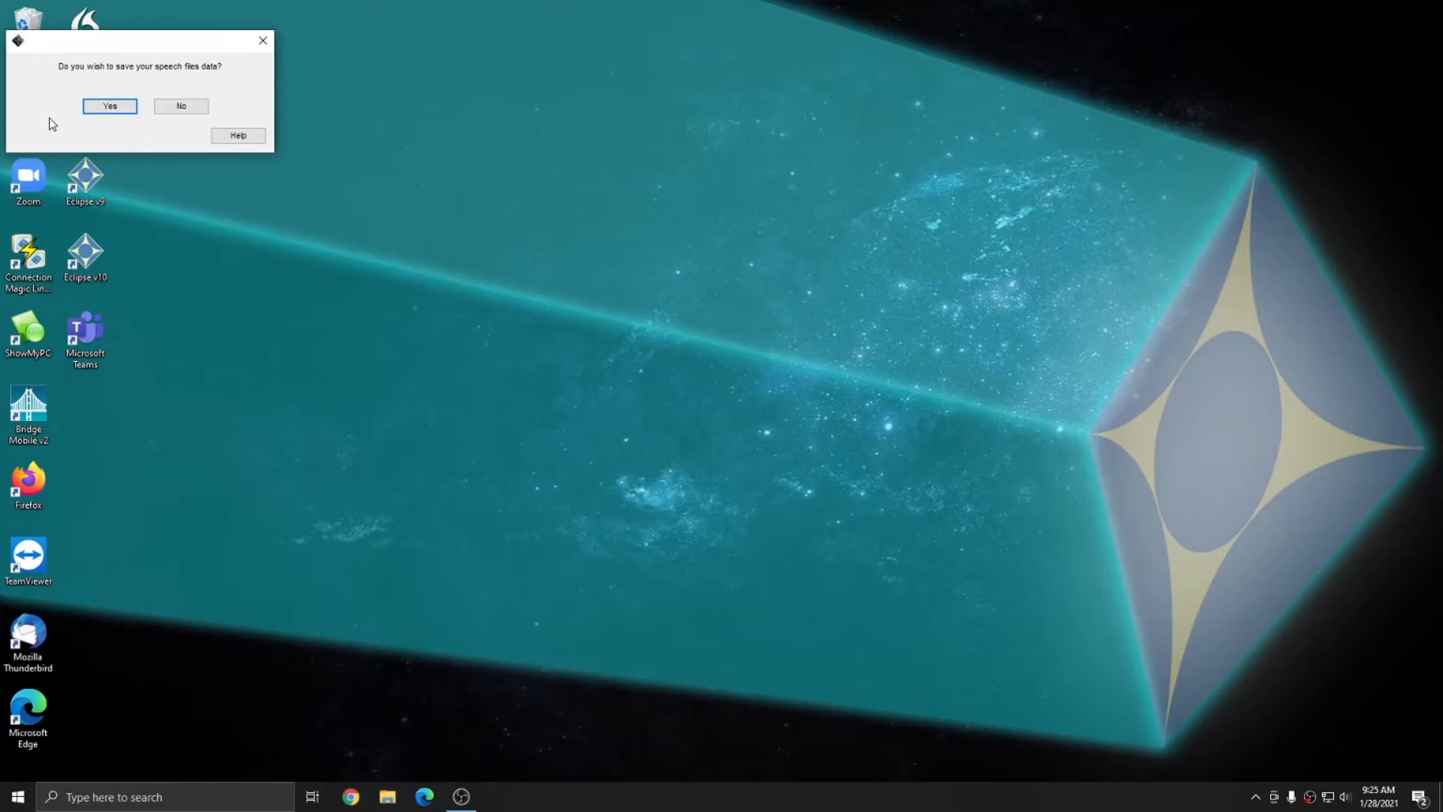
{"action": "mouse_move", "coordinate": [117, 127]}
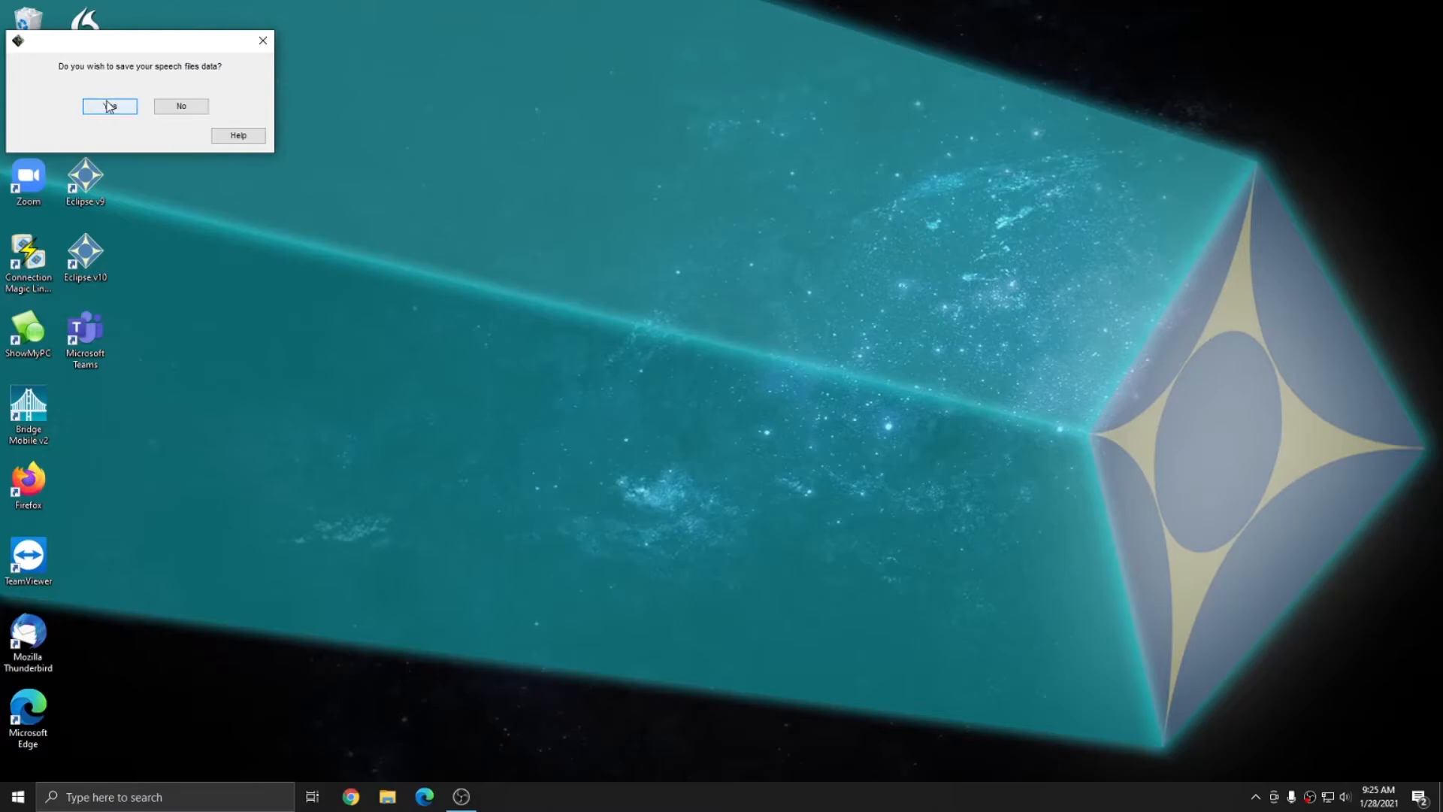
{"action": "left_click", "coordinate": [108, 105]}
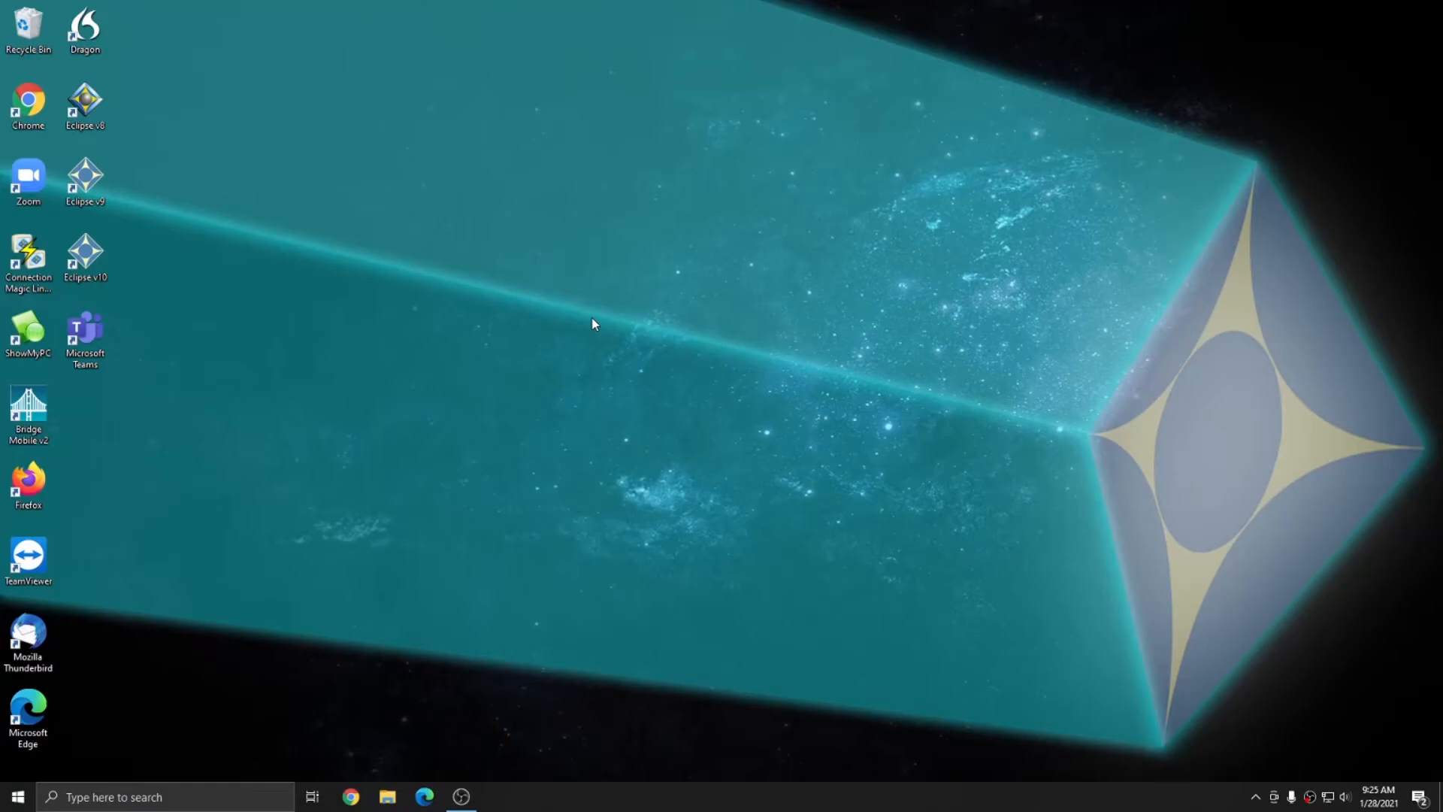
{"action": "mouse_move", "coordinate": [593, 329]}
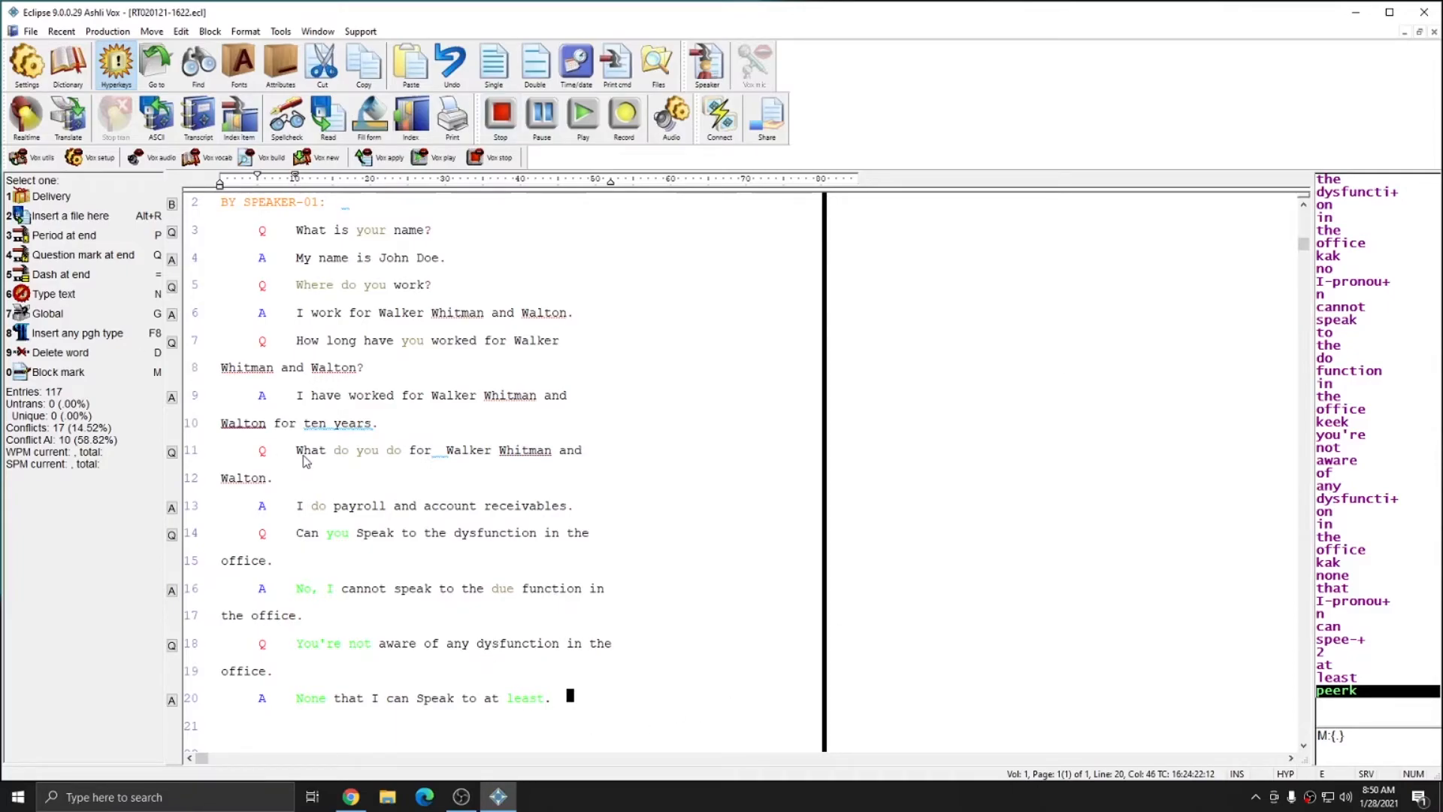
{"action": "mouse_move", "coordinate": [445, 156]}
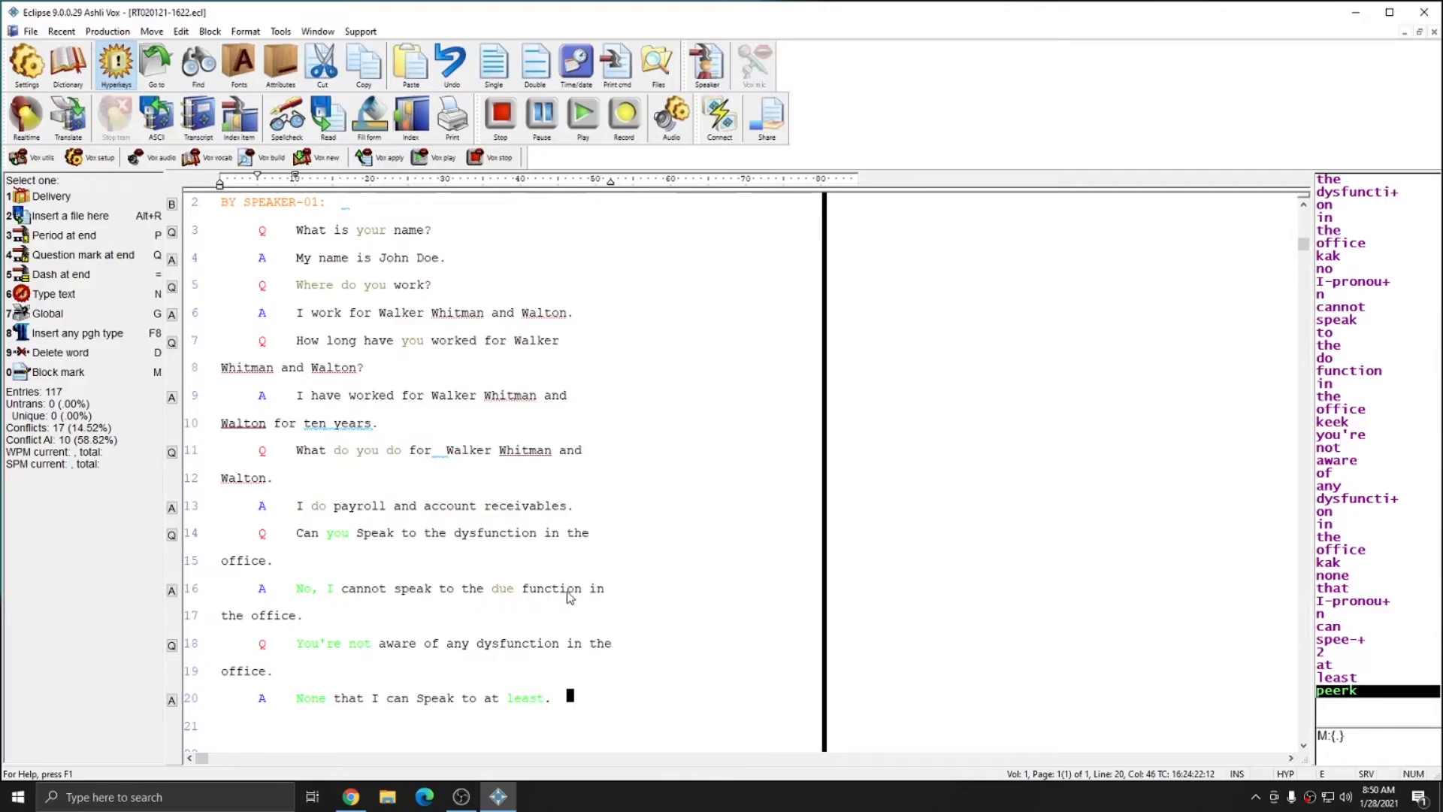
{"action": "mouse_move", "coordinate": [498, 595]}
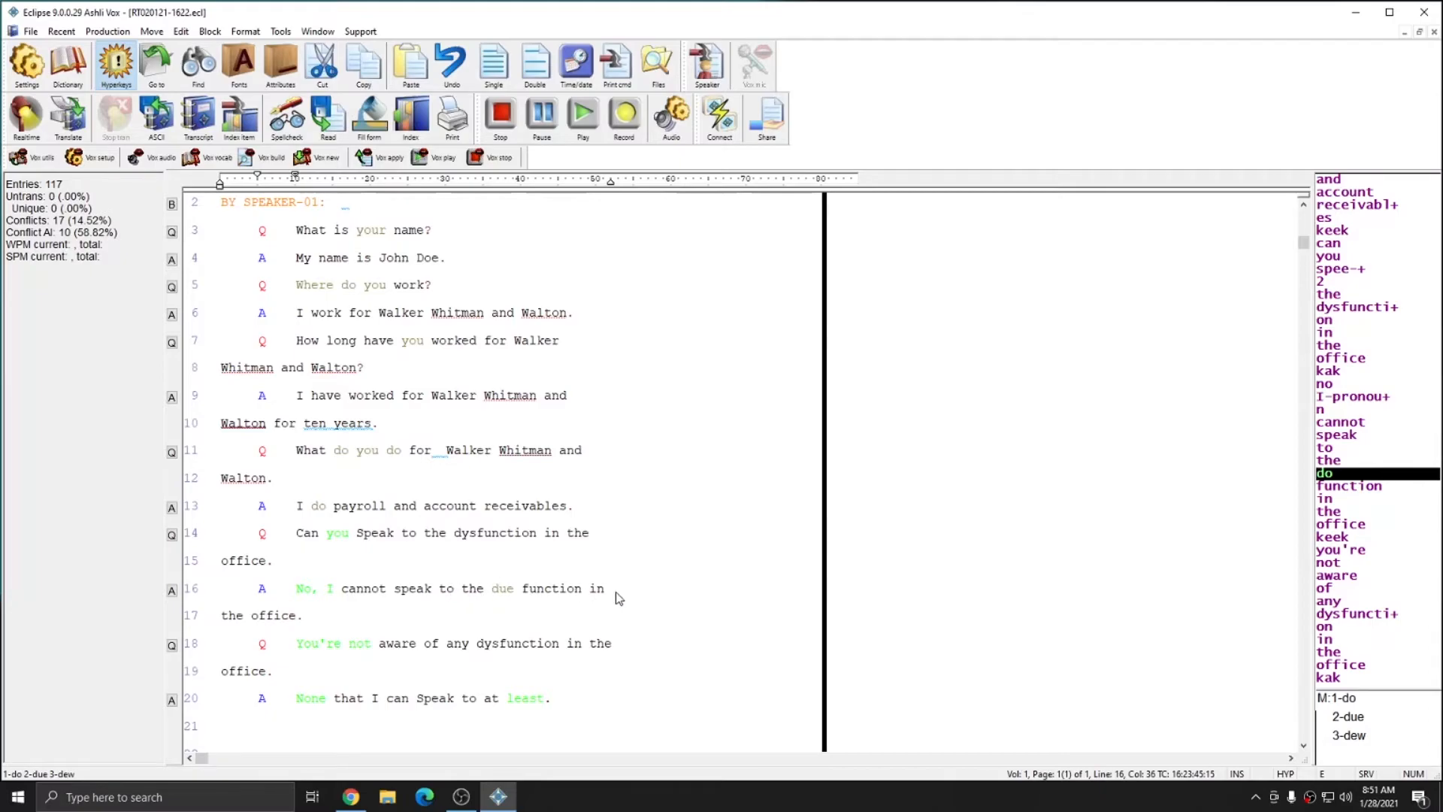
{"action": "mouse_move", "coordinate": [615, 598]}
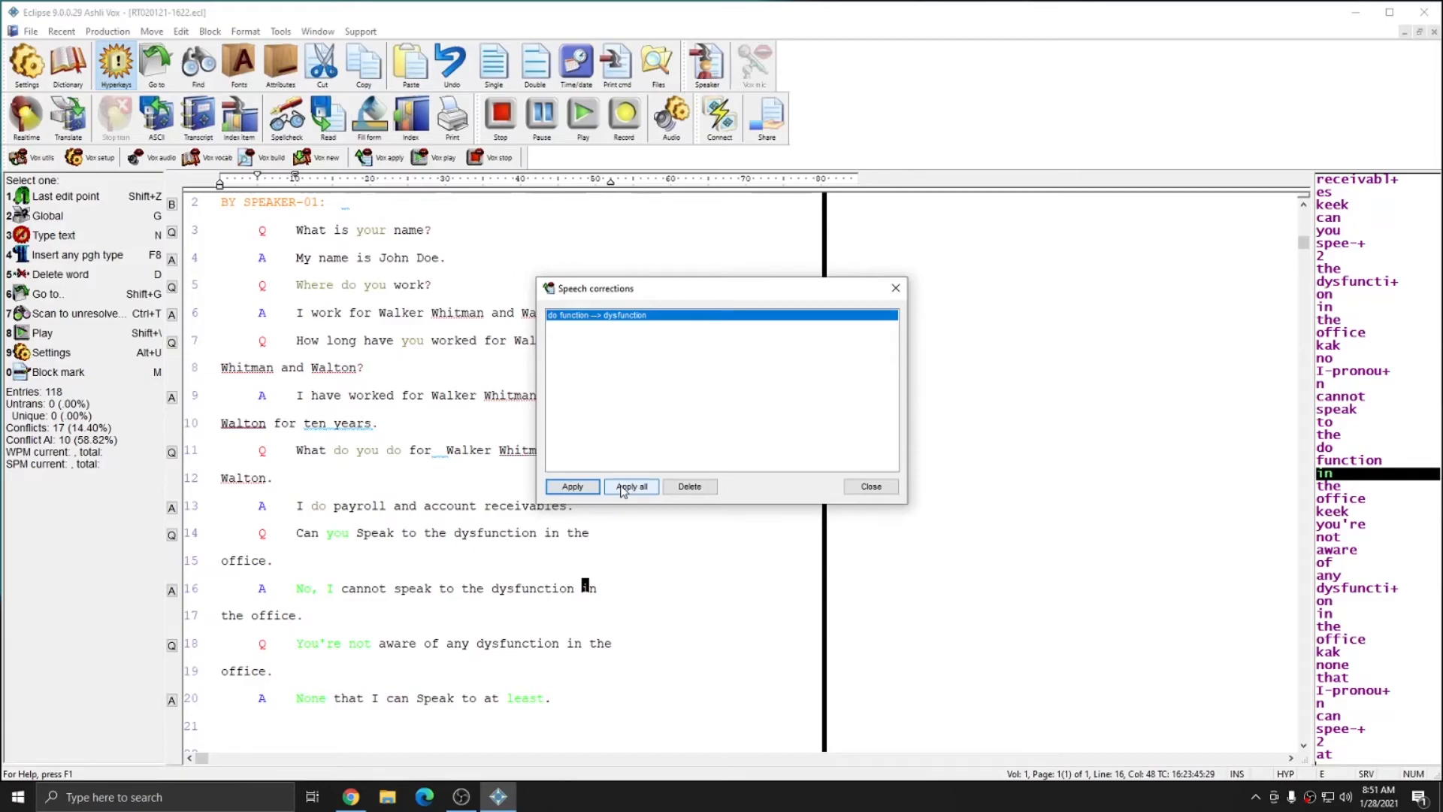
Apply the pending 'do function → dysfunction' correction to the voice model and dismiss the corrections list.
{"action": "left_click", "coordinate": [629, 485]}
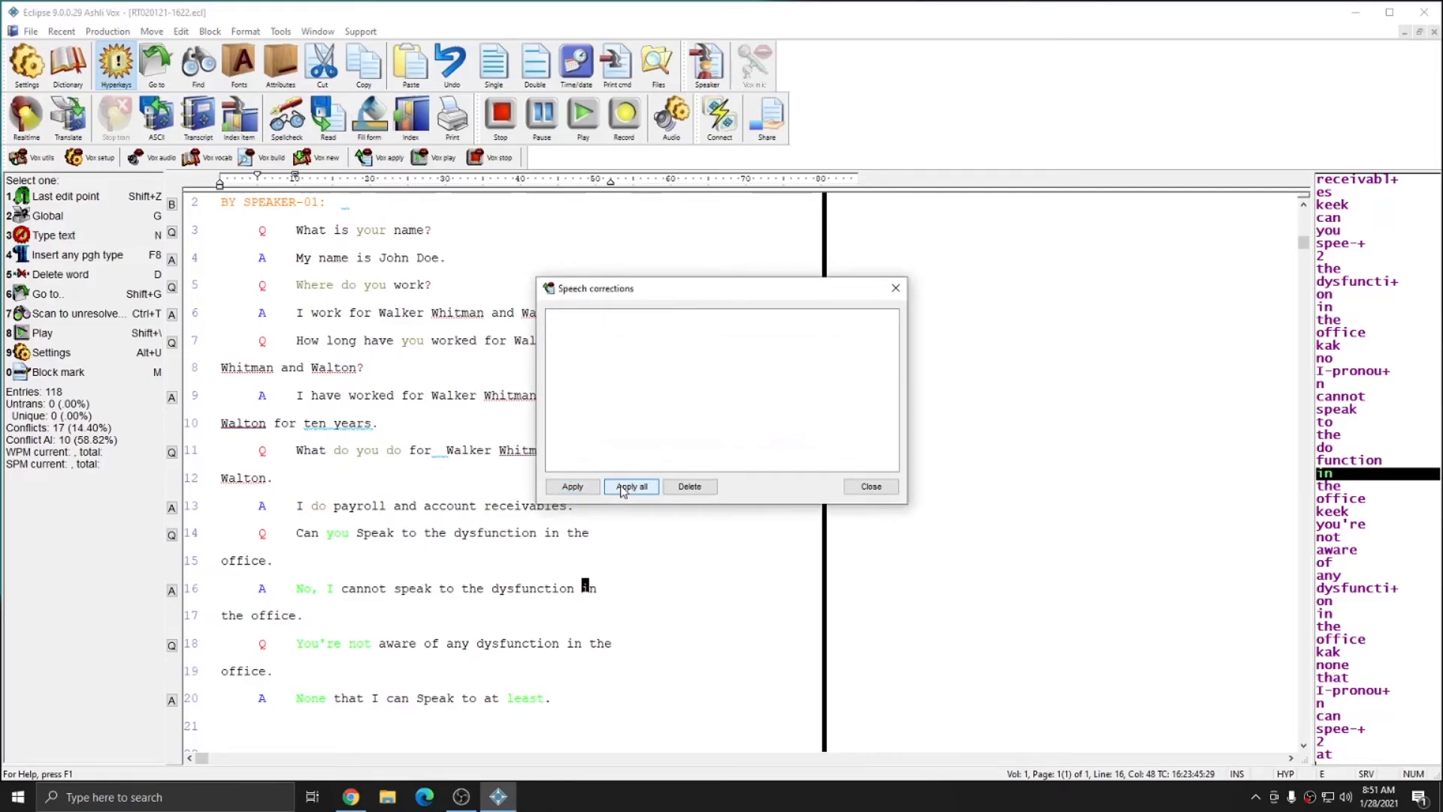
{"action": "mouse_move", "coordinate": [868, 485]}
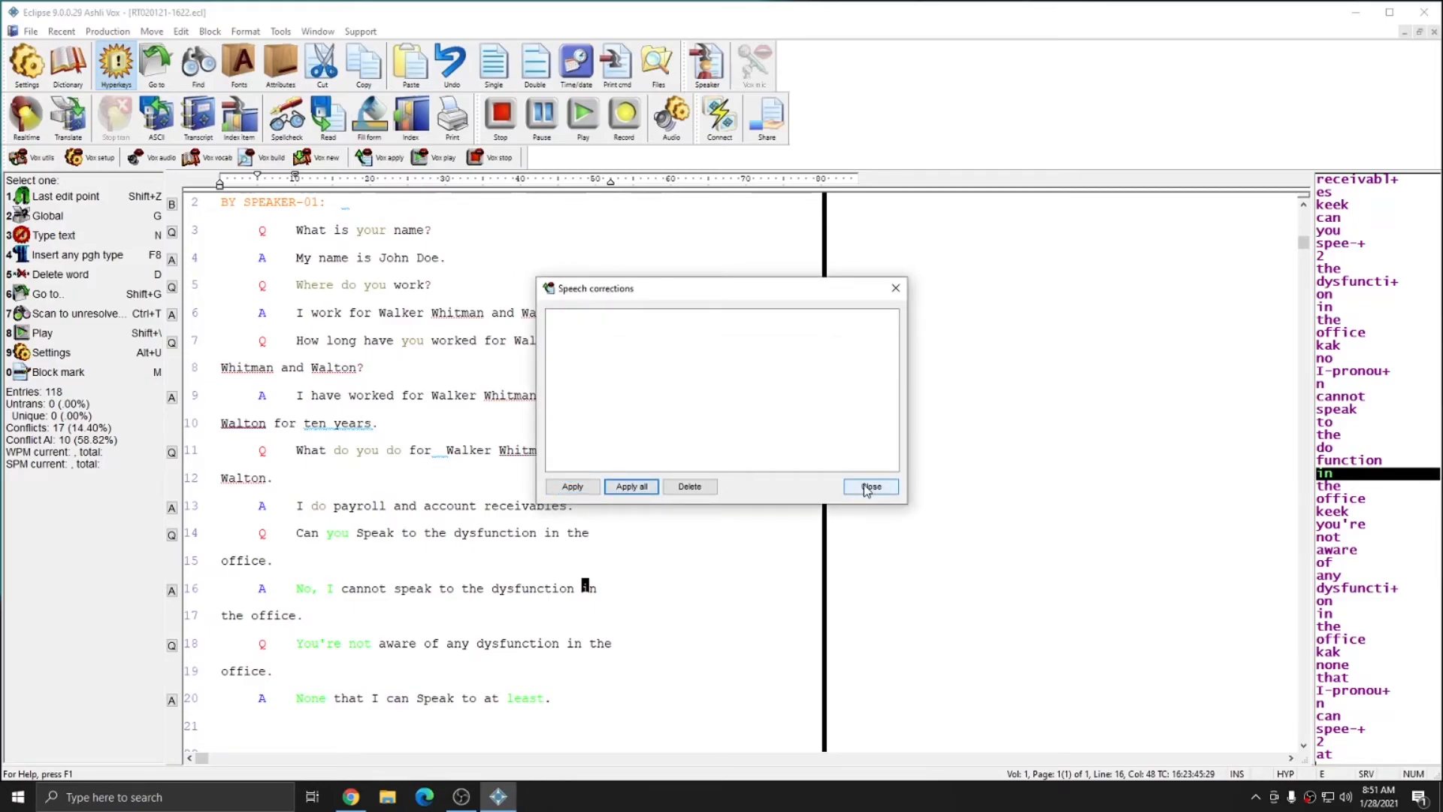
{"action": "left_click", "coordinate": [869, 485]}
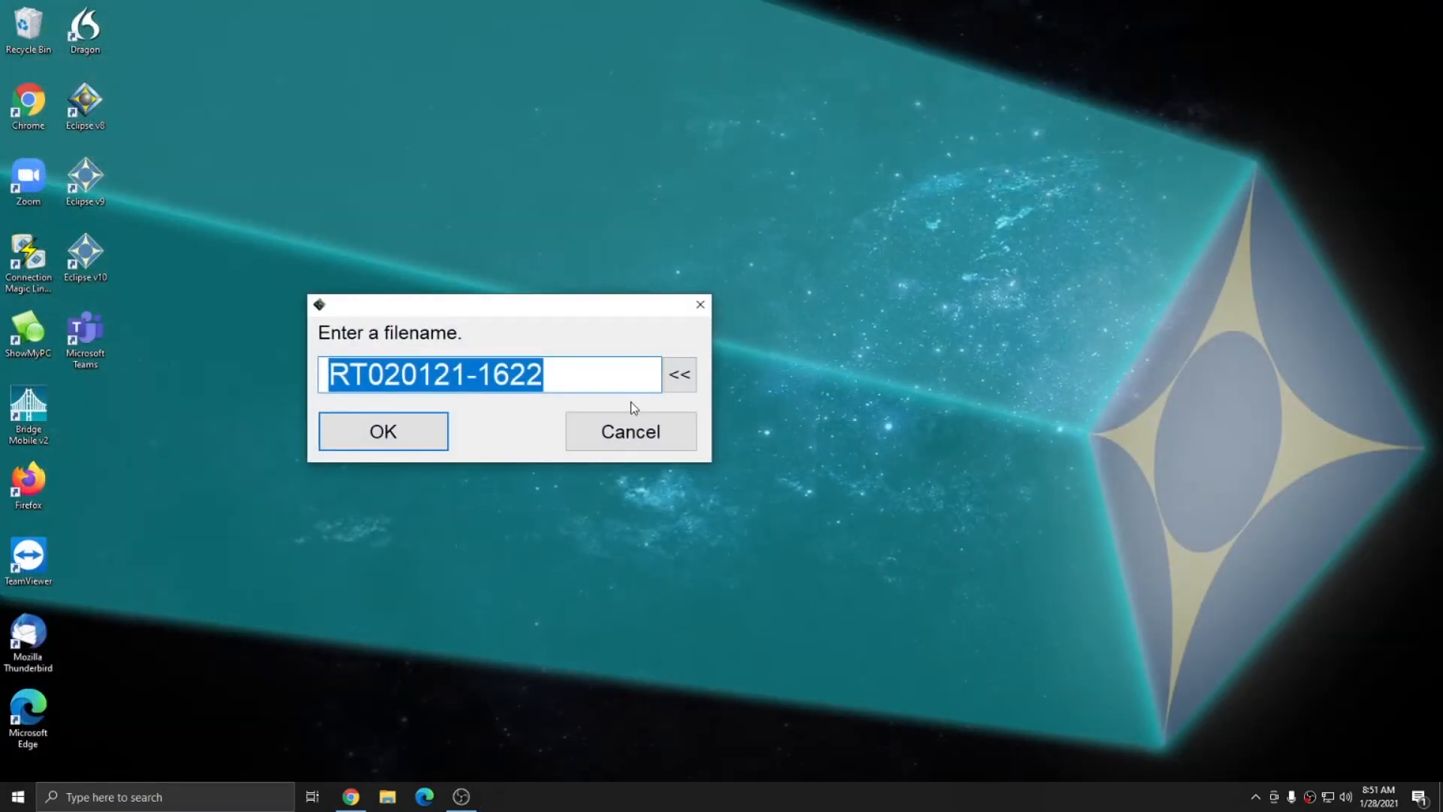
{"action": "left_click", "coordinate": [383, 431]}
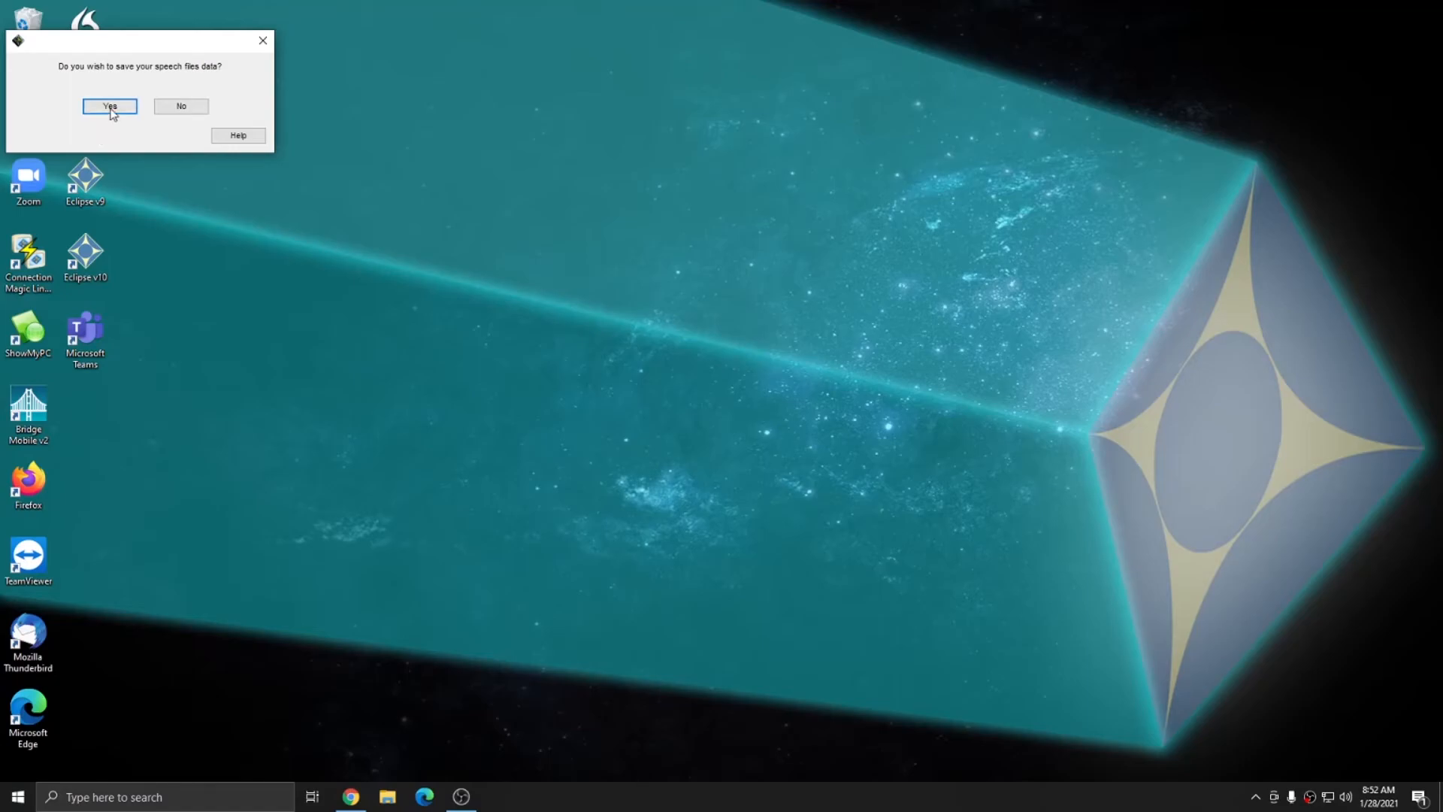
{"action": "left_click", "coordinate": [108, 105]}
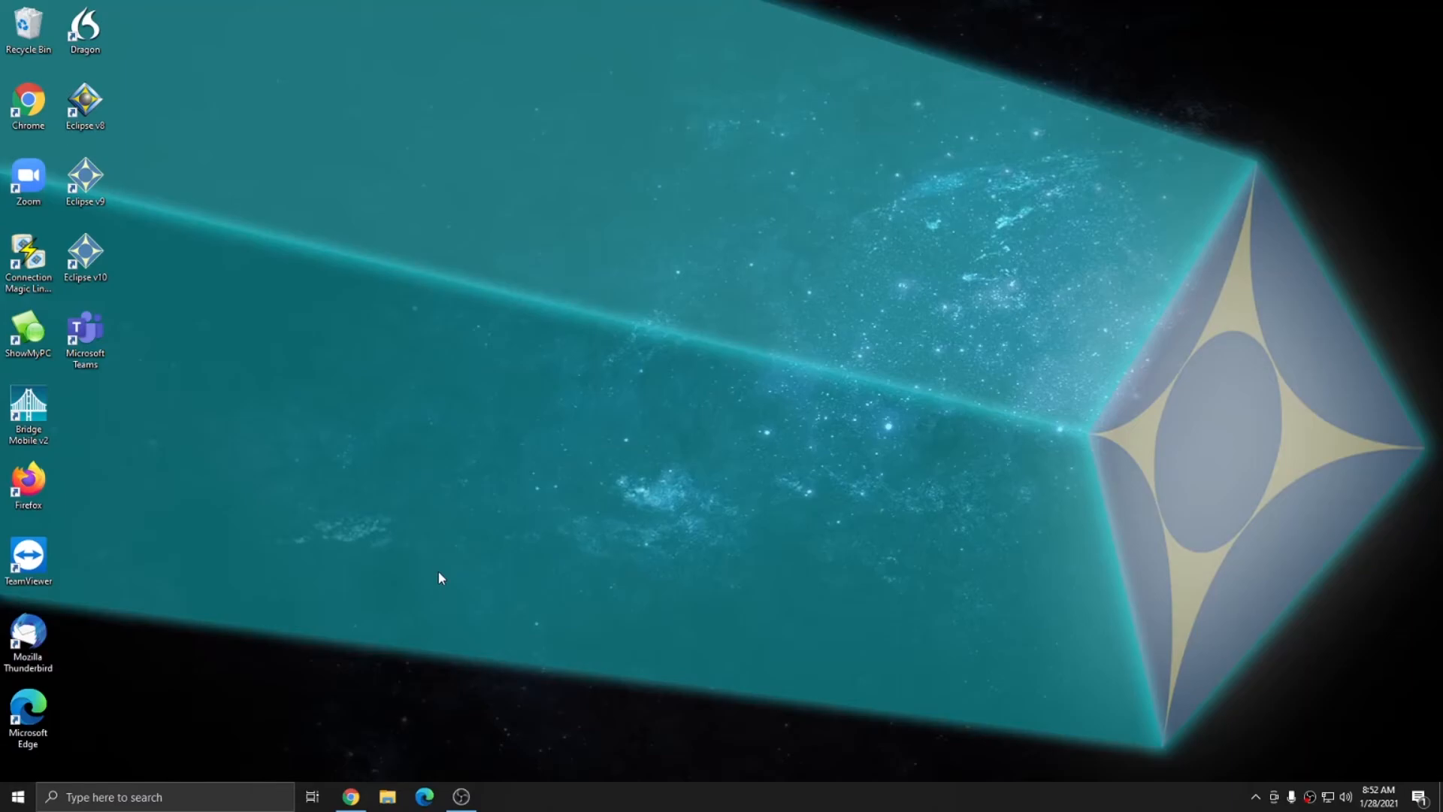
{"action": "mouse_move", "coordinate": [289, 437]}
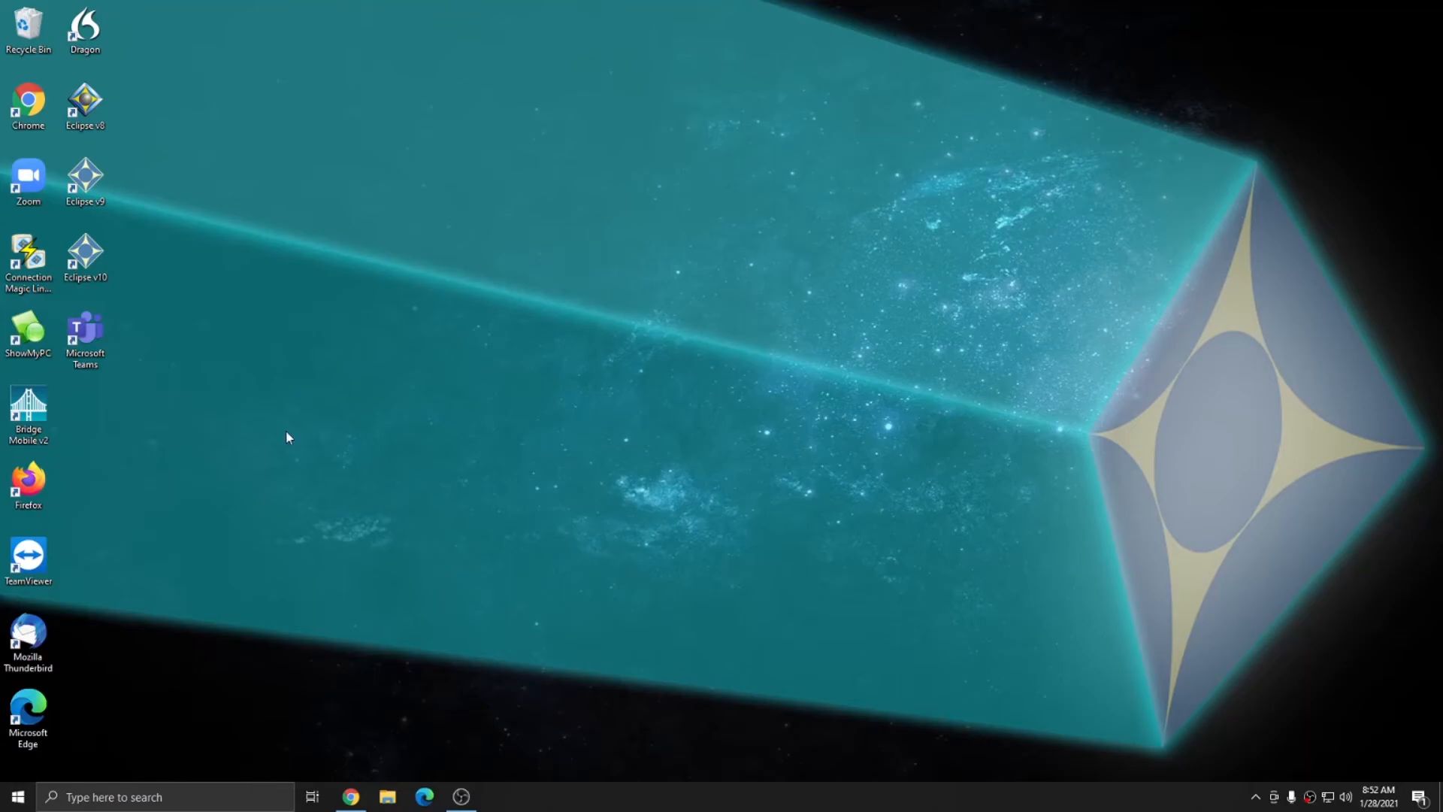